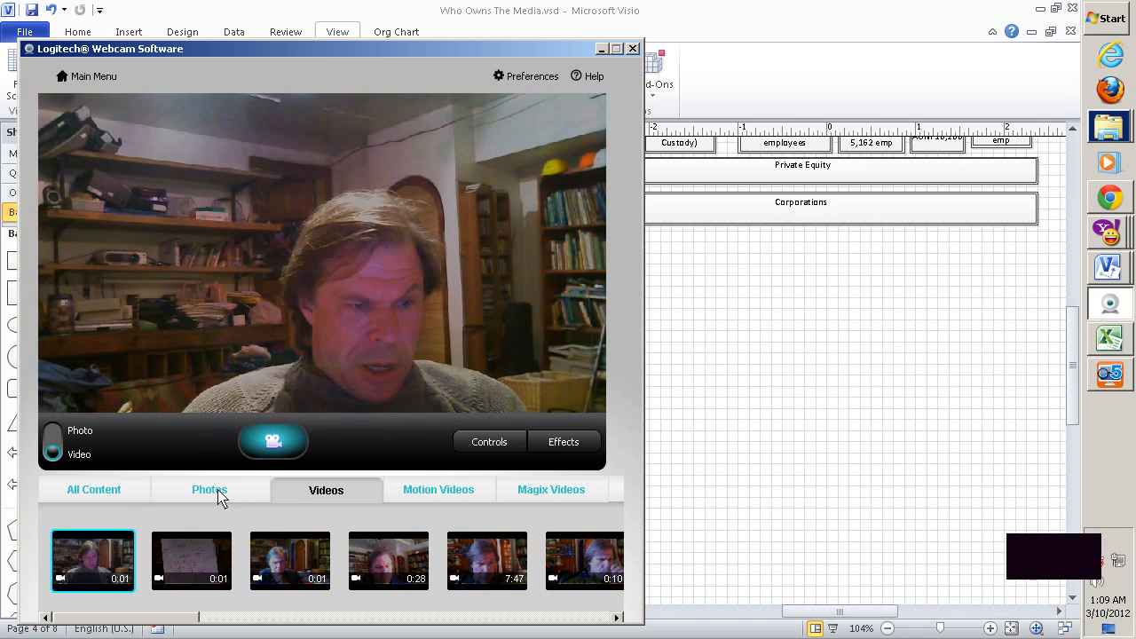
Show the saved photos gallery with the captured sketch photo instead of live video.
{"action": "left_click", "coordinate": [209, 490]}
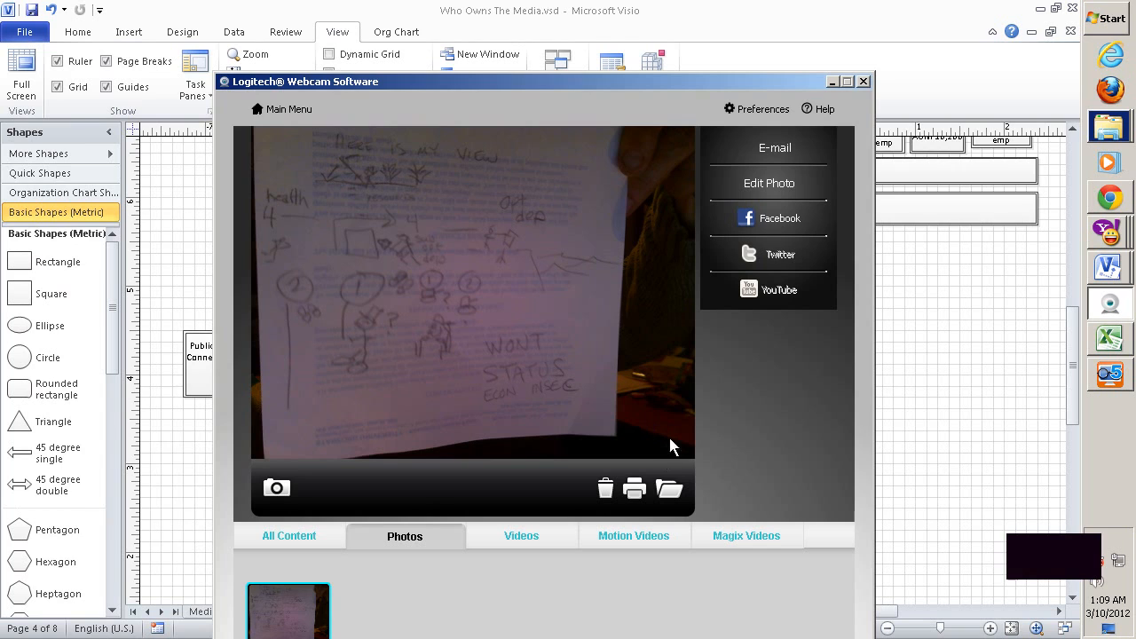
{"action": "mouse_move", "coordinate": [610, 483]}
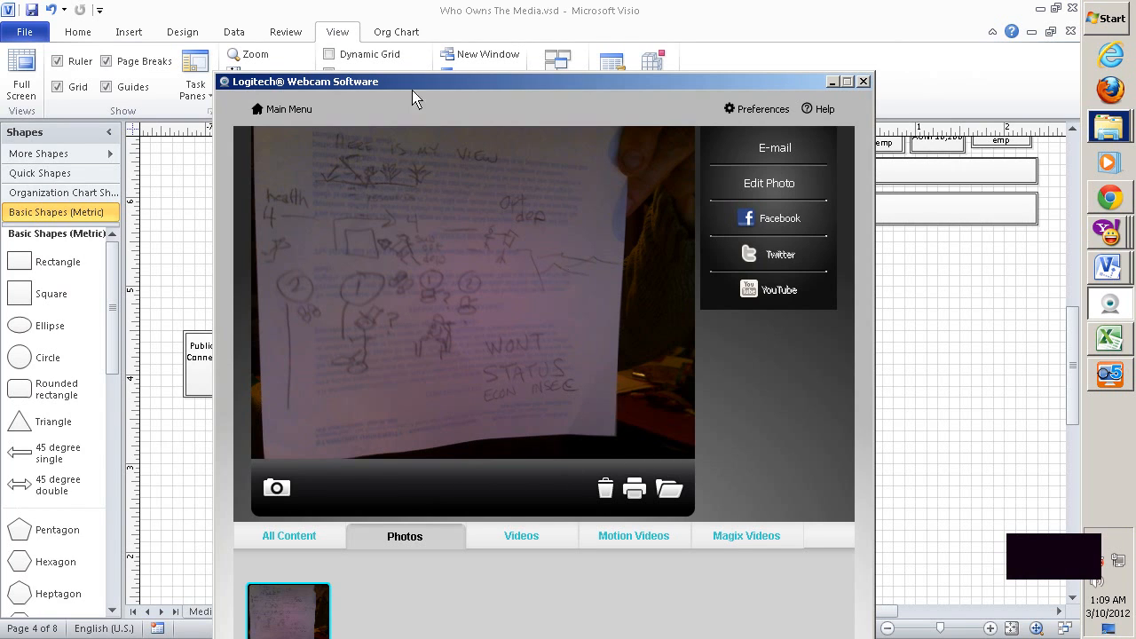
{"action": "mouse_move", "coordinate": [436, 365]}
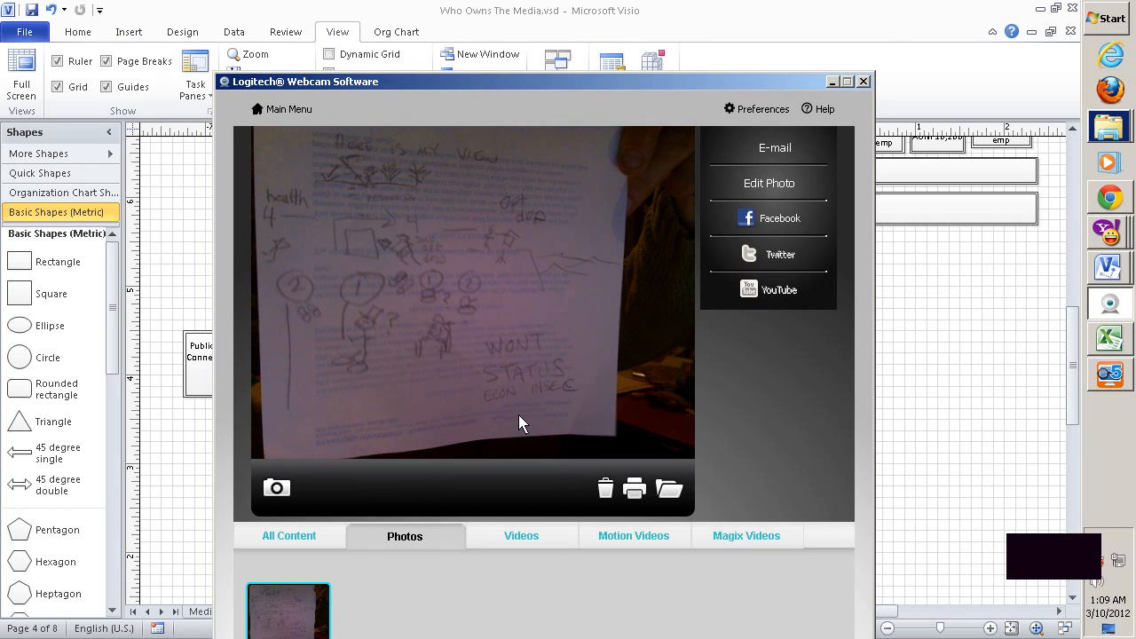
{"action": "mouse_move", "coordinate": [564, 345]}
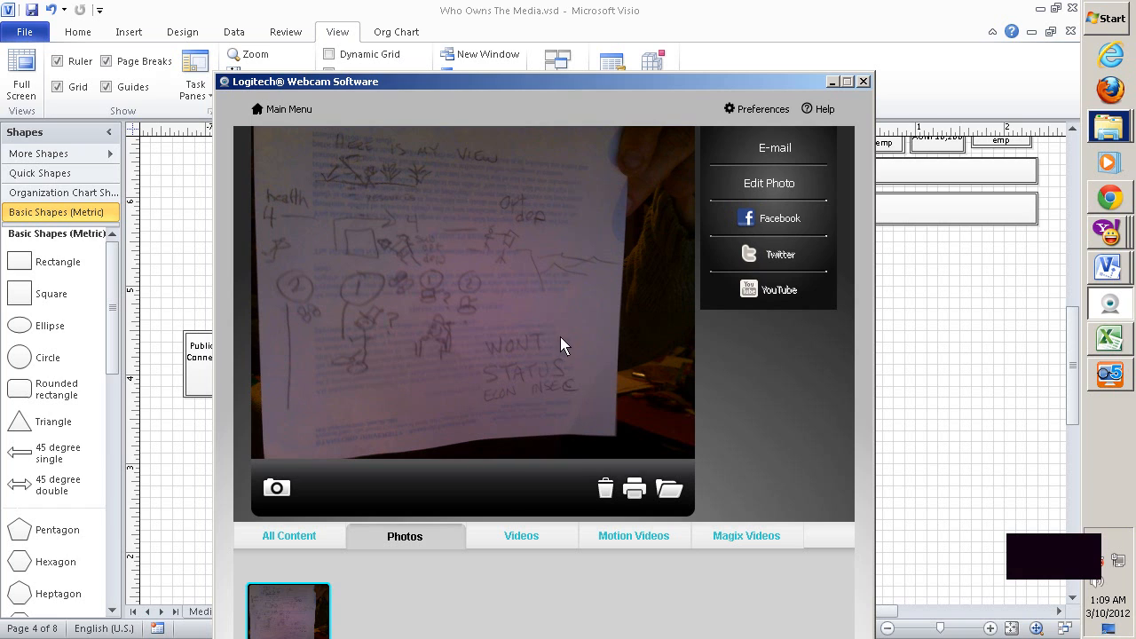
{"action": "mouse_move", "coordinate": [380, 255]}
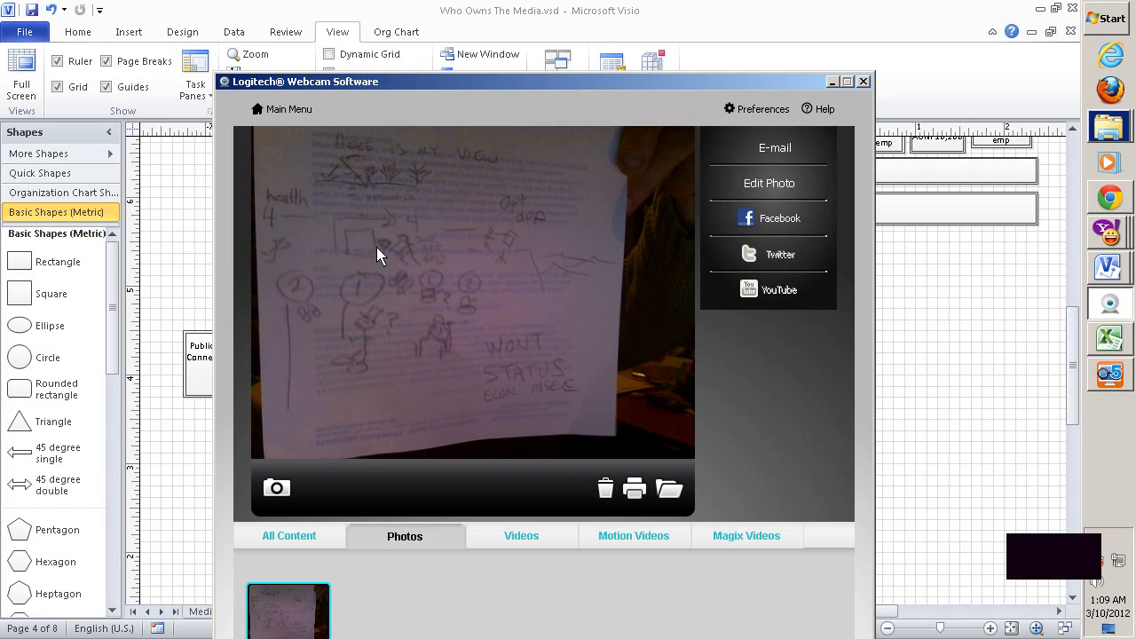
{"action": "mouse_move", "coordinate": [359, 209]}
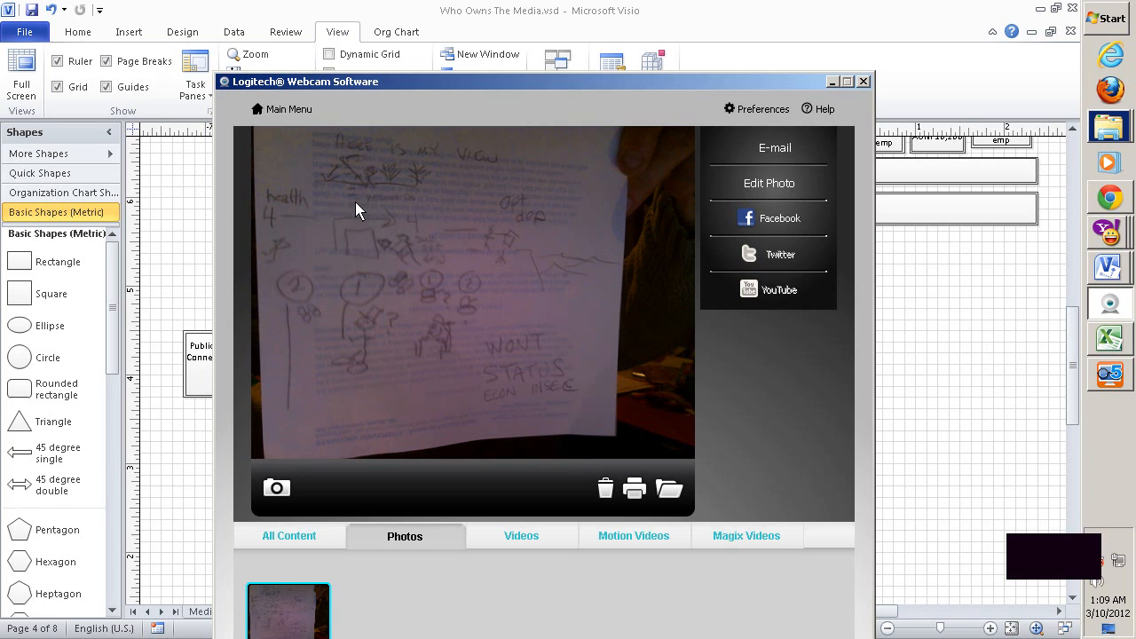
{"action": "mouse_move", "coordinate": [337, 259]}
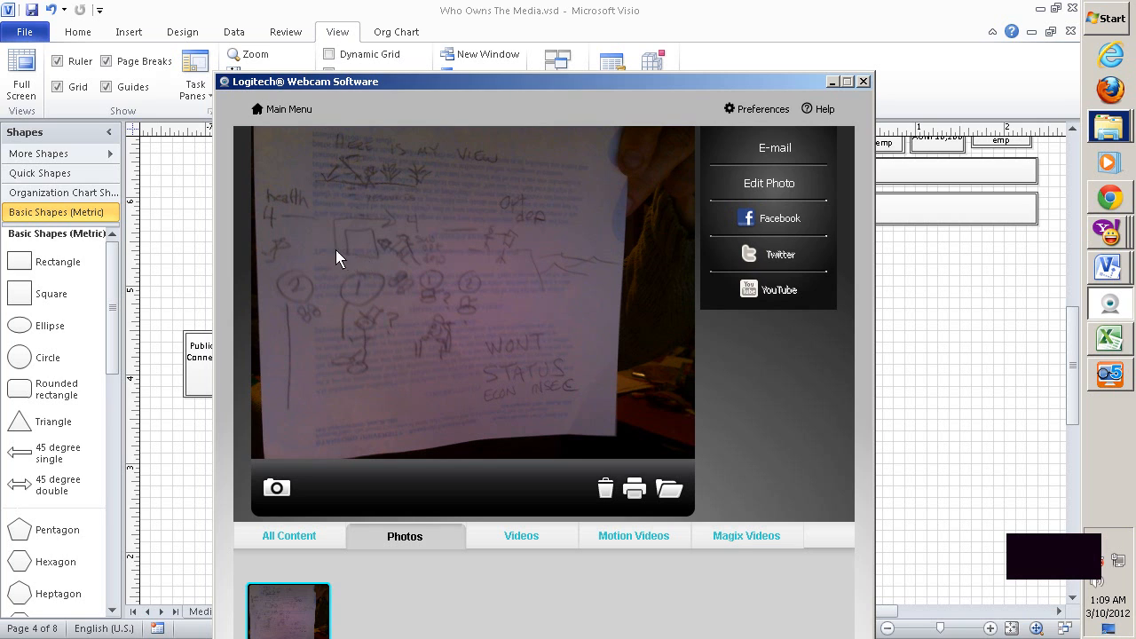
{"action": "mouse_move", "coordinate": [430, 273]}
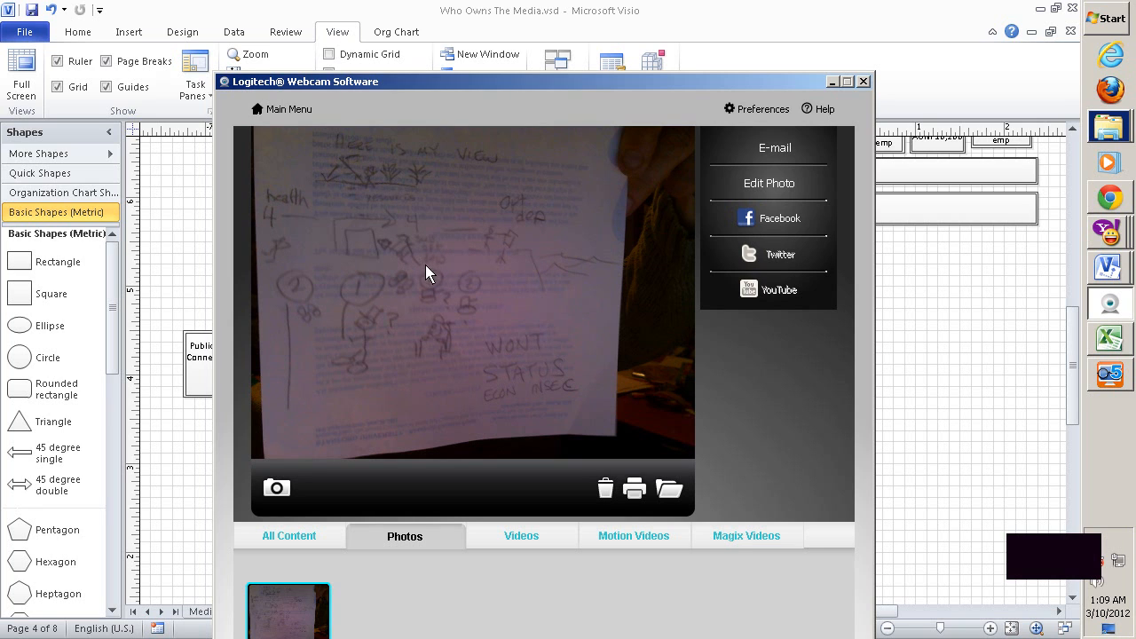
{"action": "mouse_move", "coordinate": [440, 231]}
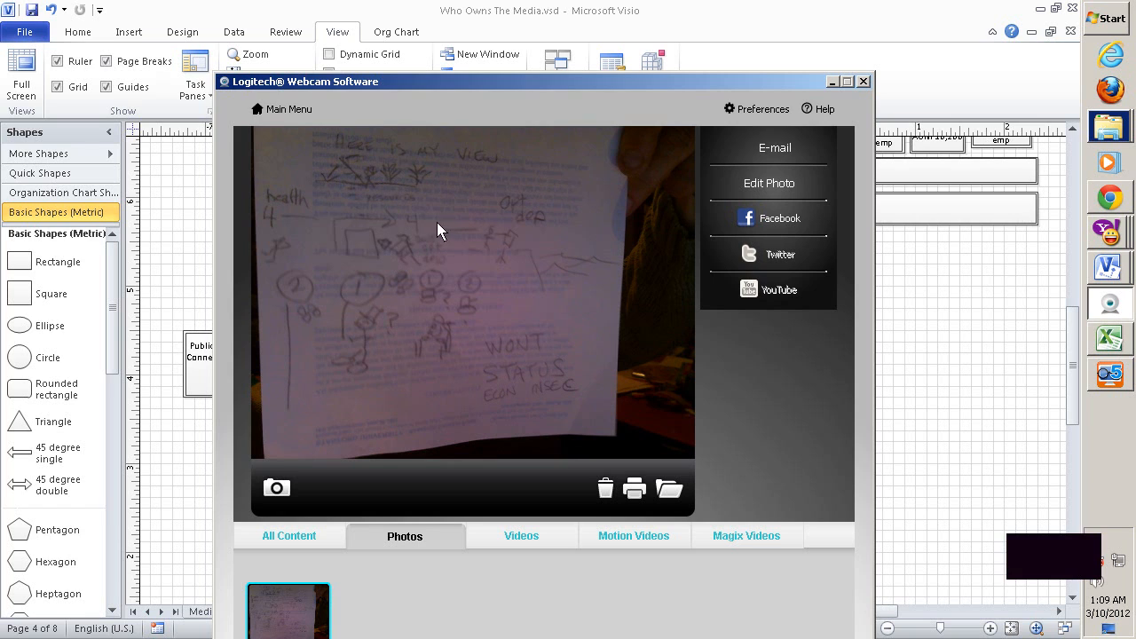
{"action": "mouse_move", "coordinate": [453, 235]}
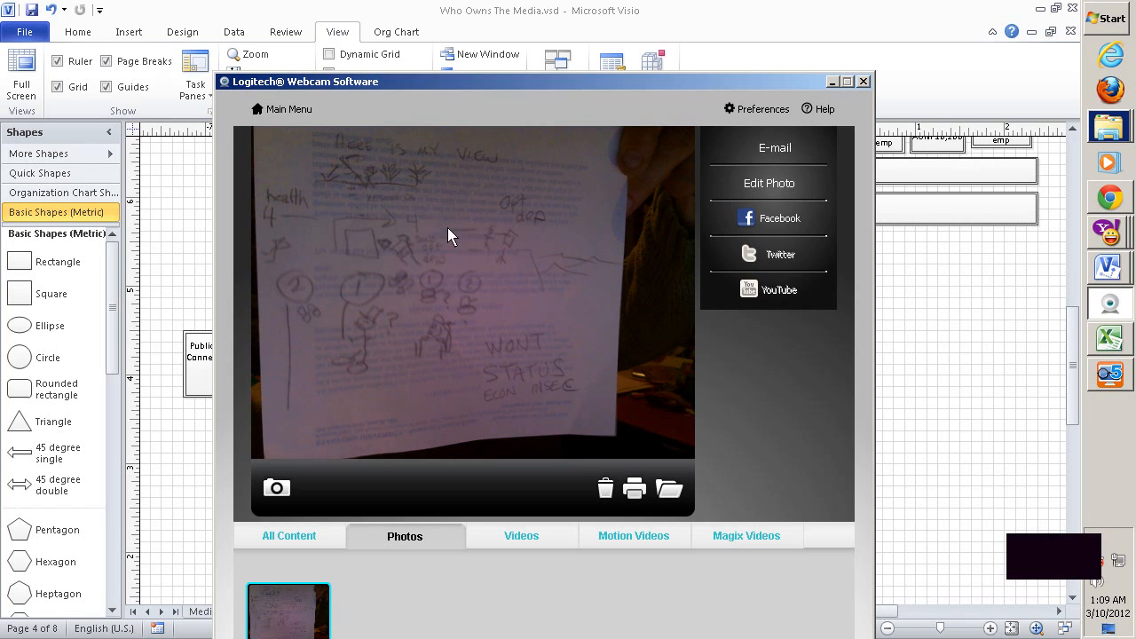
{"action": "mouse_move", "coordinate": [403, 261]}
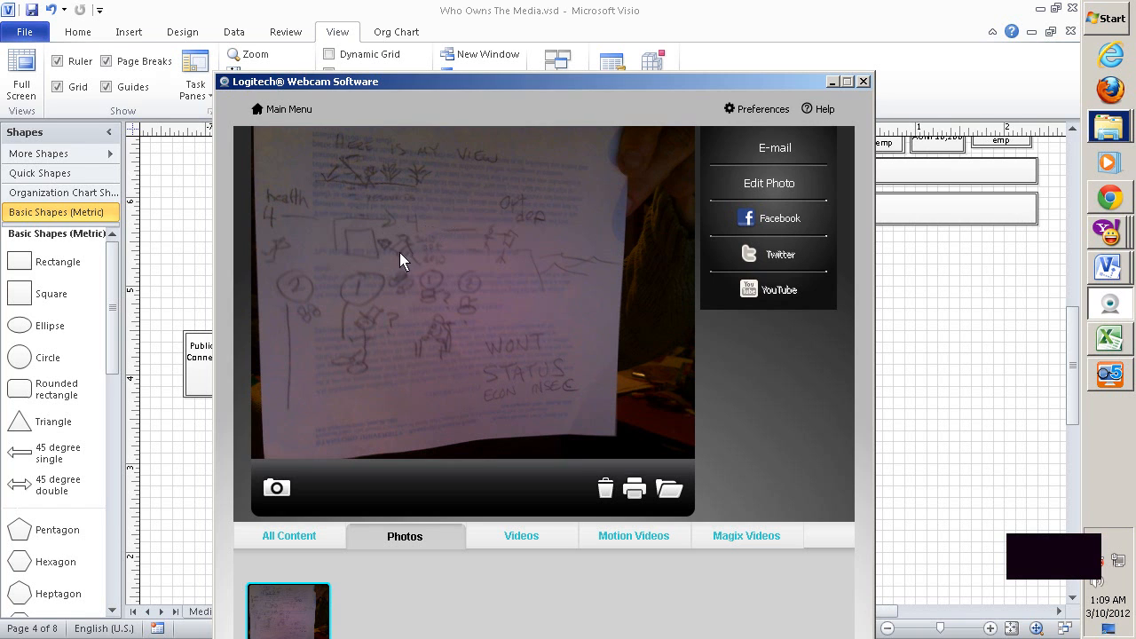
{"action": "mouse_move", "coordinate": [277, 256]}
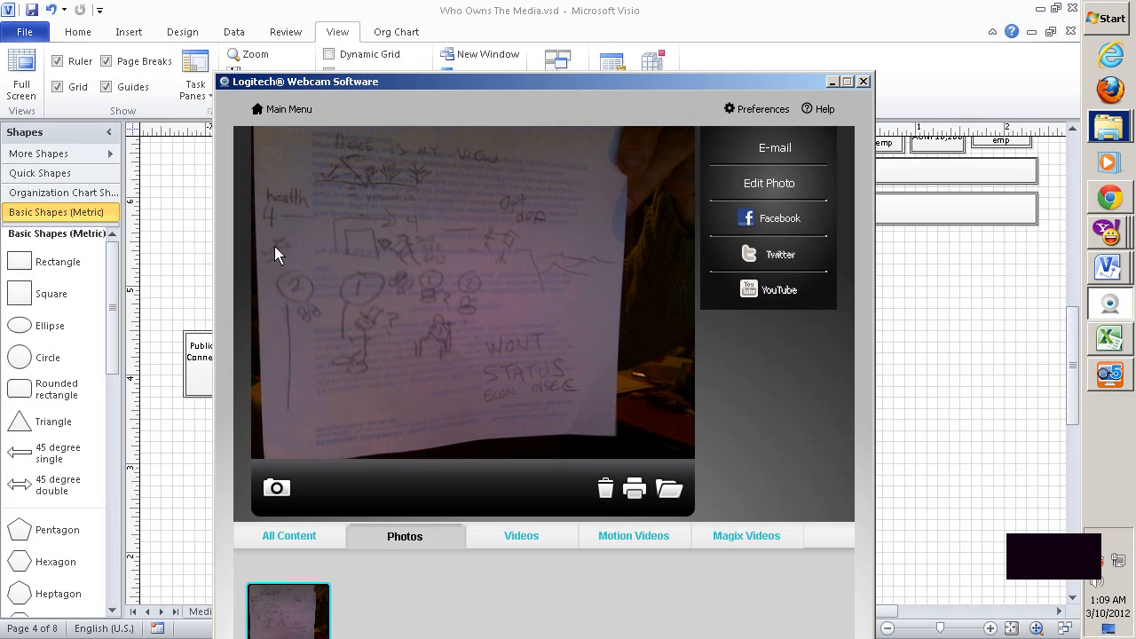
{"action": "mouse_move", "coordinate": [526, 235]}
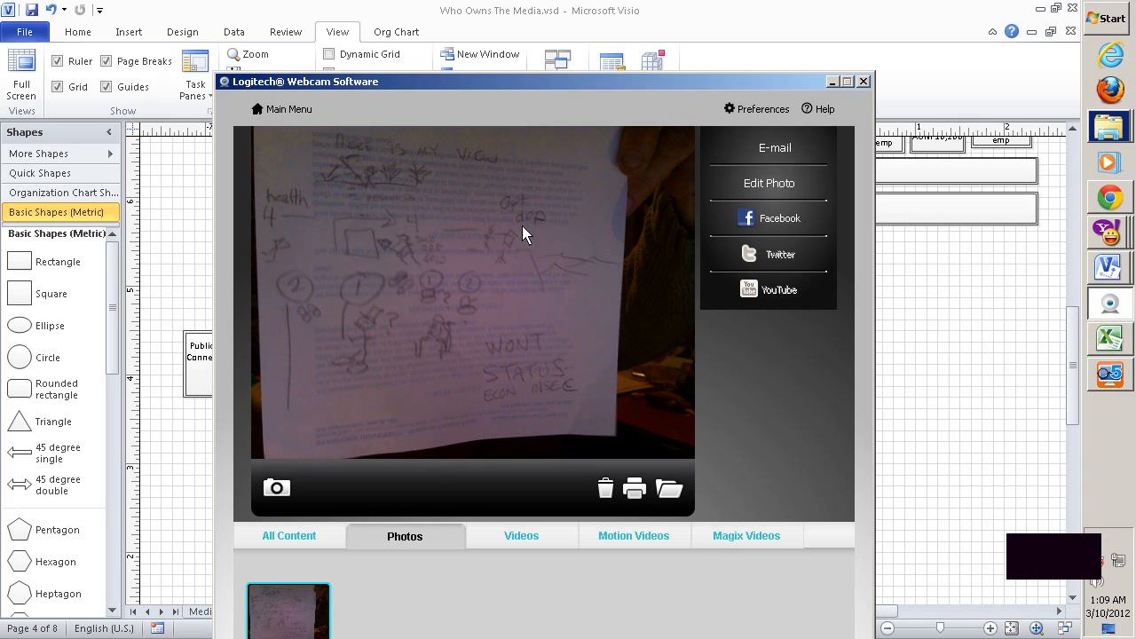
{"action": "mouse_move", "coordinate": [511, 248]}
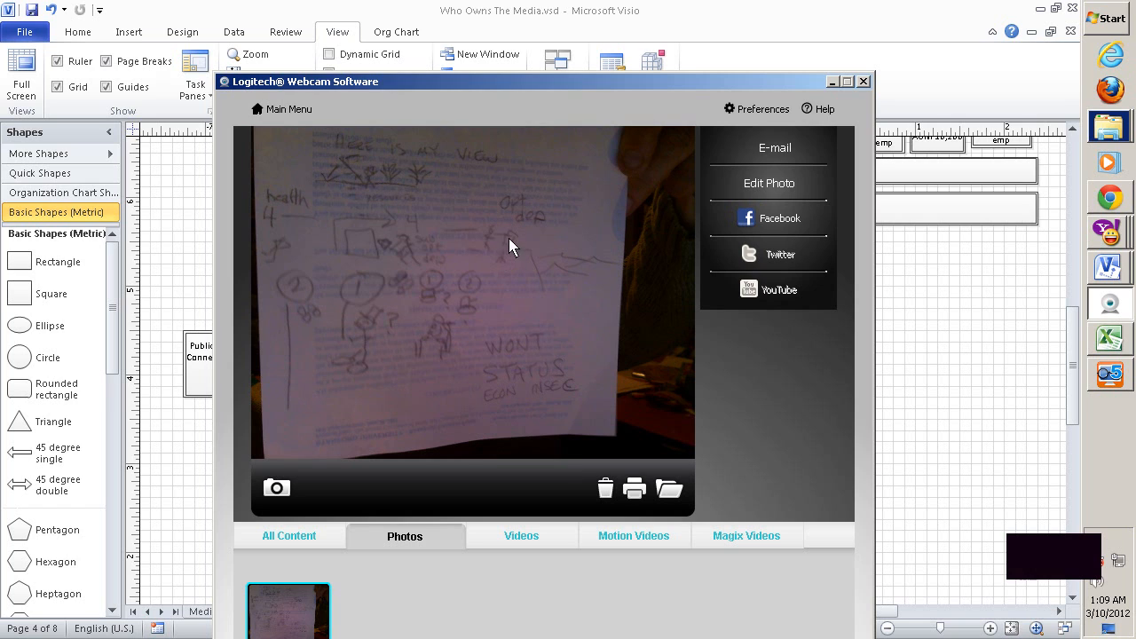
{"action": "mouse_move", "coordinate": [540, 237]}
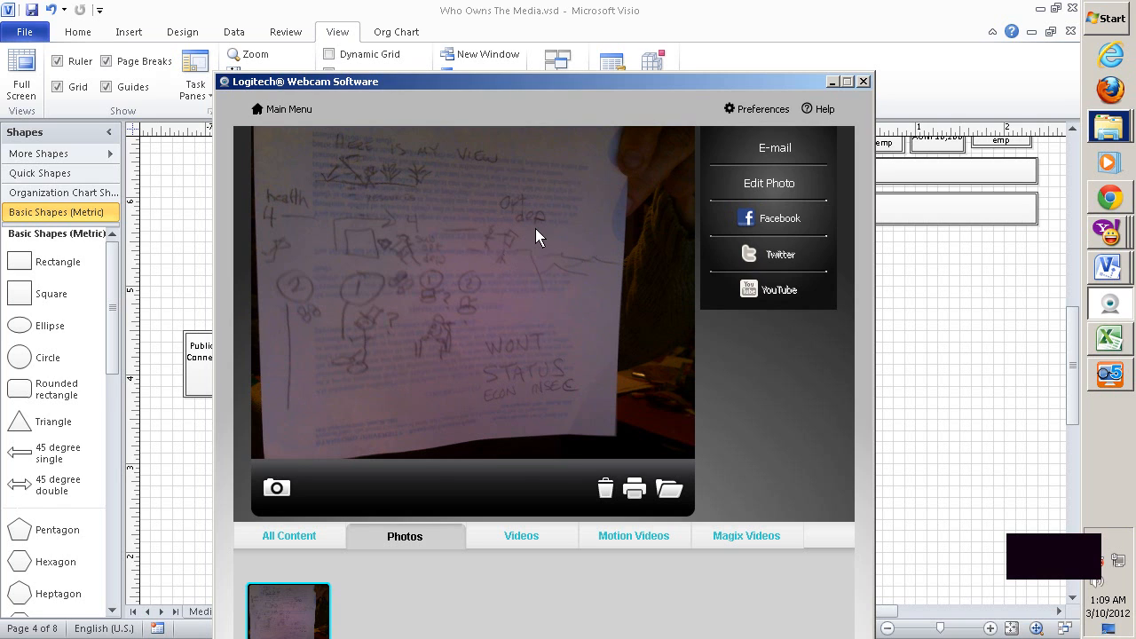
{"action": "mouse_move", "coordinate": [525, 227]}
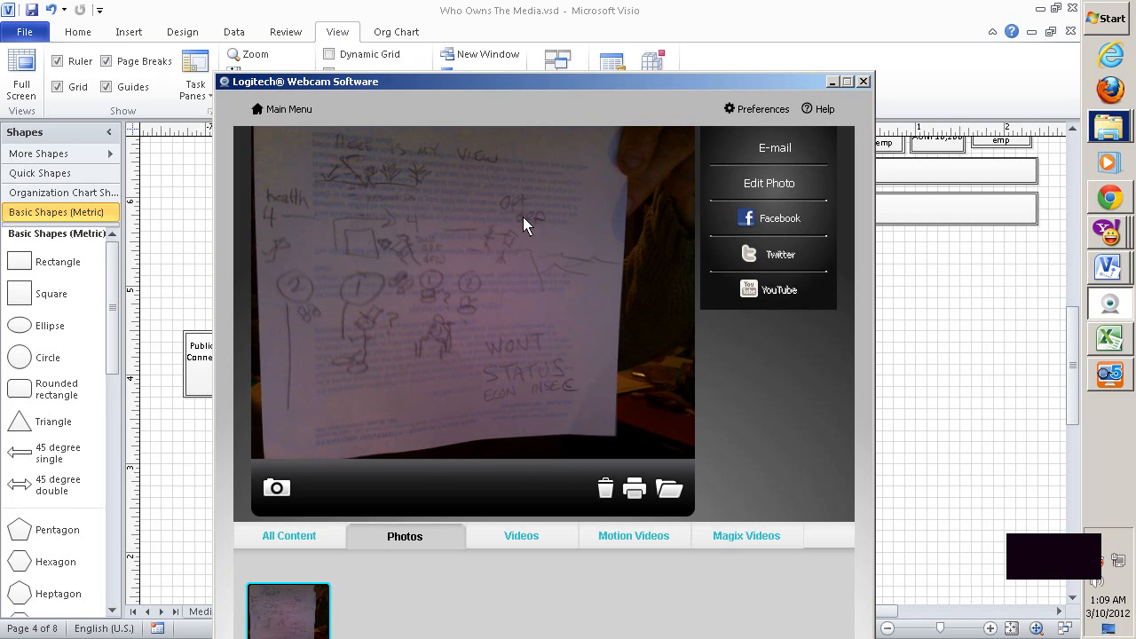
{"action": "mouse_move", "coordinate": [507, 230]}
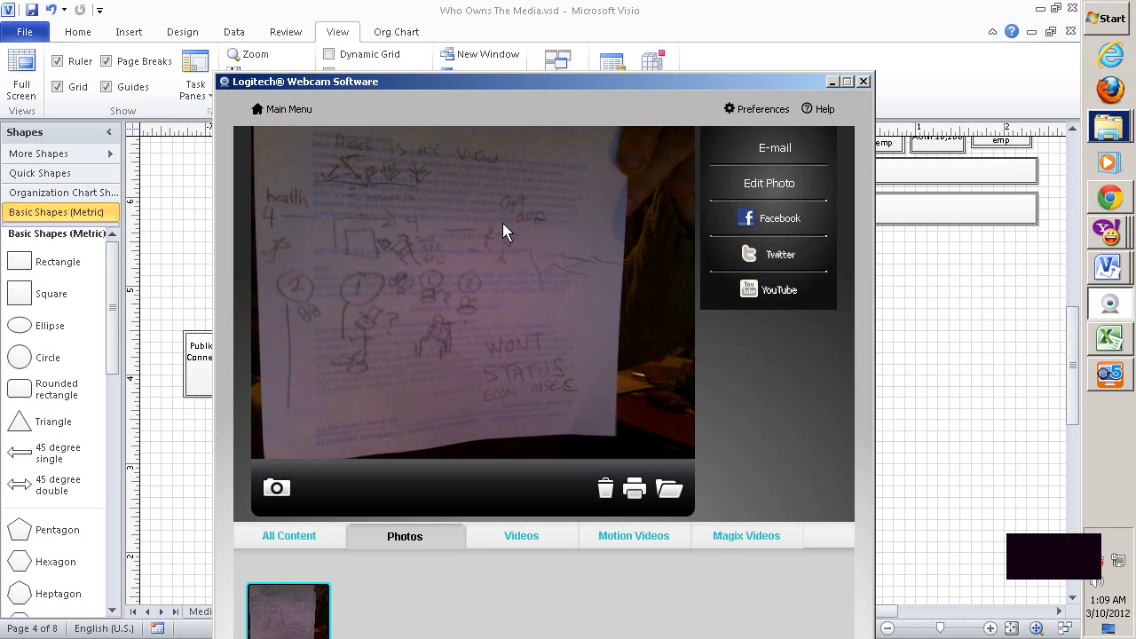
{"action": "mouse_move", "coordinate": [511, 254]}
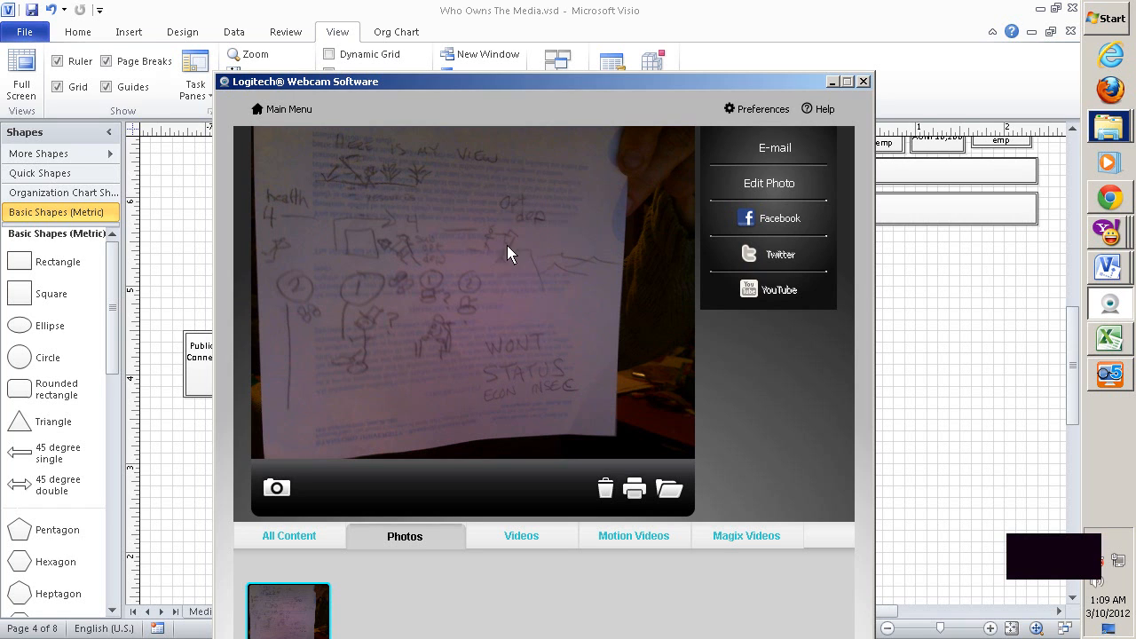
{"action": "mouse_move", "coordinate": [415, 253]}
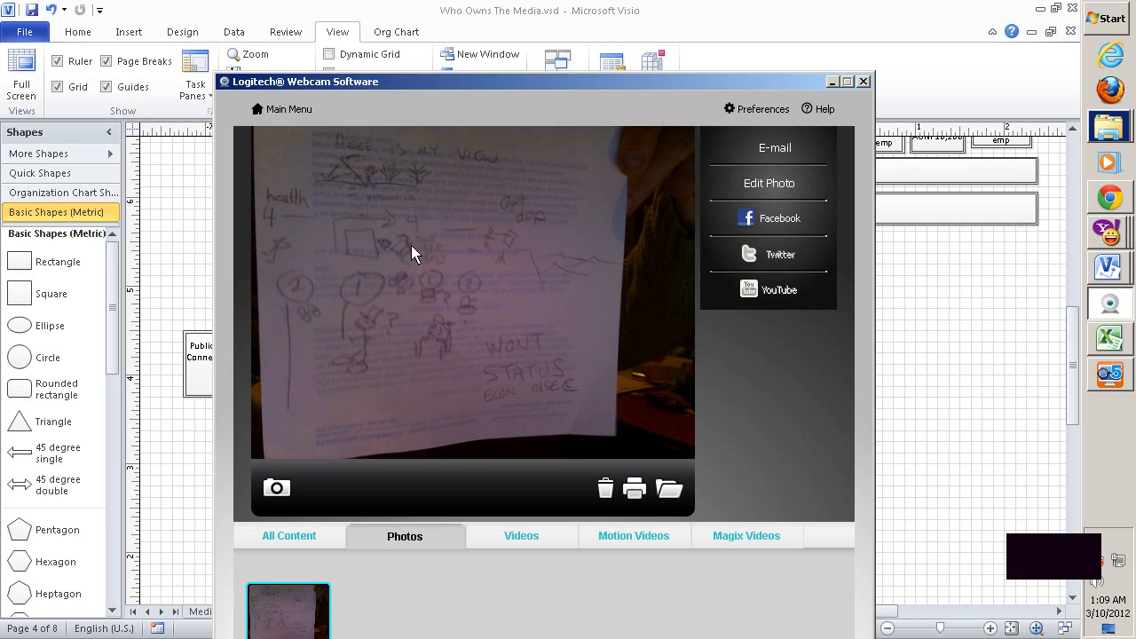
{"action": "mouse_move", "coordinate": [433, 250]}
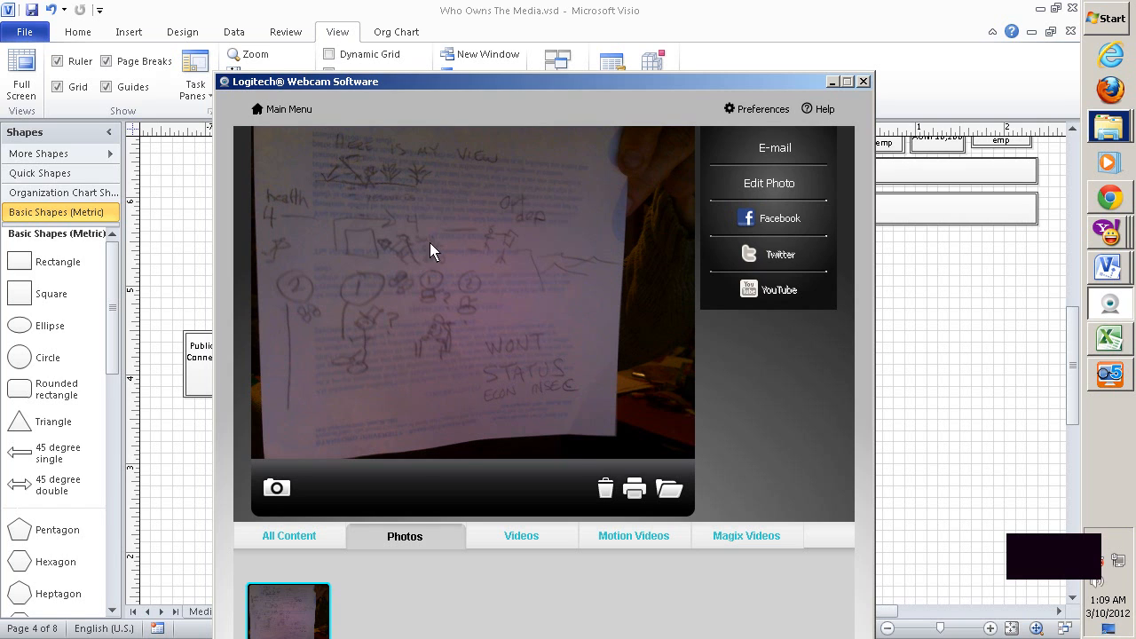
{"action": "mouse_move", "coordinate": [415, 252]}
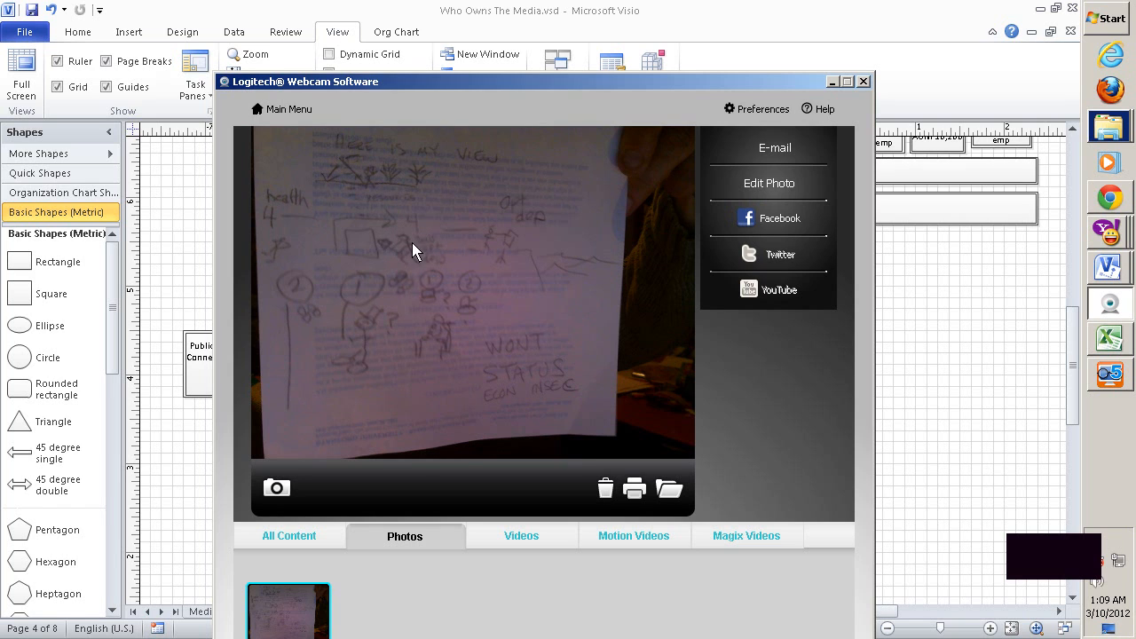
{"action": "mouse_move", "coordinate": [269, 242]}
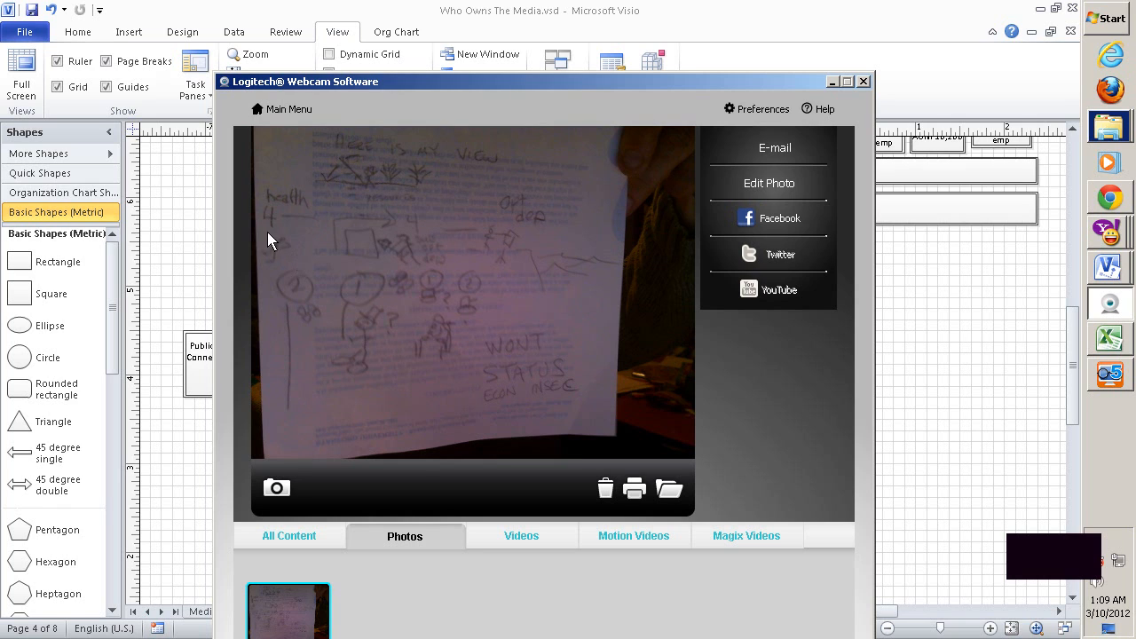
{"action": "mouse_move", "coordinate": [281, 220]}
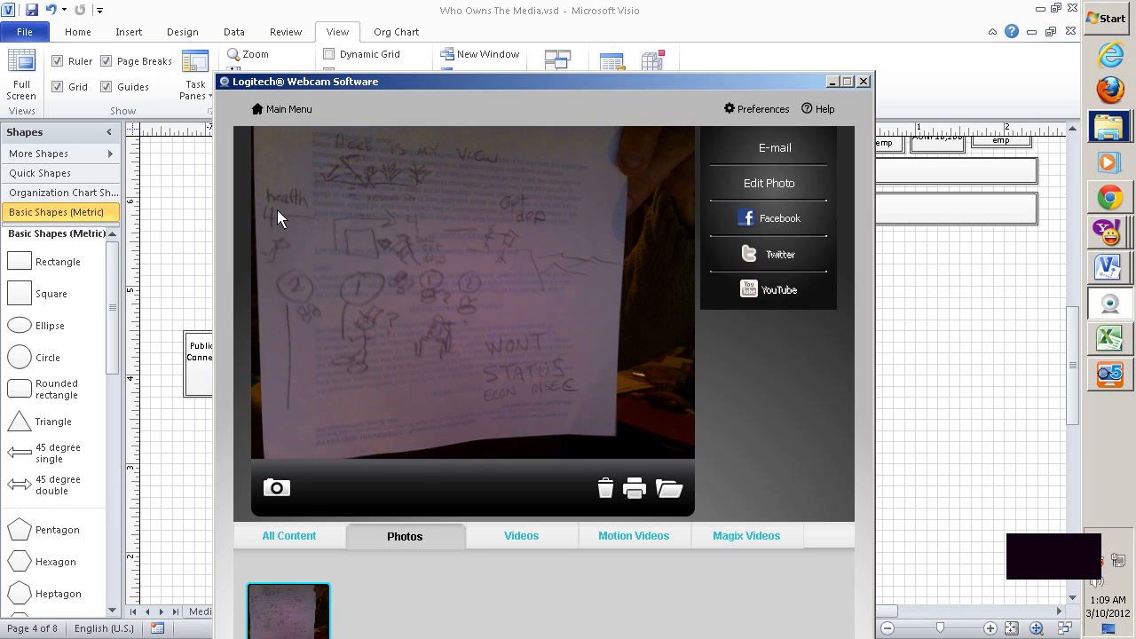
{"action": "mouse_move", "coordinate": [305, 229]}
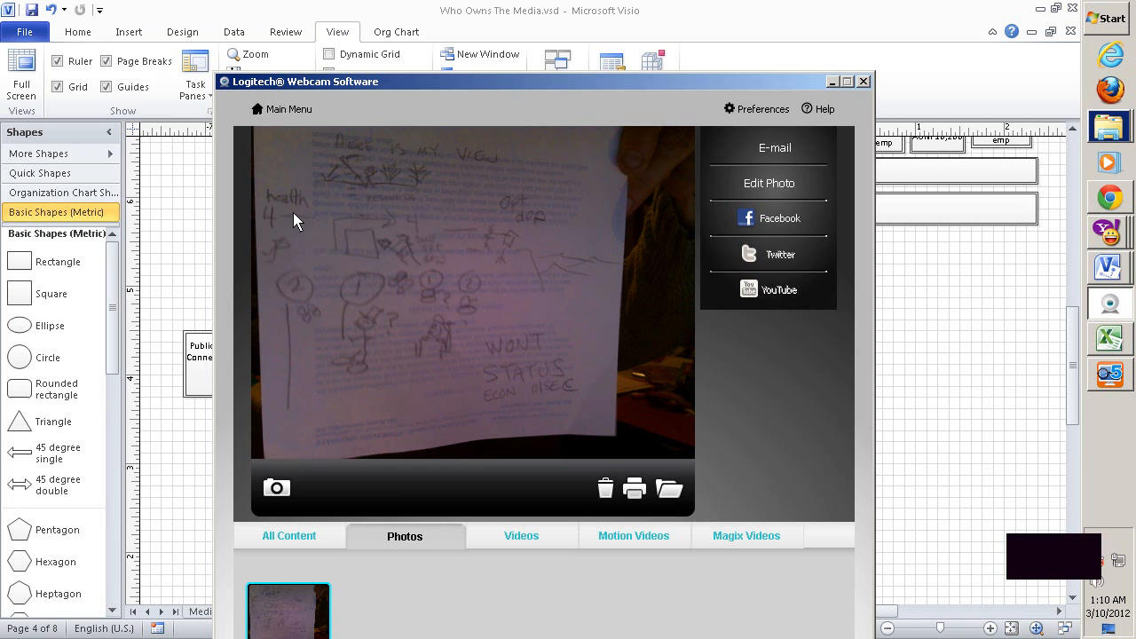
{"action": "mouse_move", "coordinate": [288, 206]}
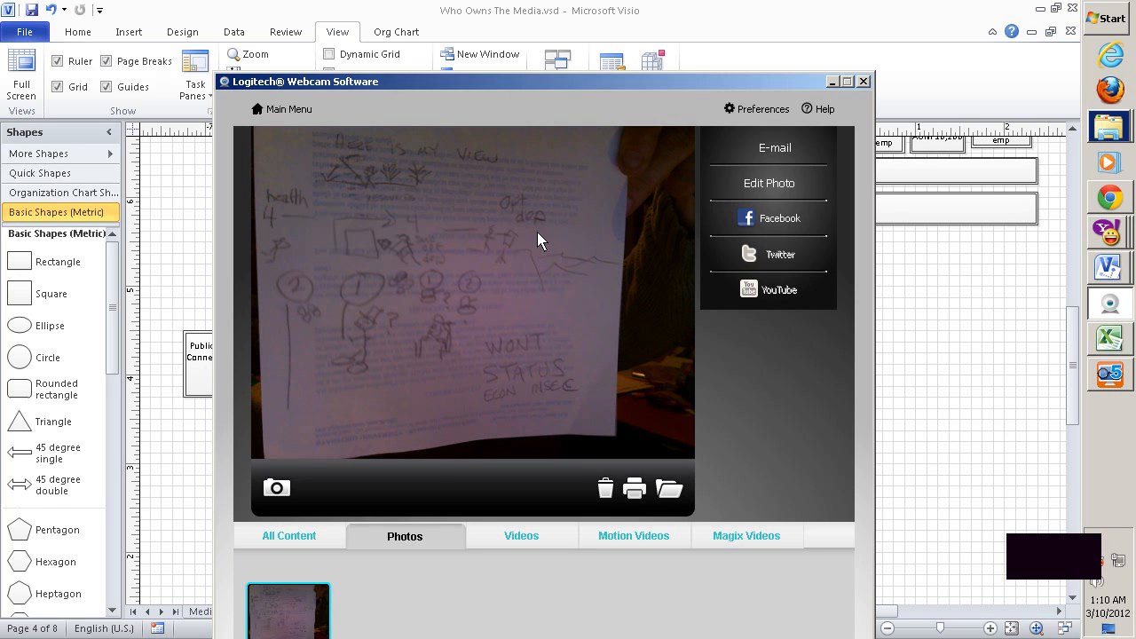
{"action": "mouse_move", "coordinate": [486, 229]}
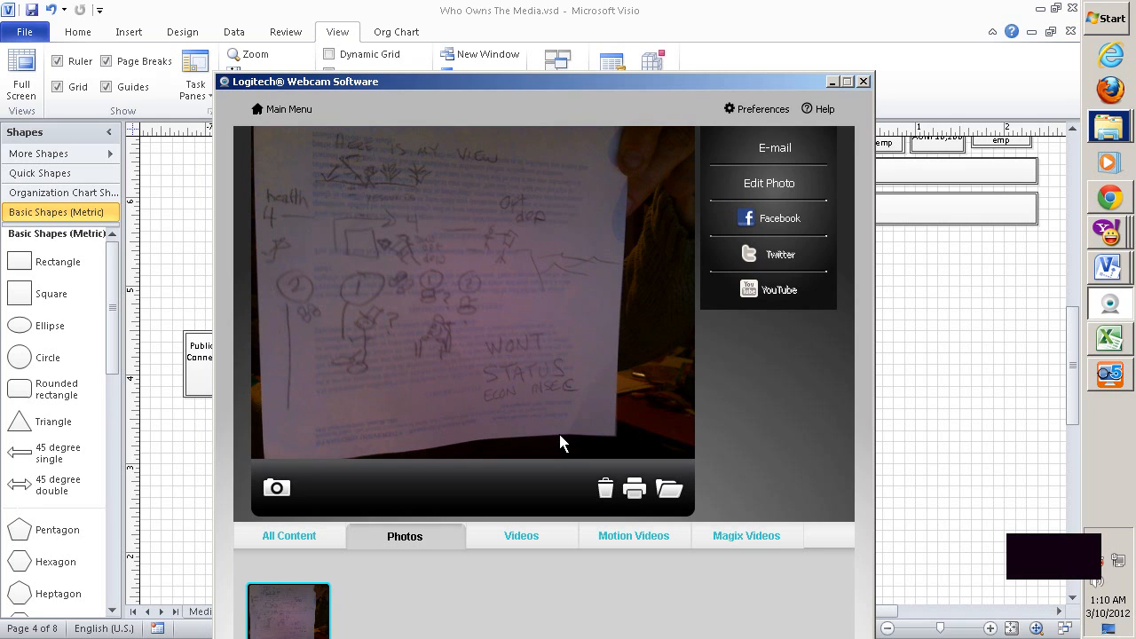
{"action": "mouse_move", "coordinate": [571, 345]}
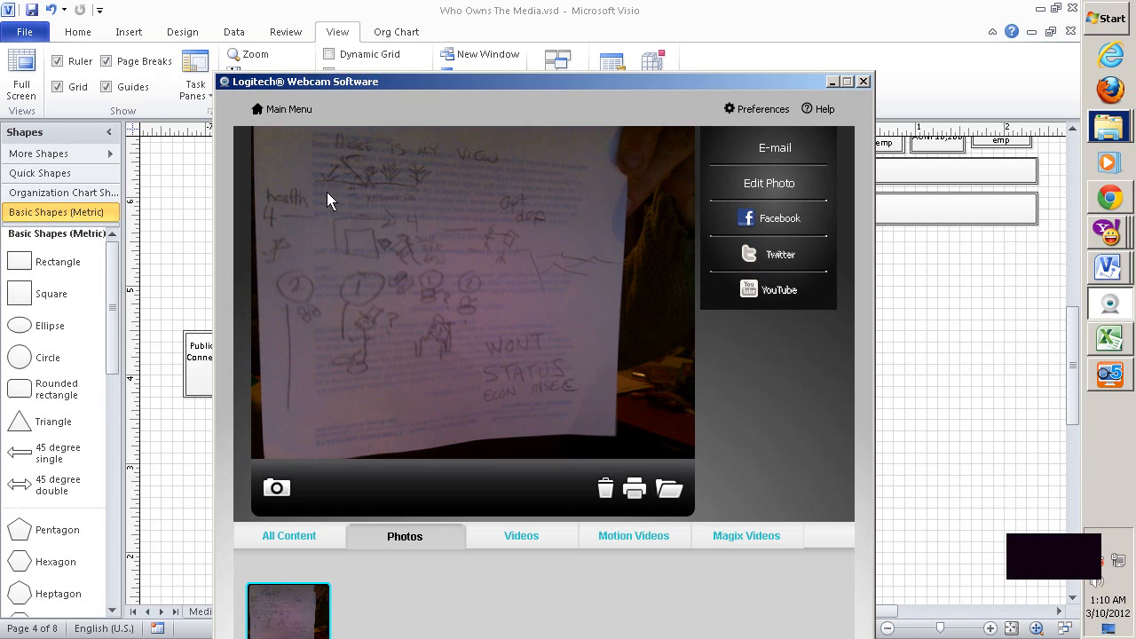
{"action": "mouse_move", "coordinate": [298, 312]}
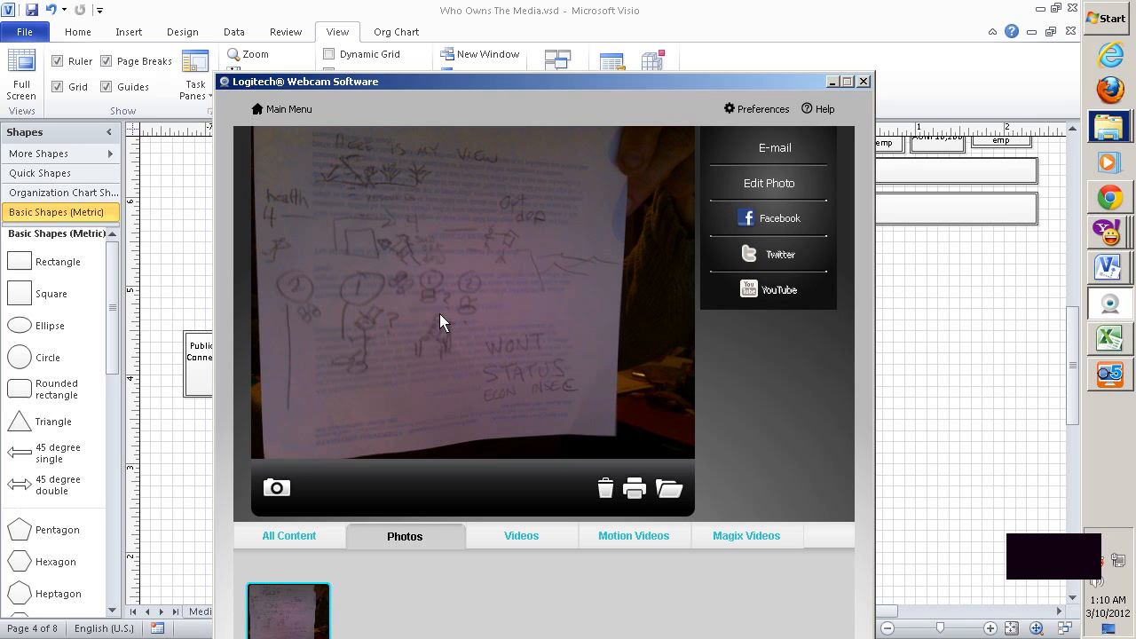
{"action": "mouse_move", "coordinate": [477, 312]}
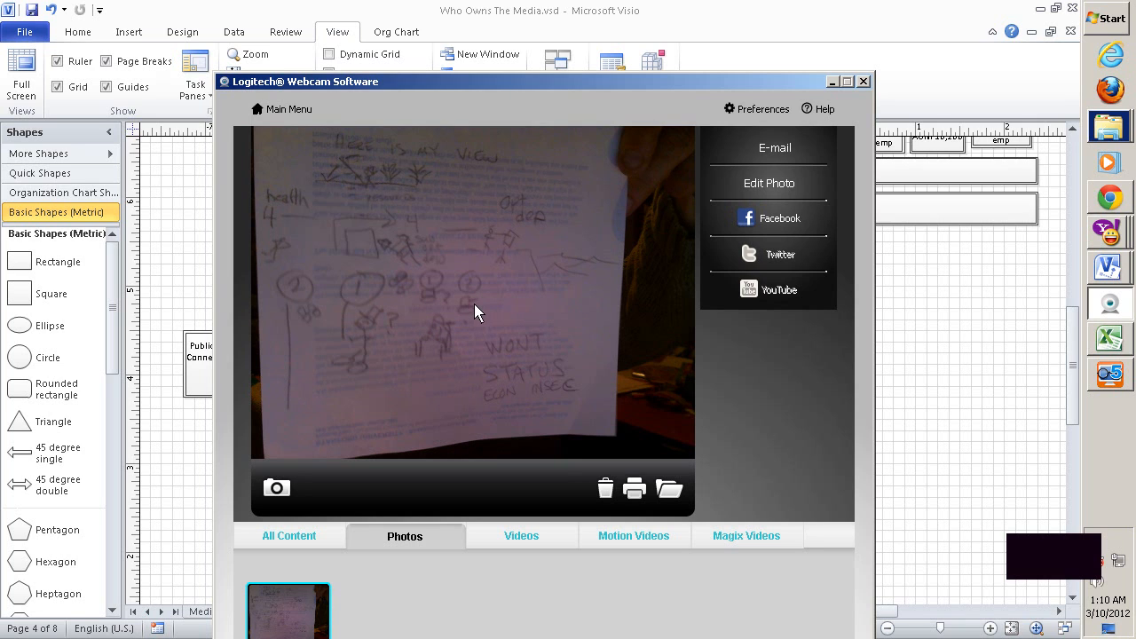
{"action": "mouse_move", "coordinate": [454, 359]}
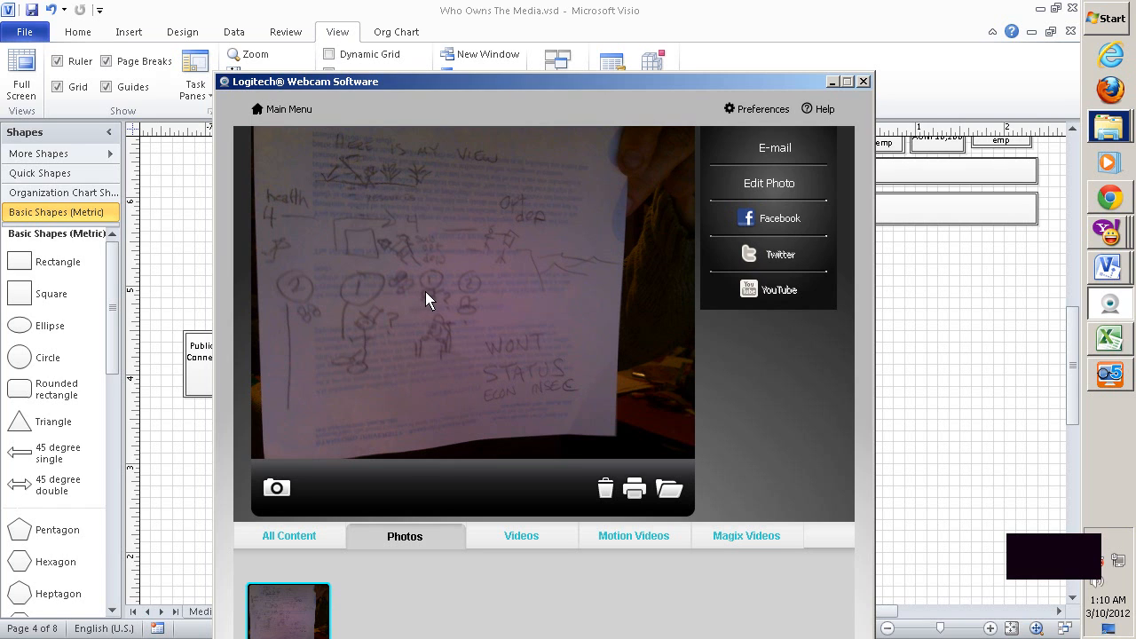
{"action": "mouse_move", "coordinate": [433, 302]}
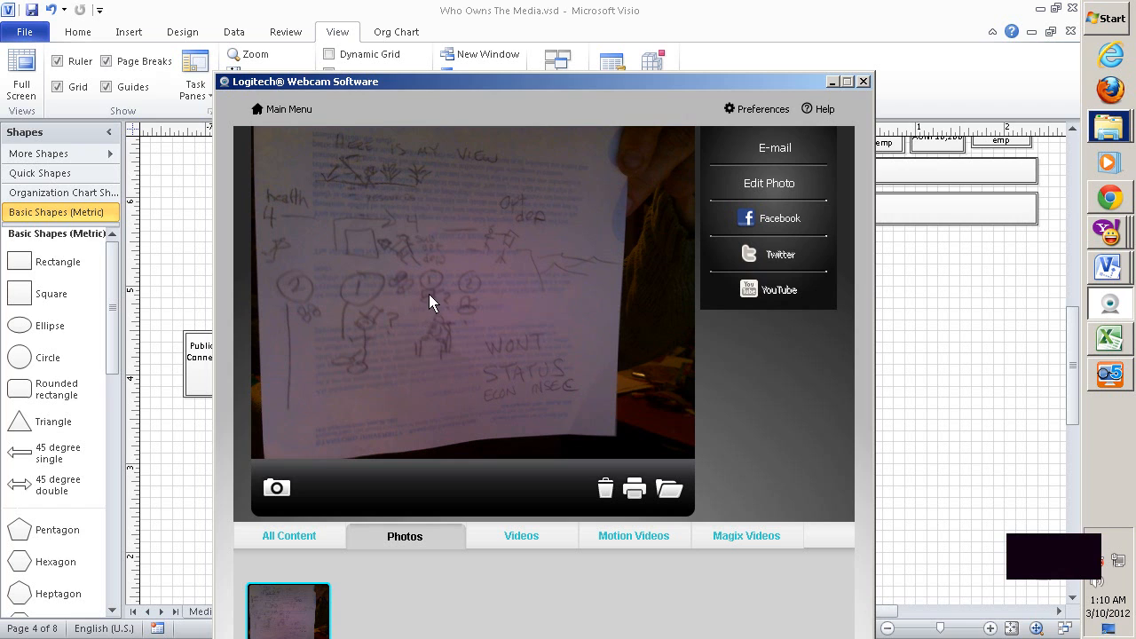
{"action": "mouse_move", "coordinate": [426, 220]}
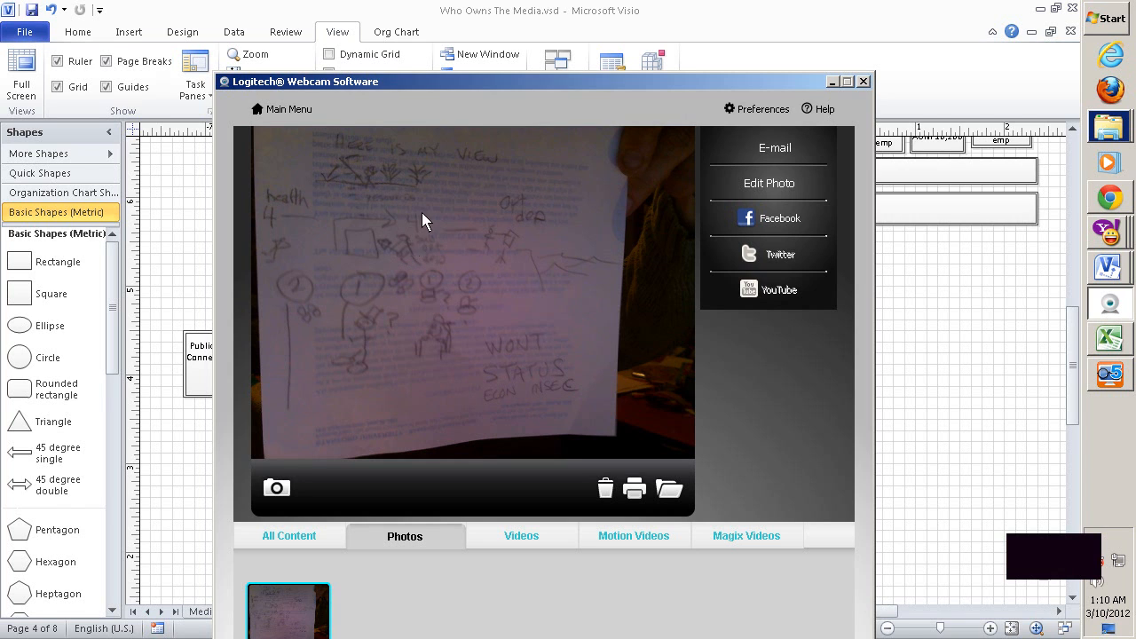
{"action": "mouse_move", "coordinate": [408, 255]}
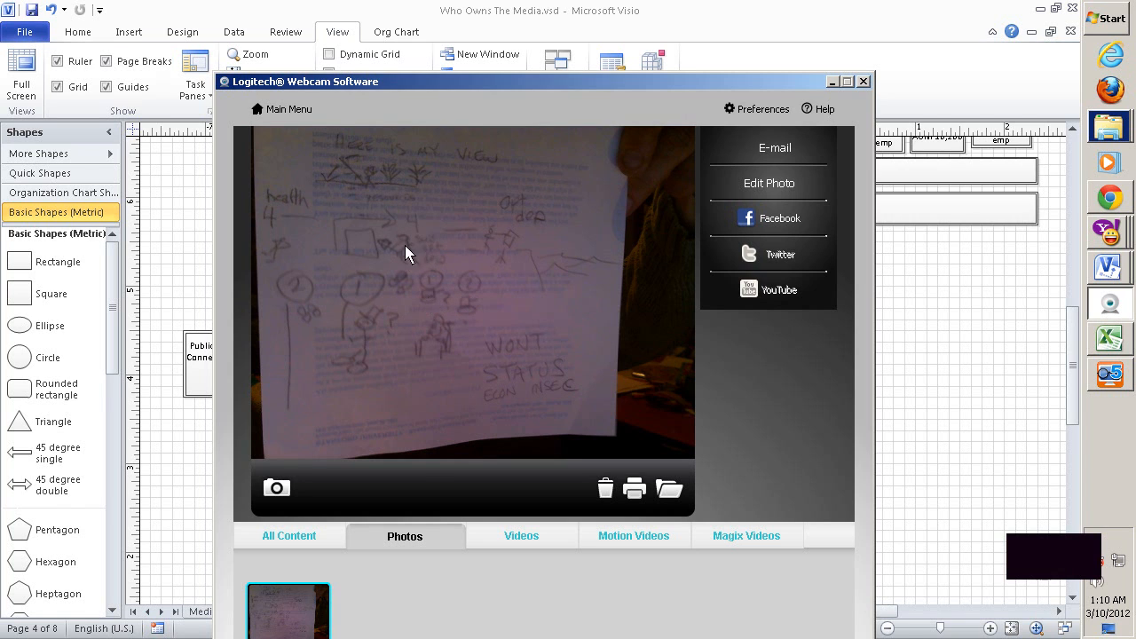
{"action": "mouse_move", "coordinate": [360, 170]}
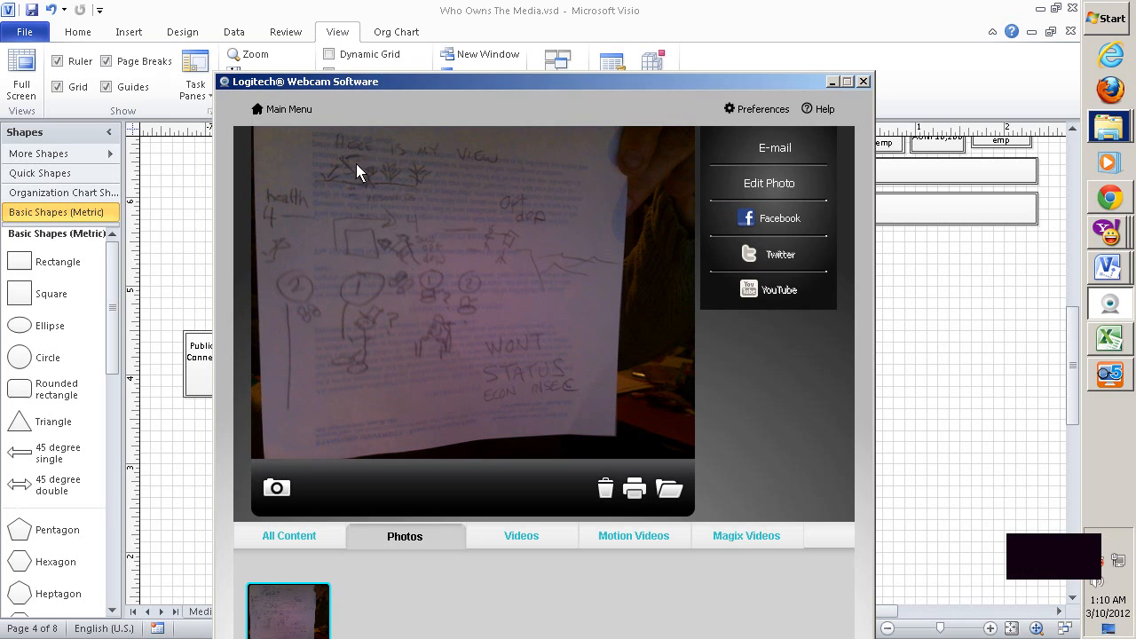
{"action": "mouse_move", "coordinate": [386, 167]}
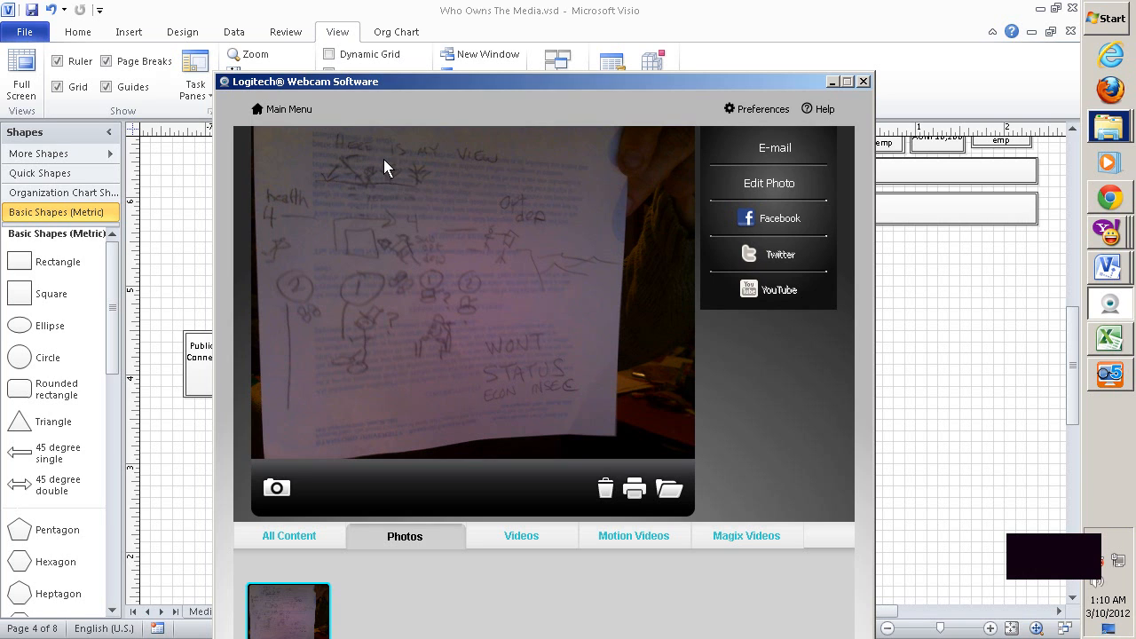
{"action": "mouse_move", "coordinate": [410, 252]}
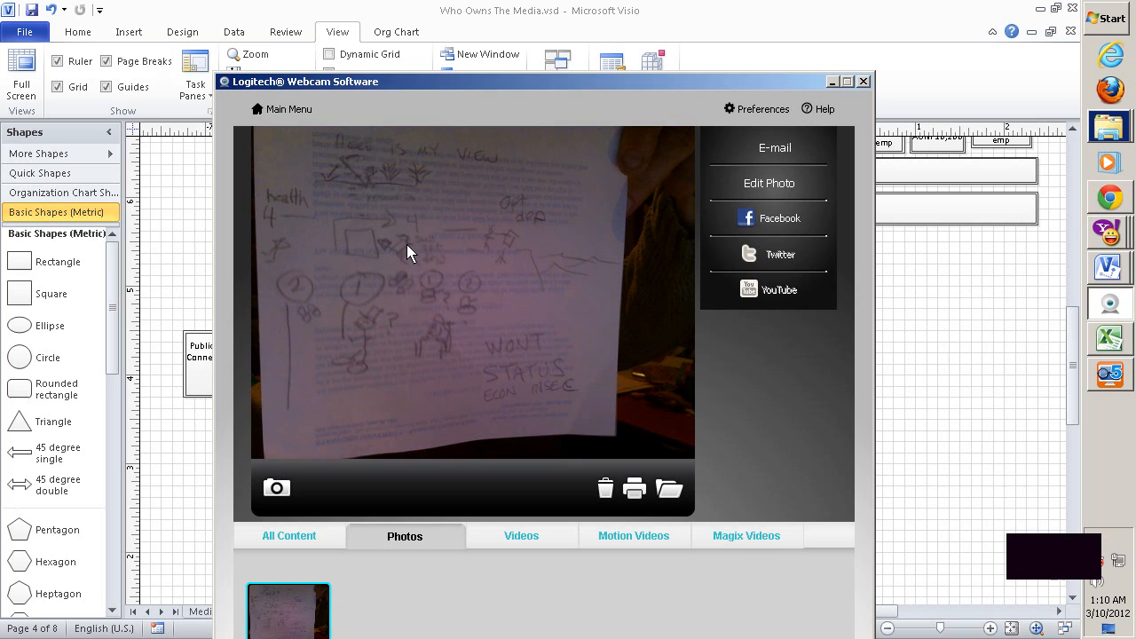
{"action": "mouse_move", "coordinate": [422, 256]}
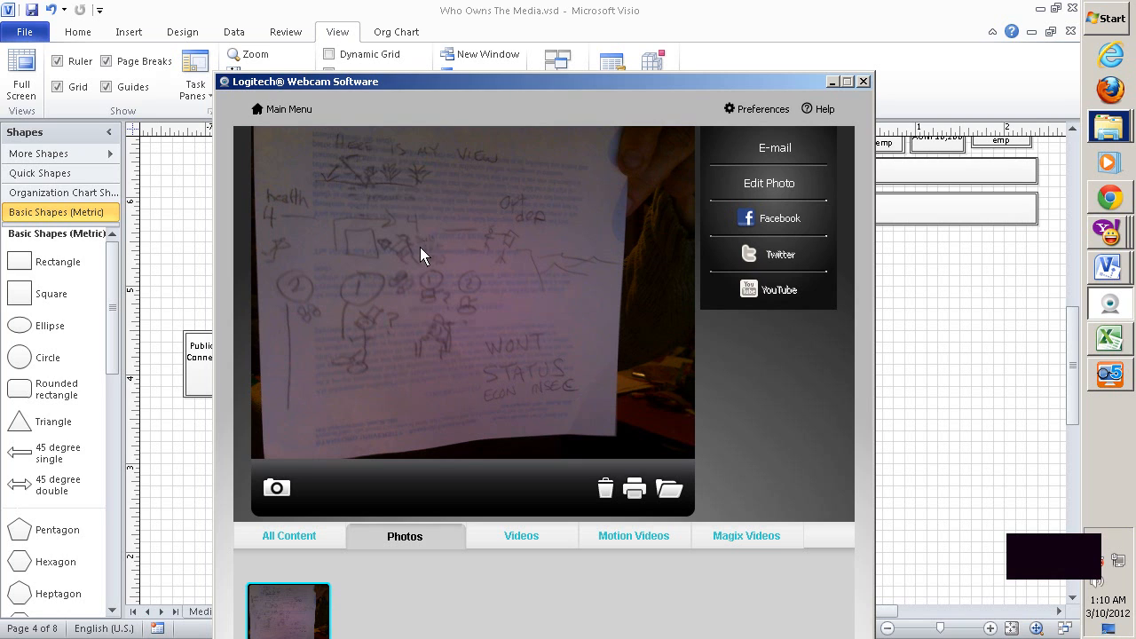
{"action": "mouse_move", "coordinate": [401, 256]}
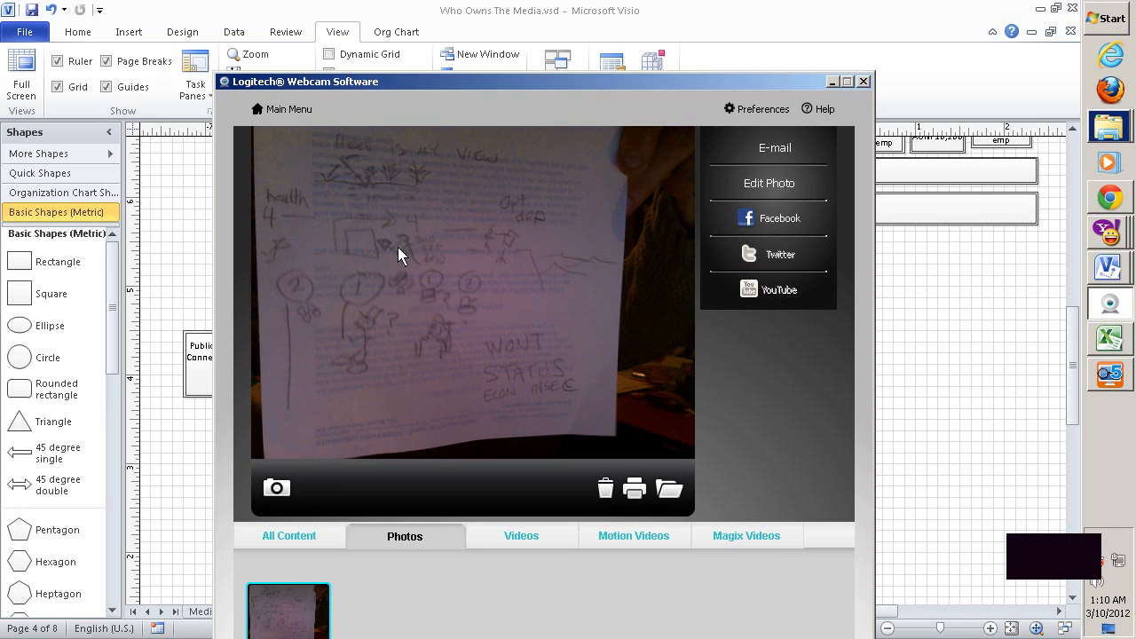
{"action": "mouse_move", "coordinate": [410, 249]}
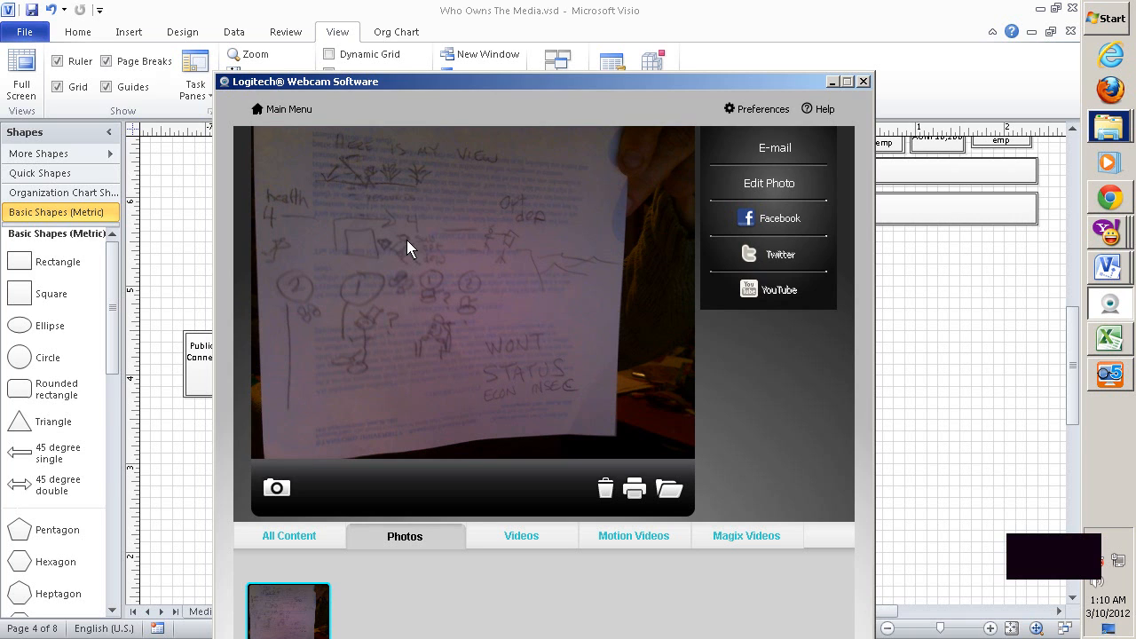
{"action": "mouse_move", "coordinate": [522, 215]}
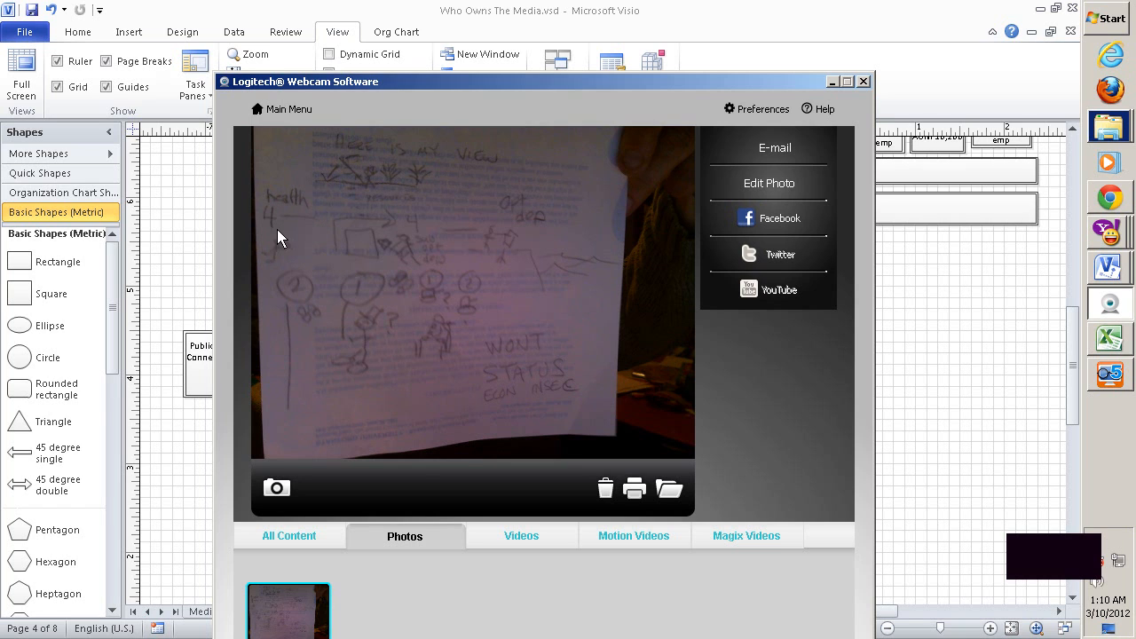
{"action": "mouse_move", "coordinate": [549, 310]}
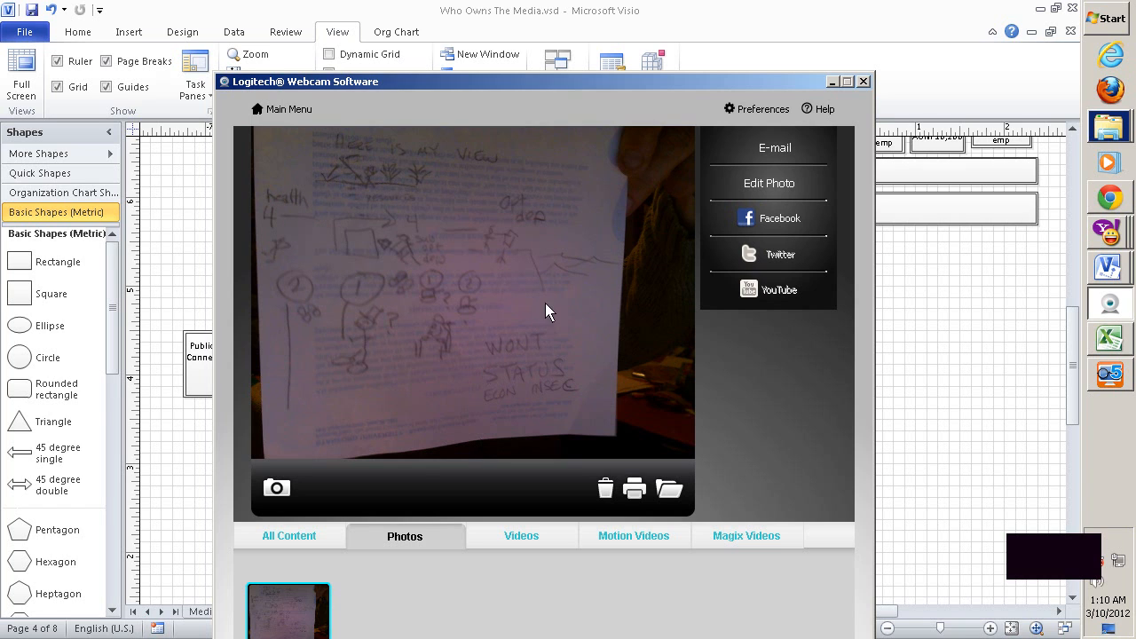
{"action": "mouse_move", "coordinate": [449, 335]}
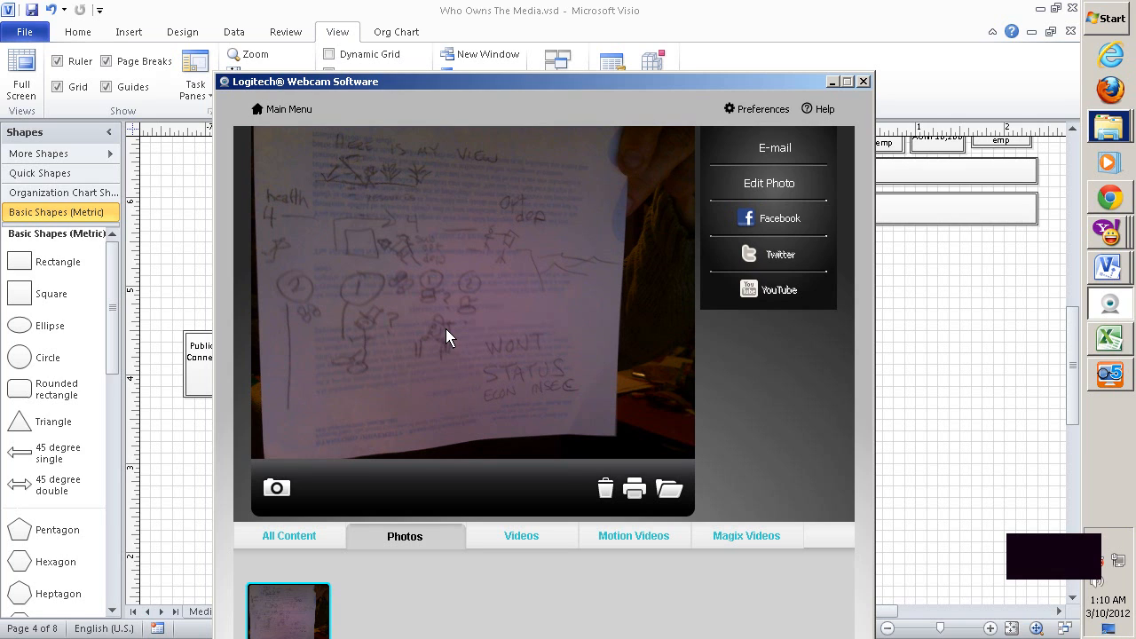
{"action": "mouse_move", "coordinate": [479, 313]}
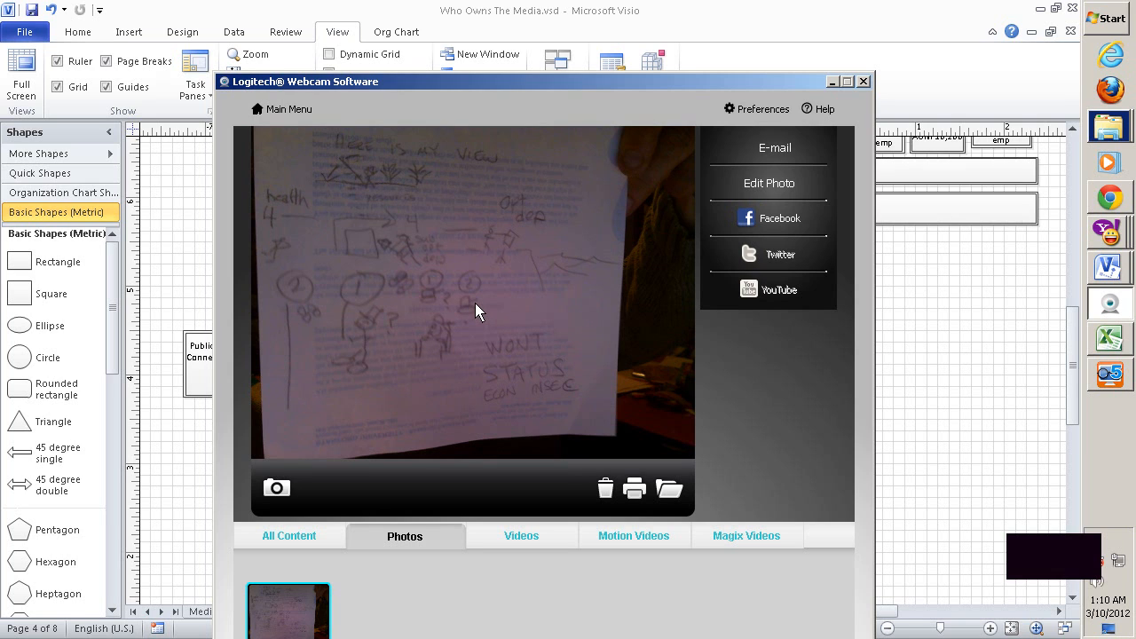
{"action": "mouse_move", "coordinate": [458, 344]}
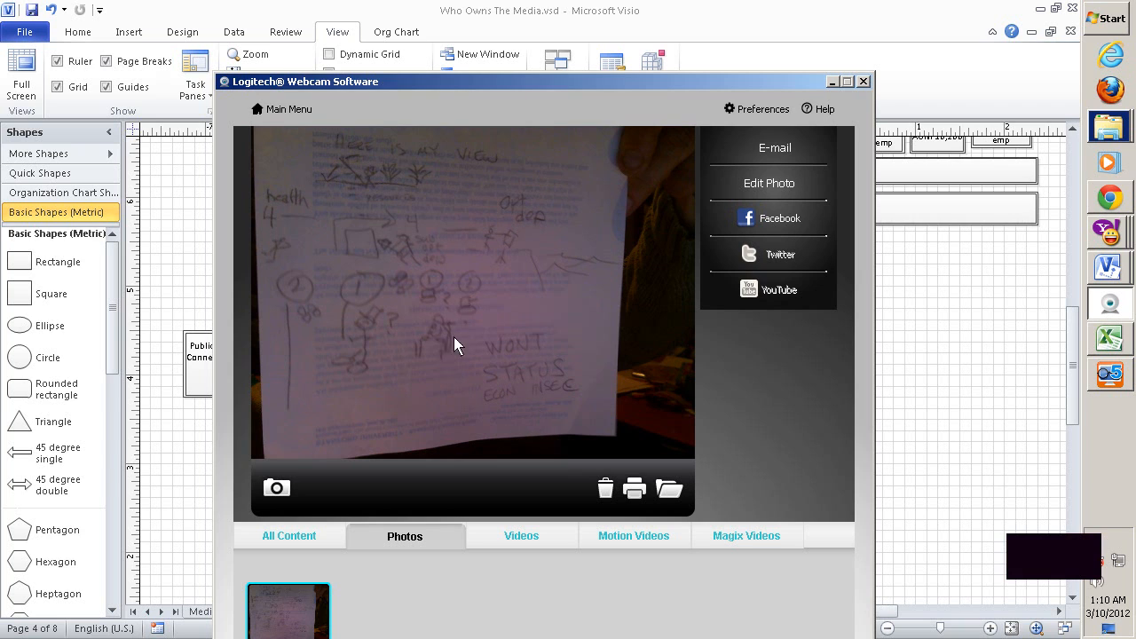
{"action": "mouse_move", "coordinate": [468, 318]}
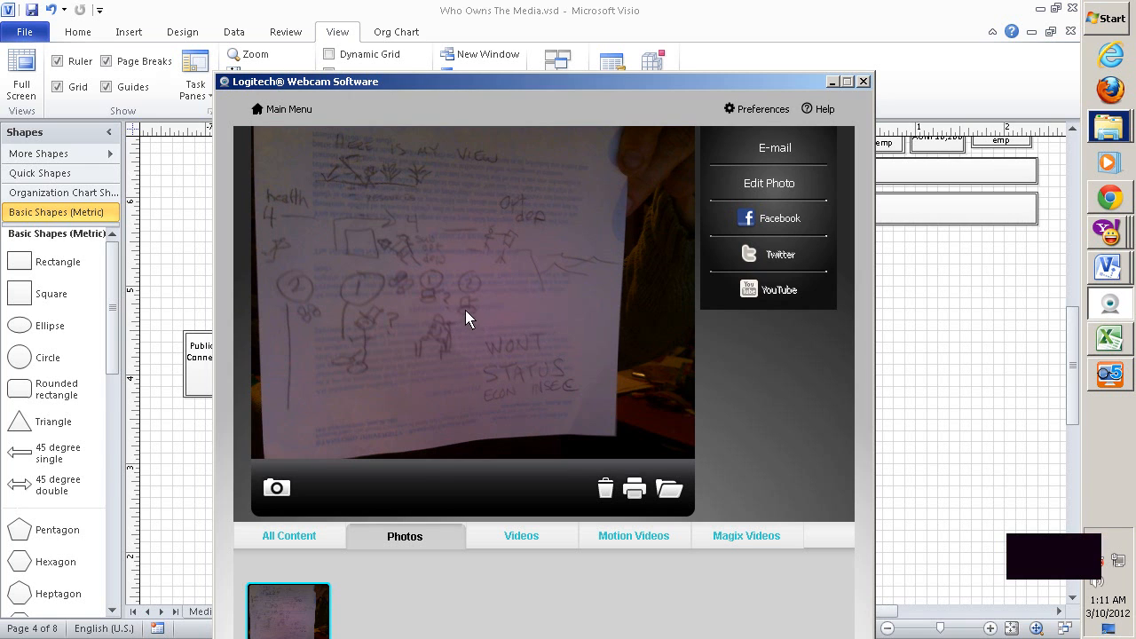
{"action": "mouse_move", "coordinate": [476, 325]}
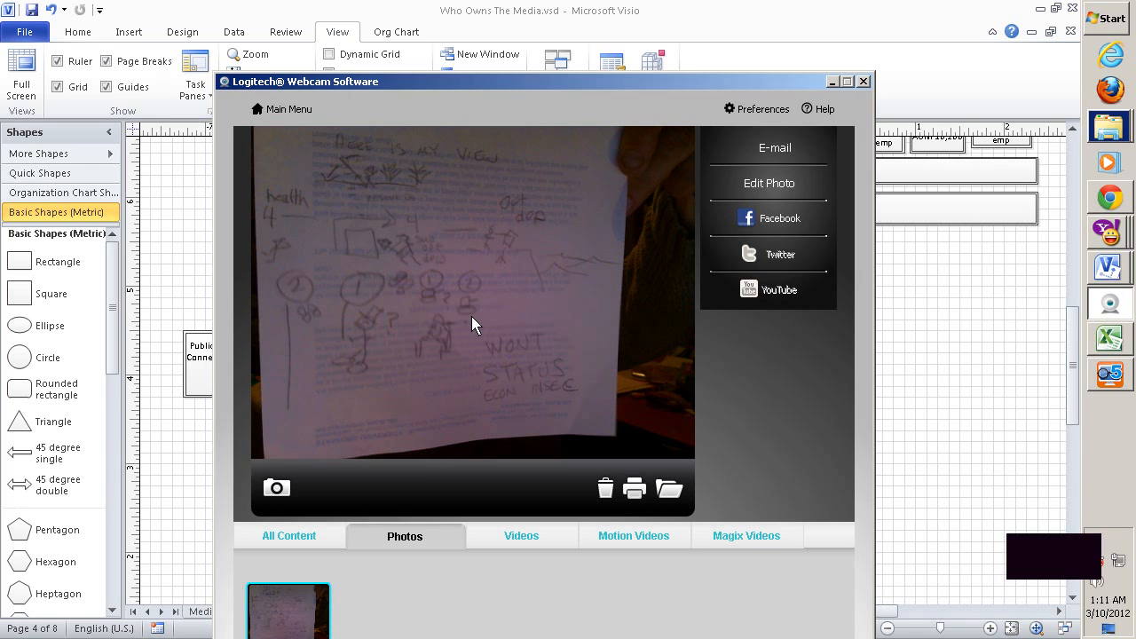
{"action": "mouse_move", "coordinate": [504, 392]}
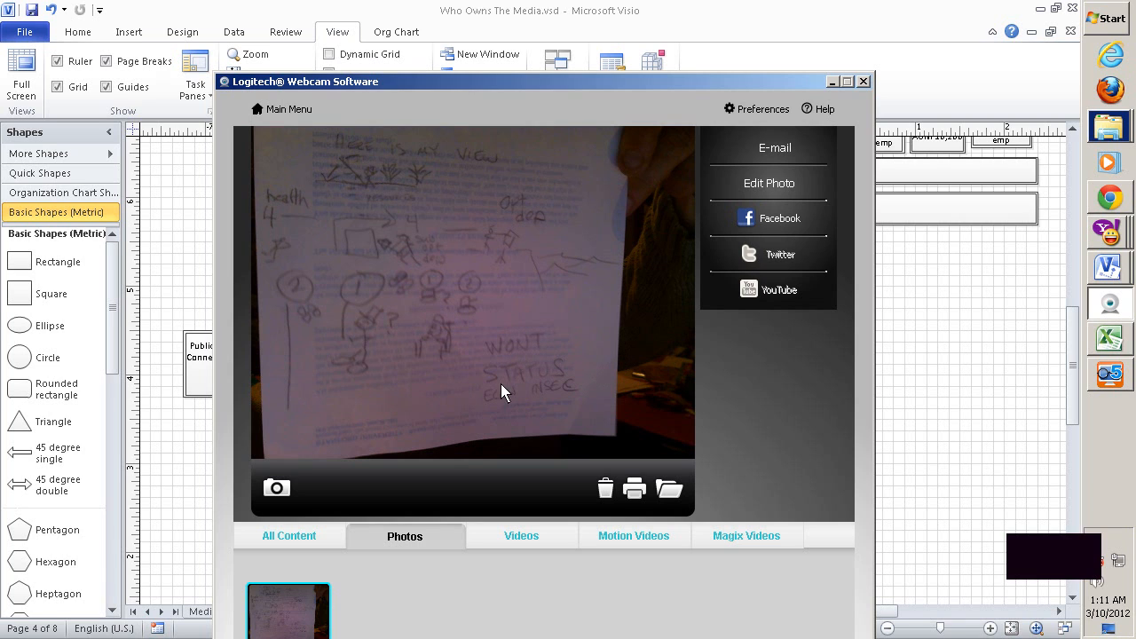
{"action": "mouse_move", "coordinate": [534, 362]}
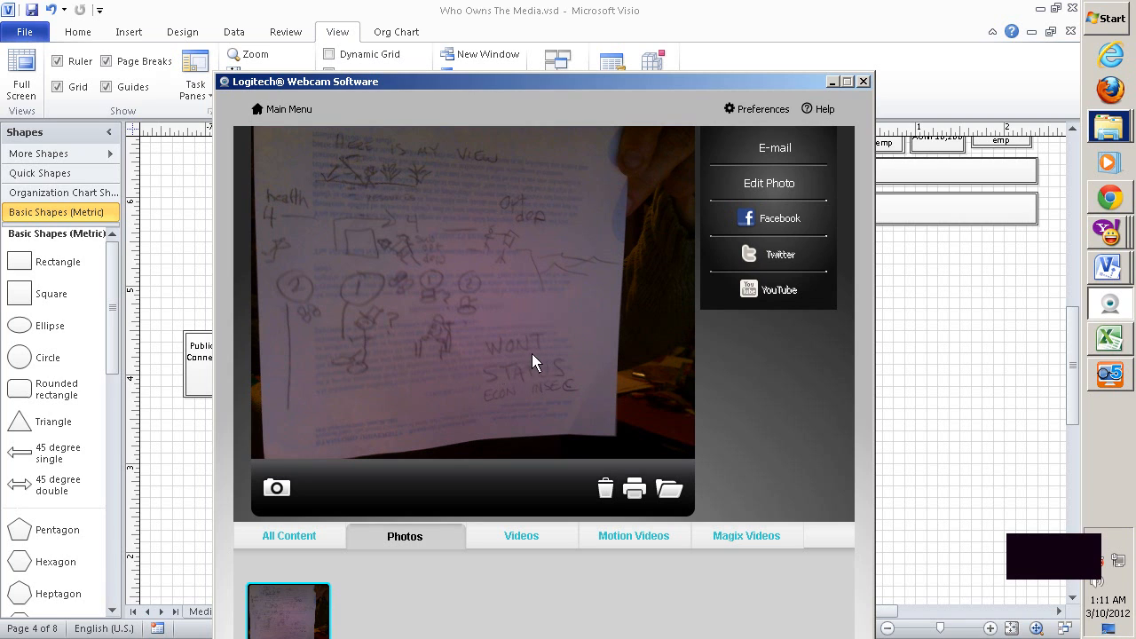
{"action": "mouse_move", "coordinate": [488, 249]}
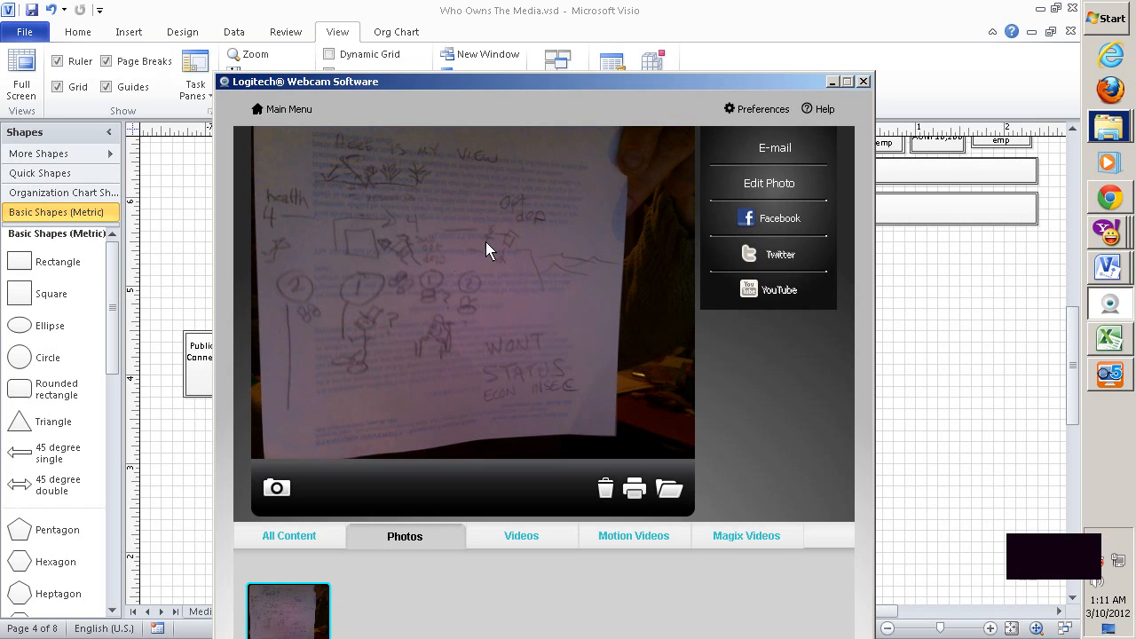
{"action": "mouse_move", "coordinate": [505, 355]}
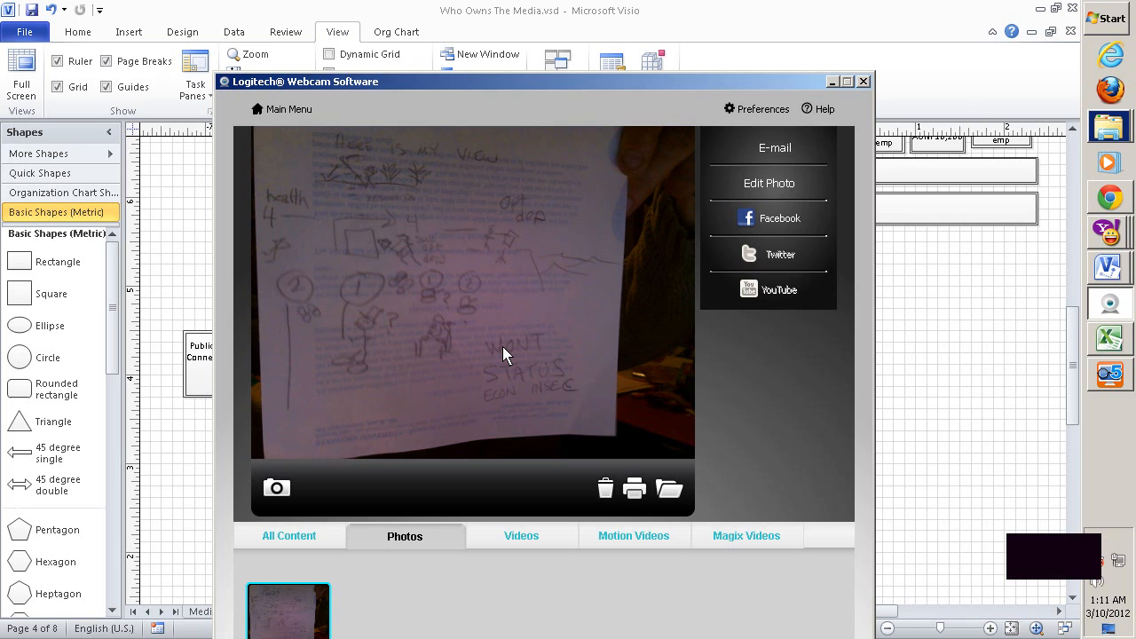
{"action": "mouse_move", "coordinate": [625, 311]}
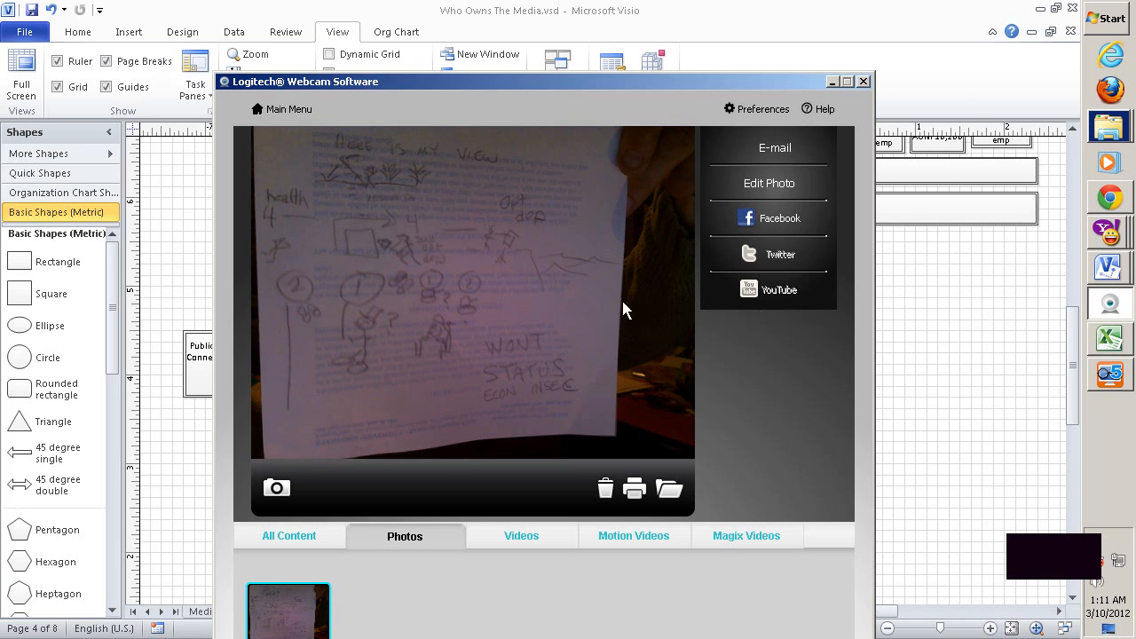
{"action": "mouse_move", "coordinate": [578, 380]}
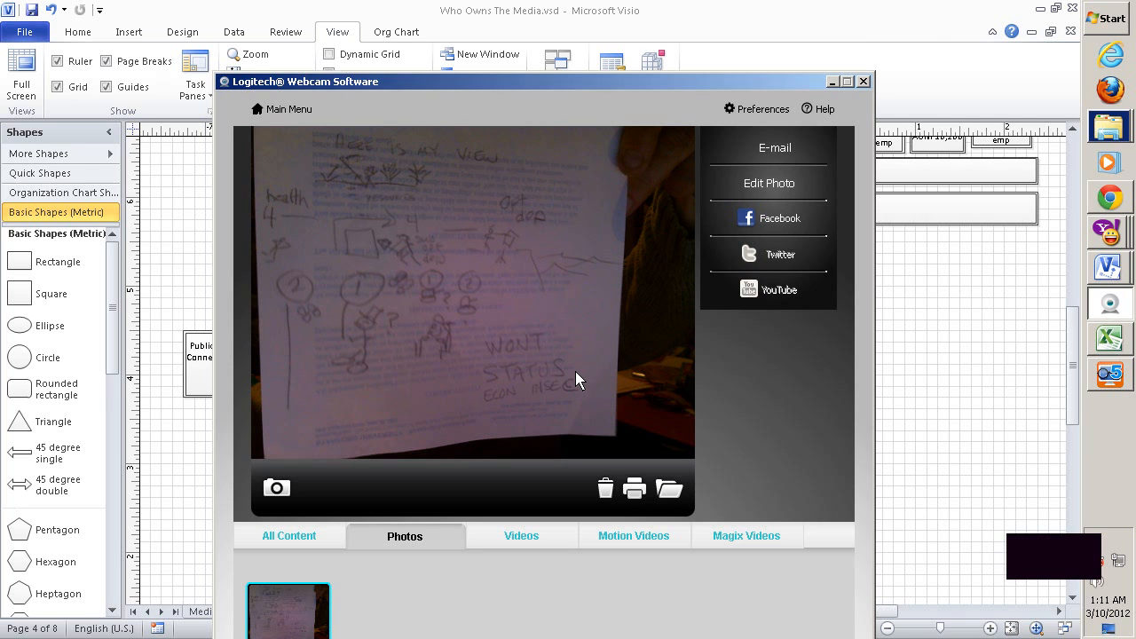
{"action": "mouse_move", "coordinate": [568, 355]}
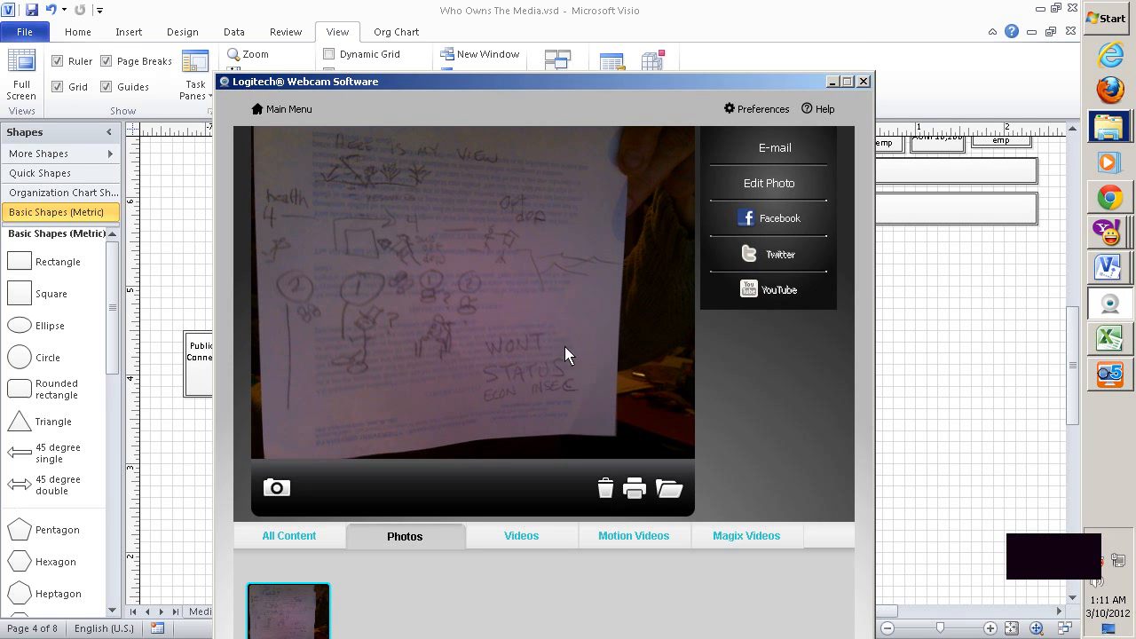
{"action": "mouse_move", "coordinate": [458, 394]}
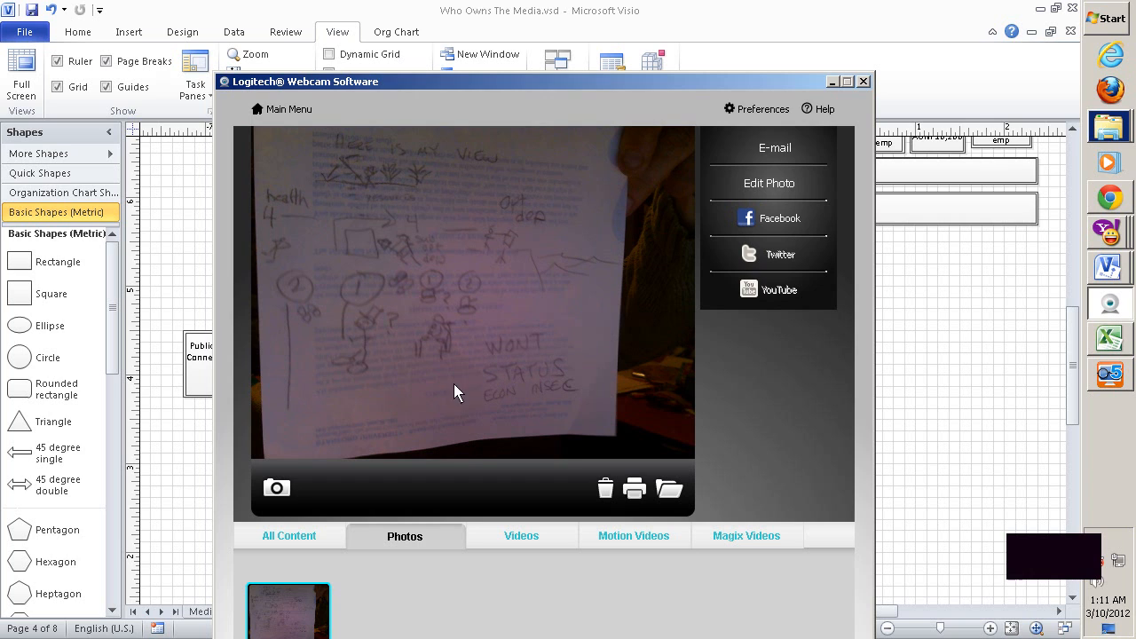
{"action": "mouse_move", "coordinate": [632, 332]}
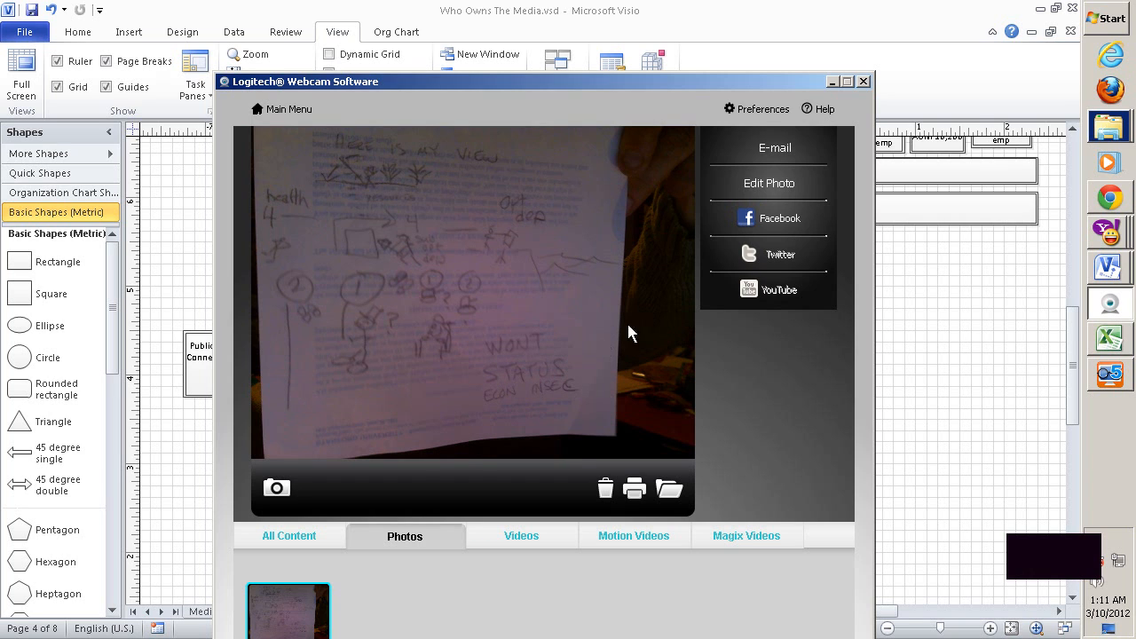
{"action": "mouse_move", "coordinate": [596, 291]}
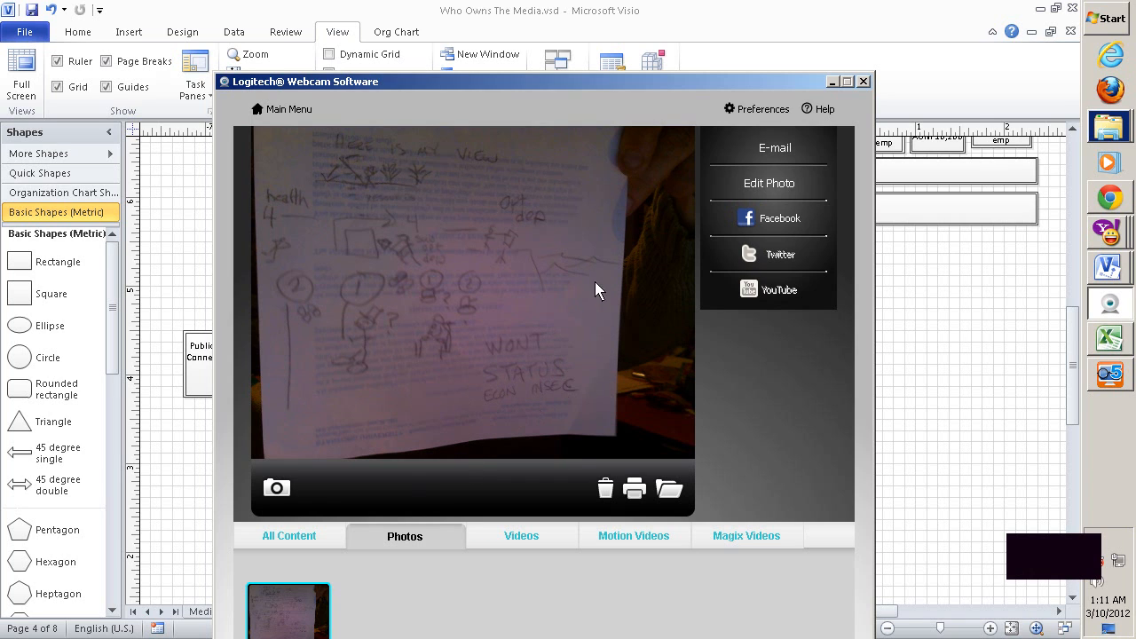
{"action": "mouse_move", "coordinate": [383, 305]}
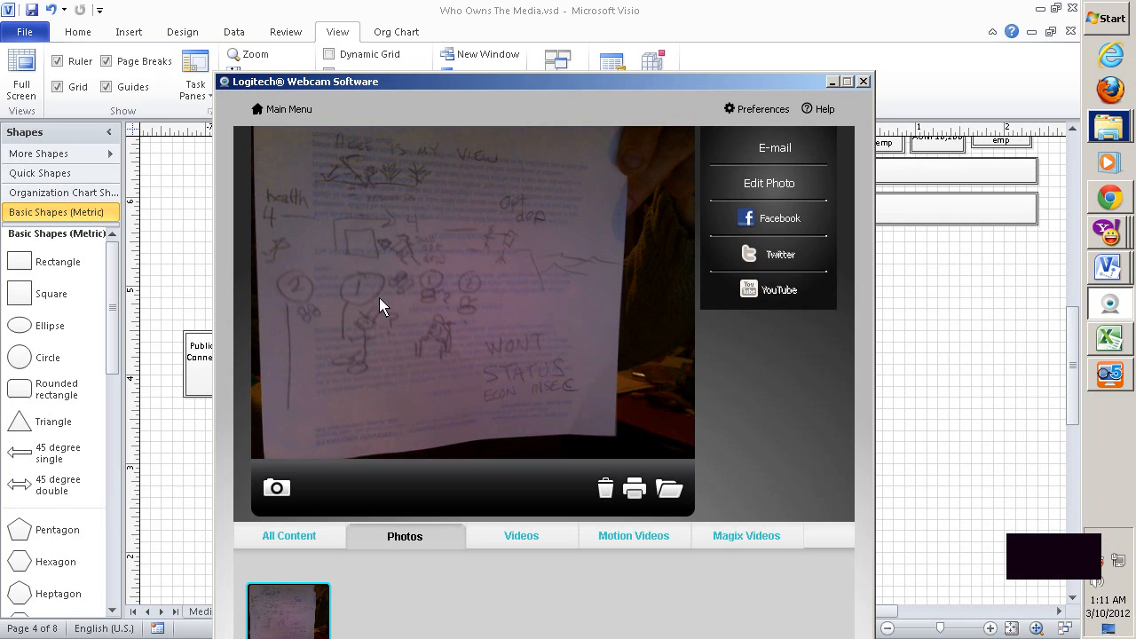
{"action": "mouse_move", "coordinate": [461, 333]}
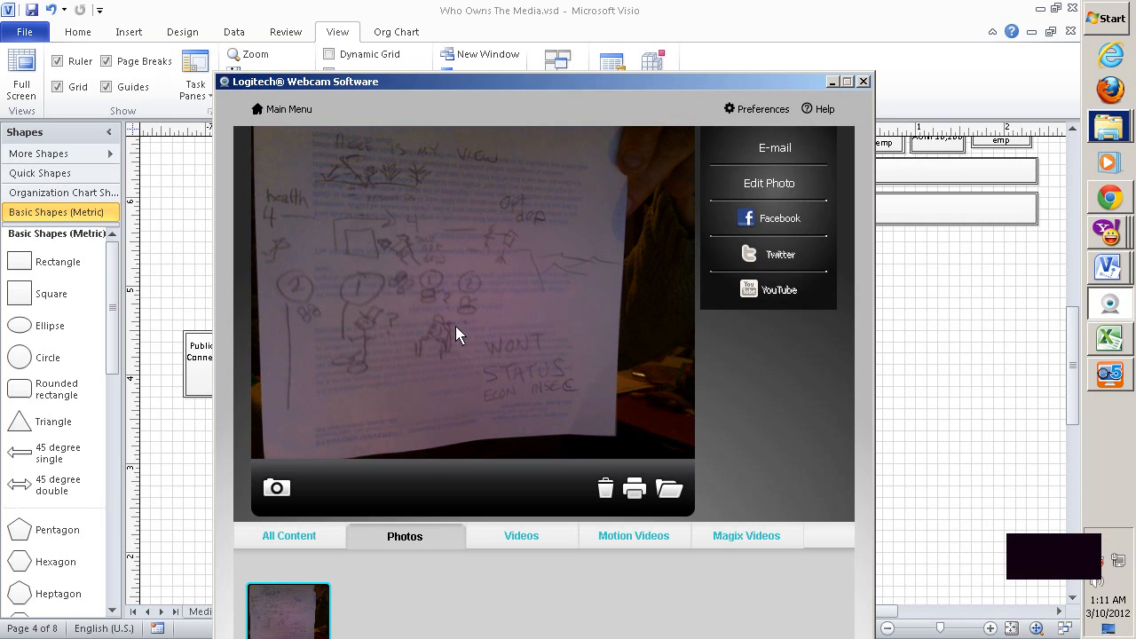
{"action": "mouse_move", "coordinate": [359, 390]}
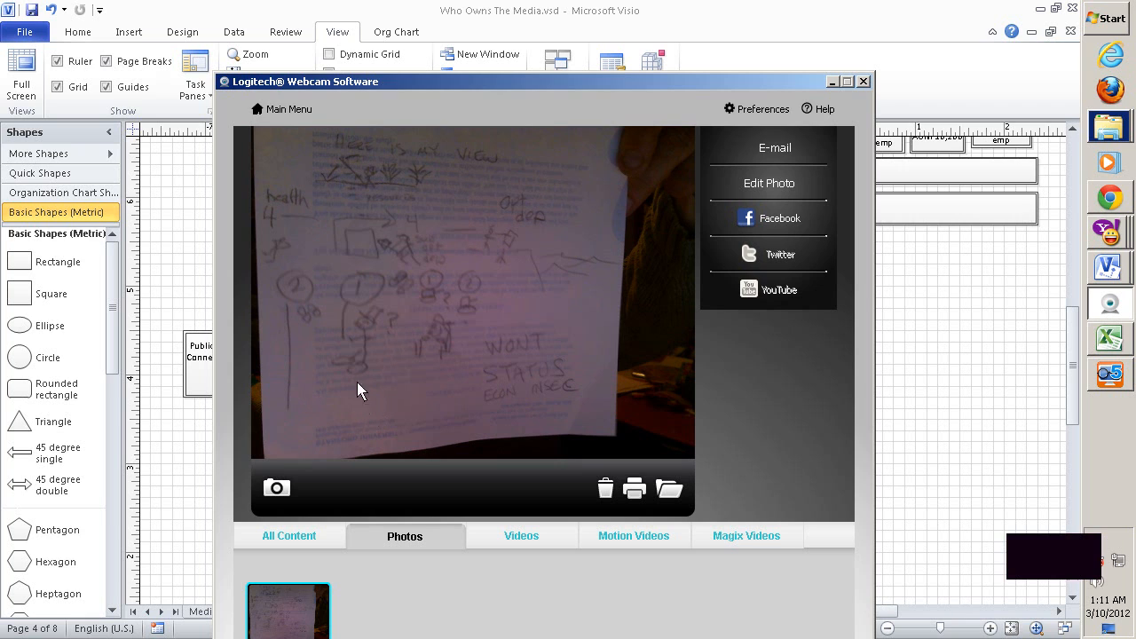
{"action": "mouse_move", "coordinate": [462, 346]}
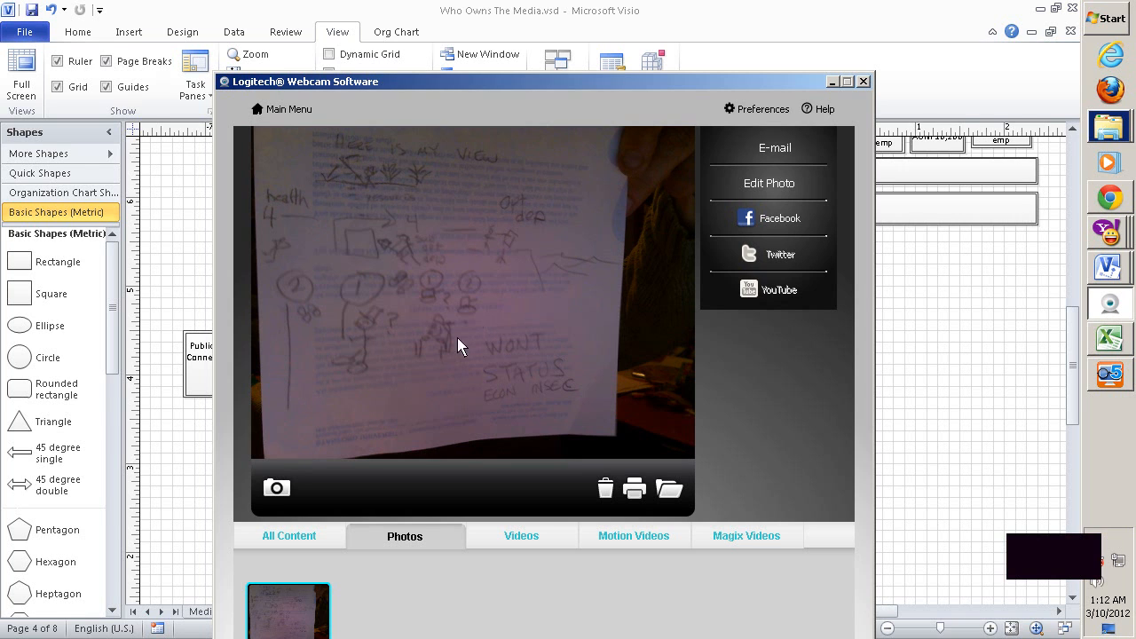
{"action": "mouse_move", "coordinate": [427, 352]}
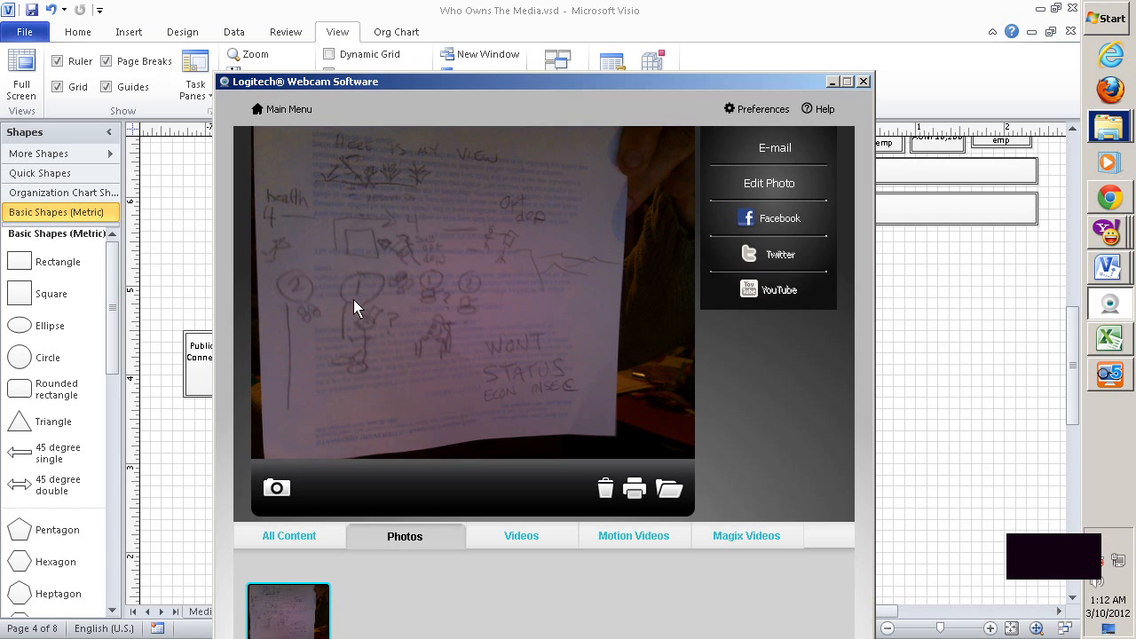
{"action": "mouse_move", "coordinate": [529, 238]}
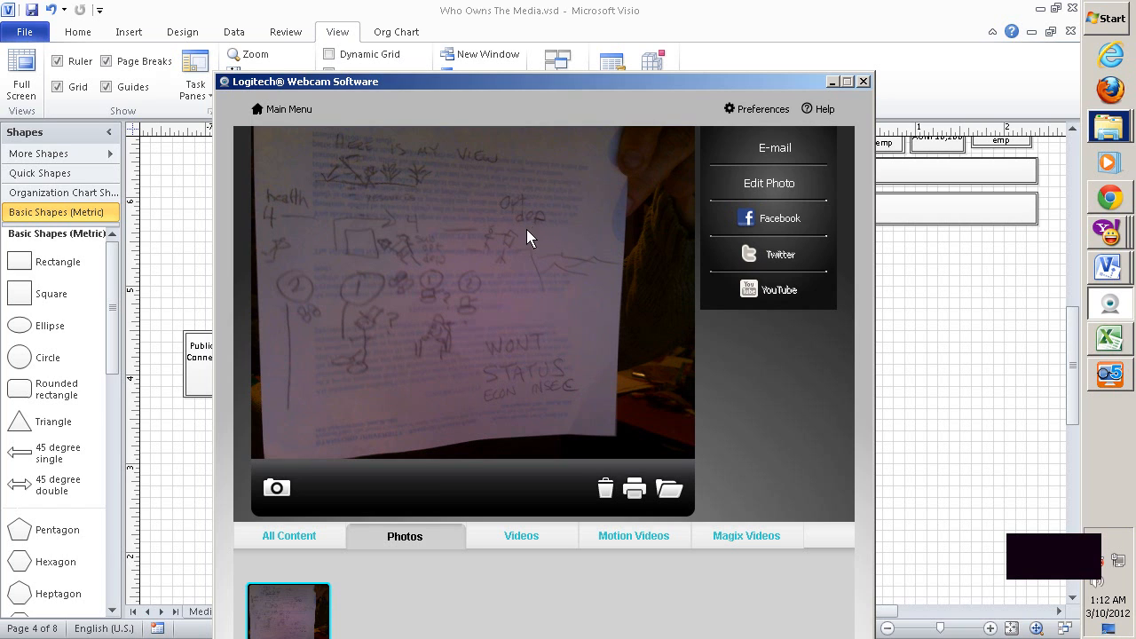
{"action": "mouse_move", "coordinate": [383, 167]}
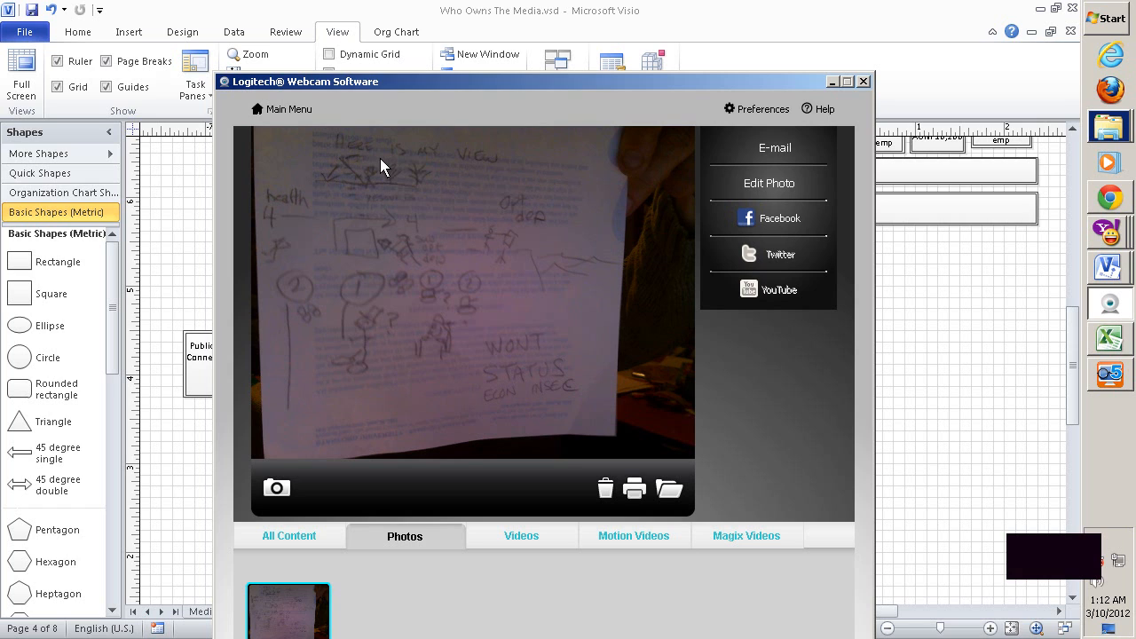
{"action": "mouse_move", "coordinate": [360, 170]}
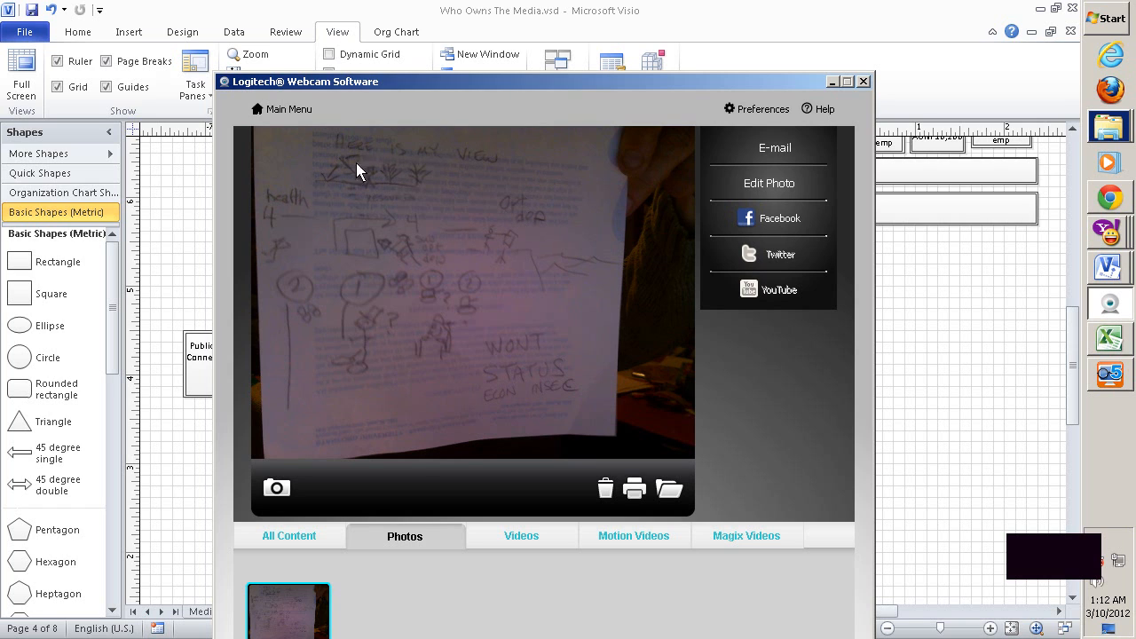
{"action": "mouse_move", "coordinate": [444, 270]}
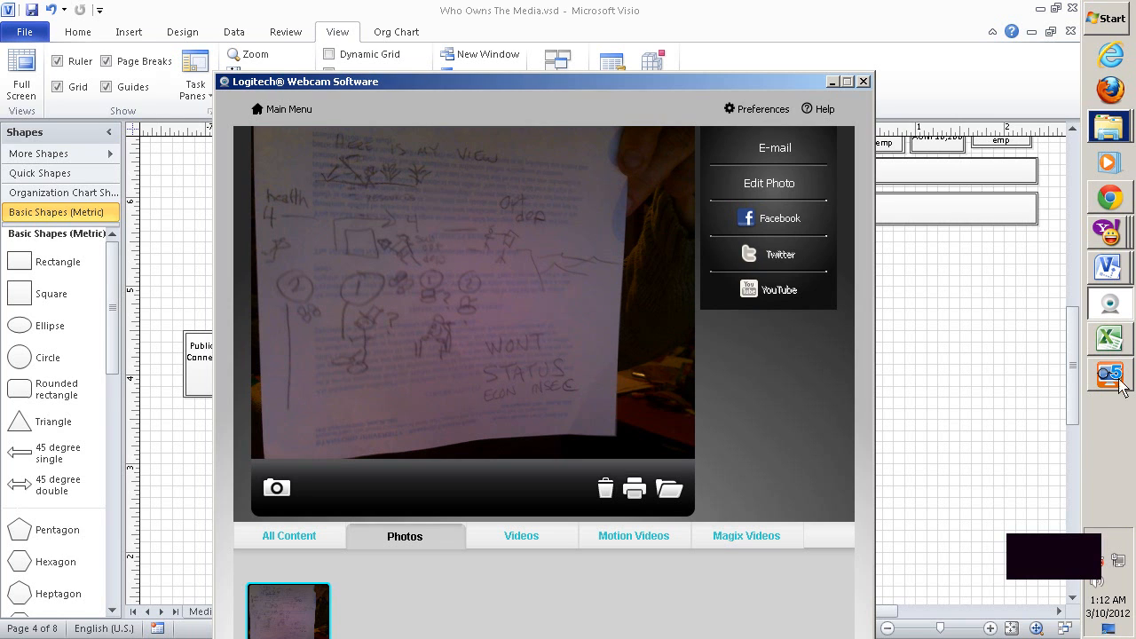
Leave the sketch photo and return to the Visio Power Structures diagram.
{"action": "left_click", "coordinate": [1109, 376]}
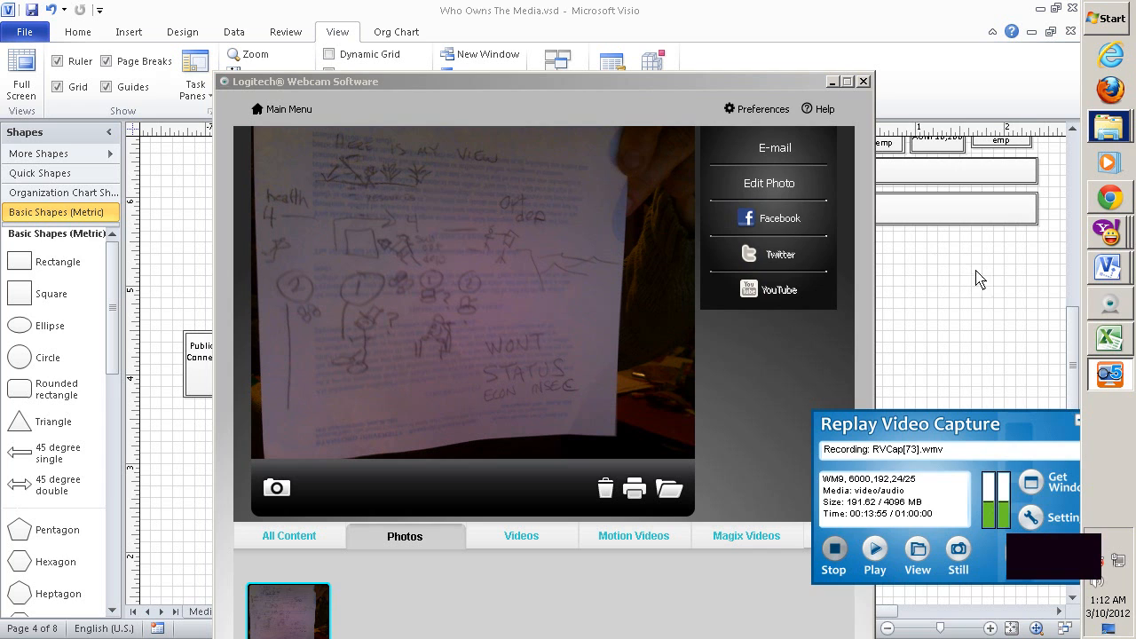
{"action": "left_click", "coordinate": [863, 81]}
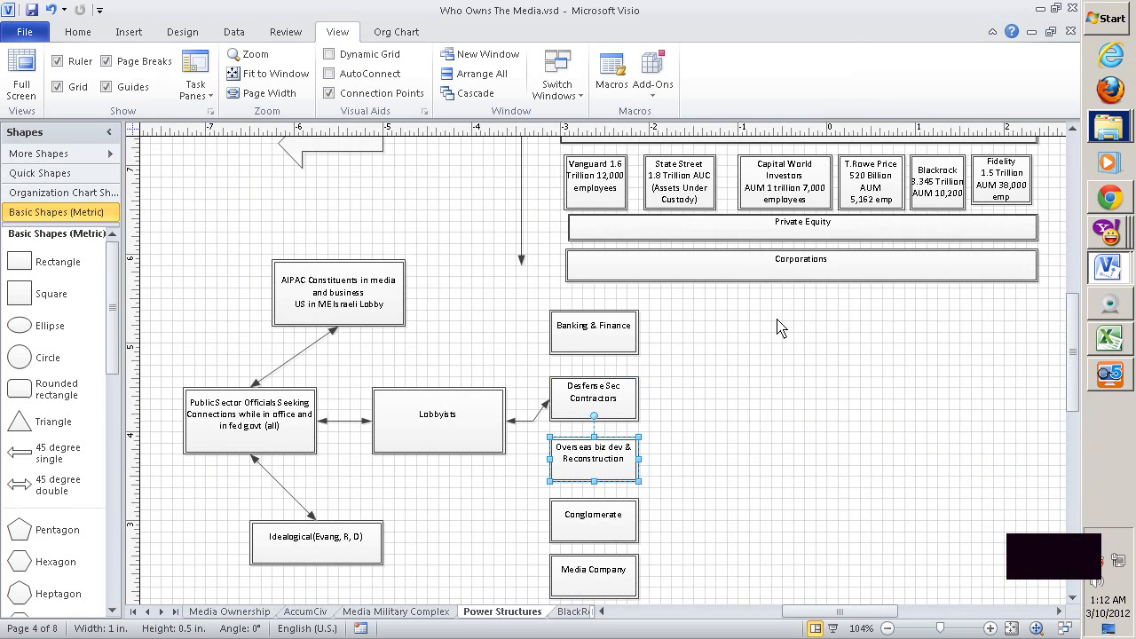
{"action": "scroll", "scroll_direction": "down", "scroll_amount": 3}
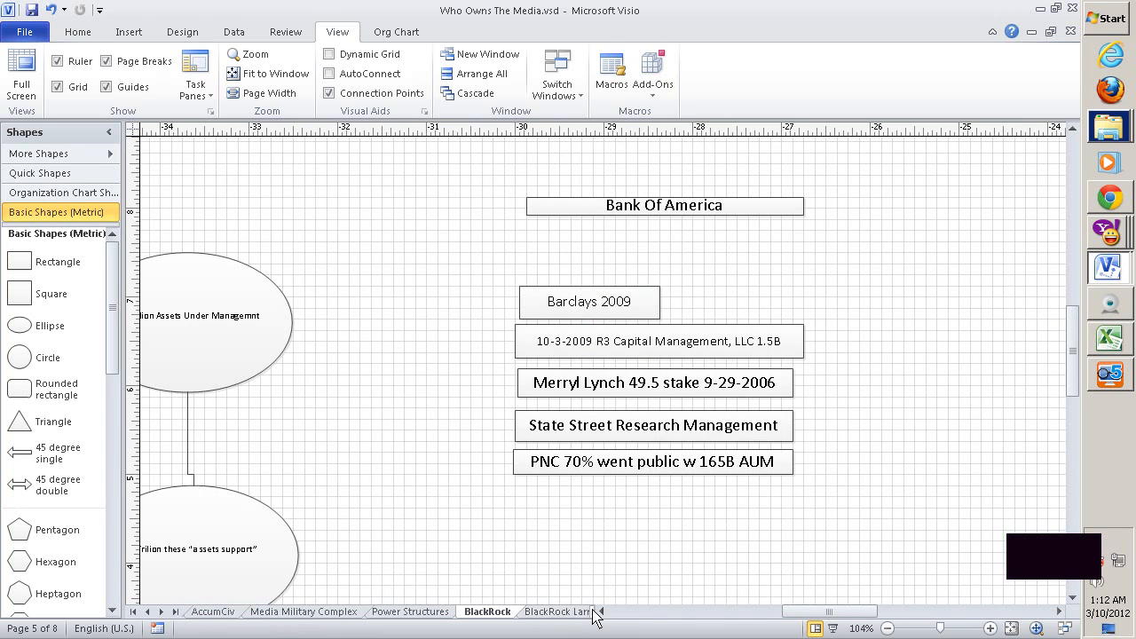
{"action": "left_click", "coordinate": [717, 611]}
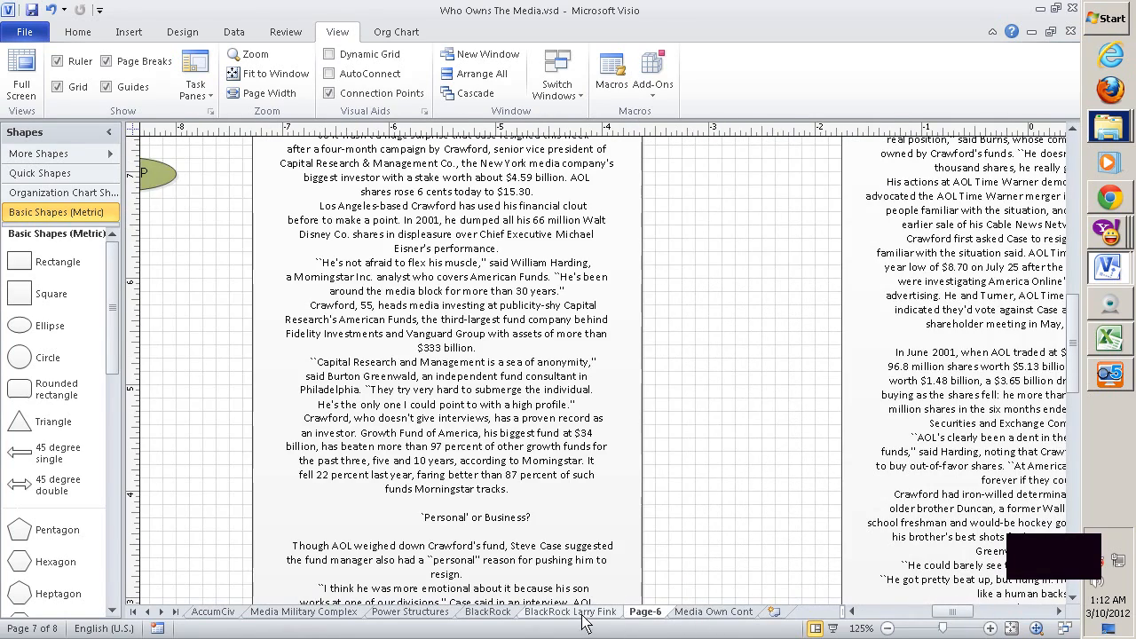
{"action": "left_click", "coordinate": [575, 612]}
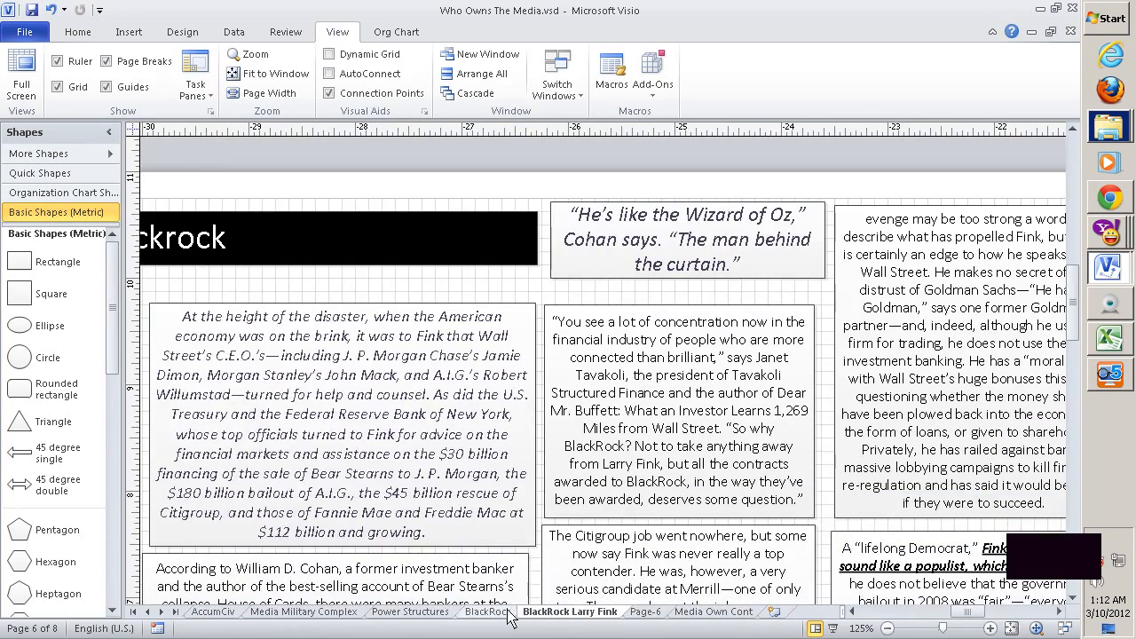
{"action": "left_click", "coordinate": [412, 610]}
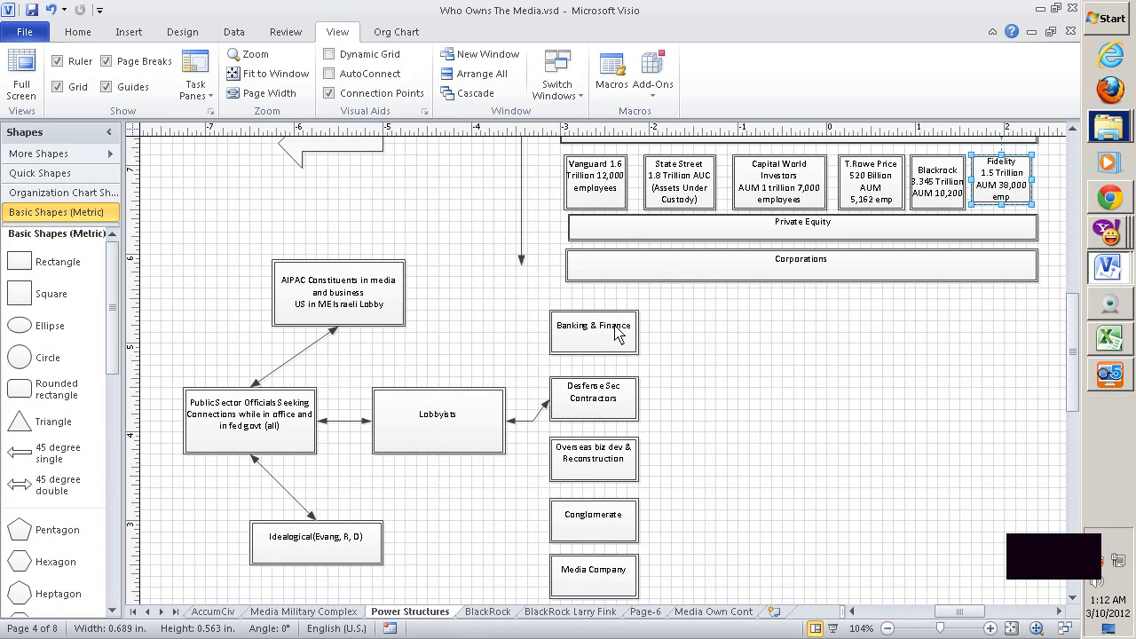
{"action": "left_click", "coordinate": [593, 332]}
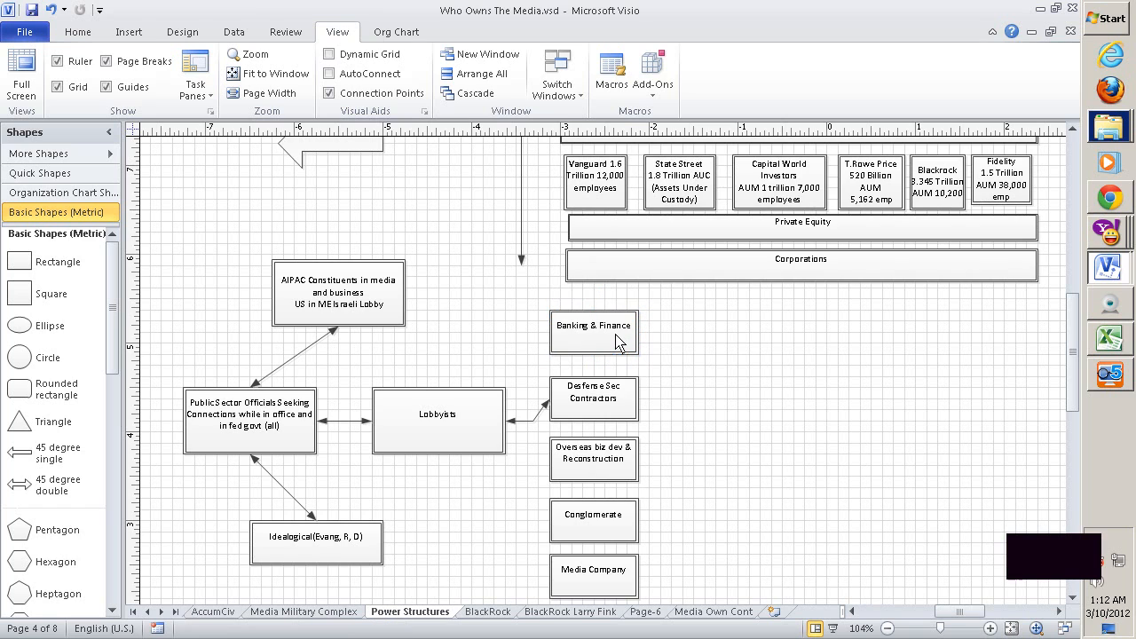
{"action": "left_click", "coordinate": [592, 331]}
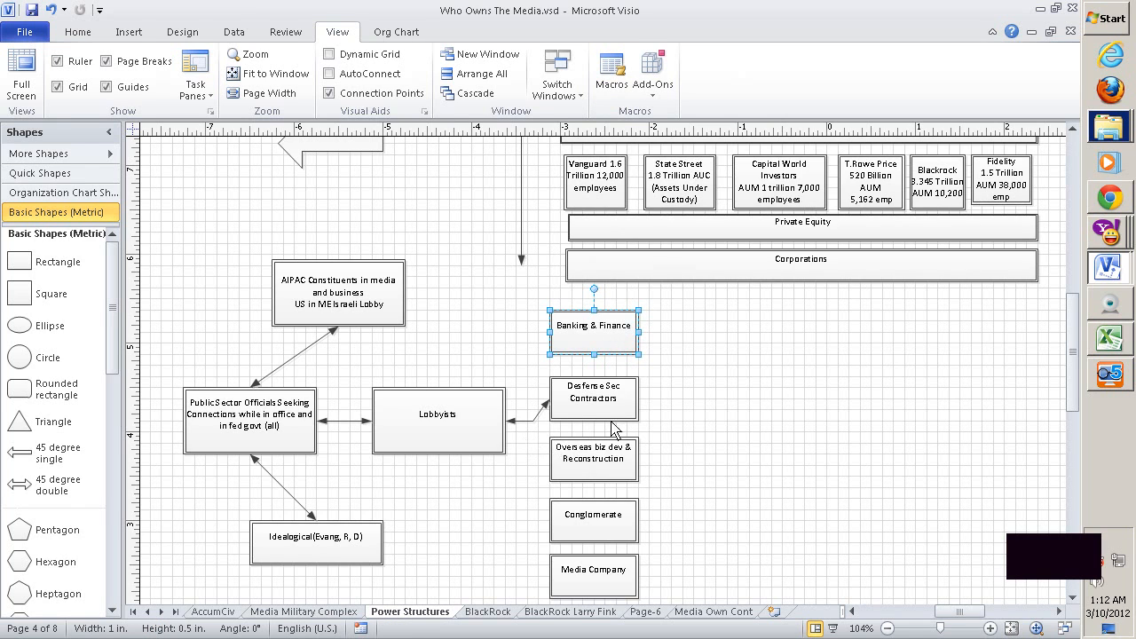
{"action": "left_click", "coordinate": [593, 397]}
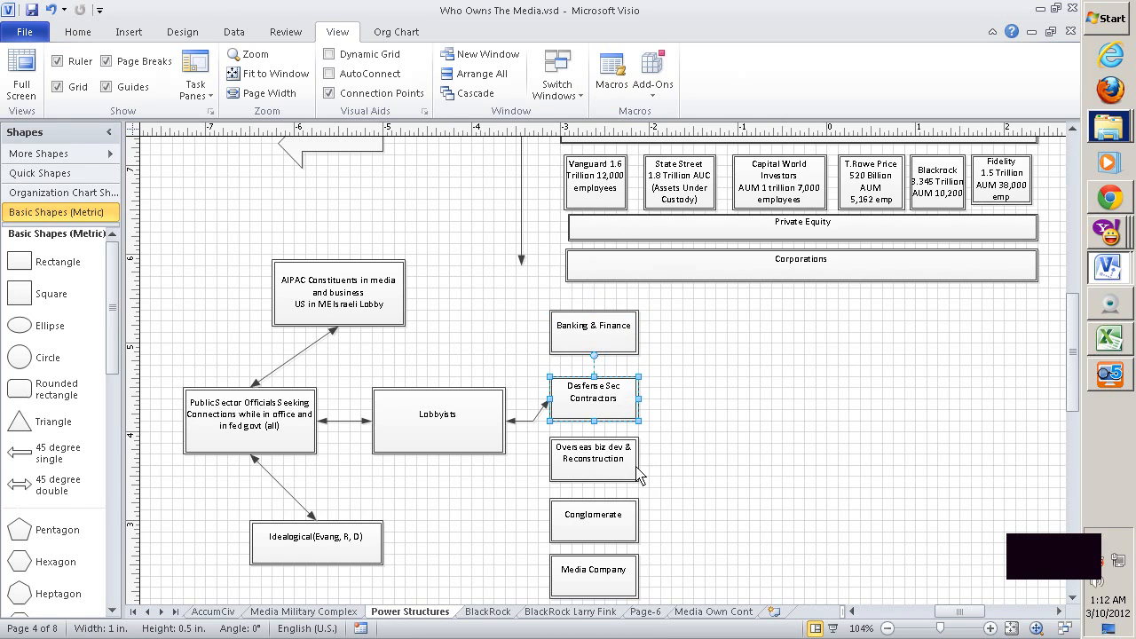
{"action": "left_click", "coordinate": [592, 458]}
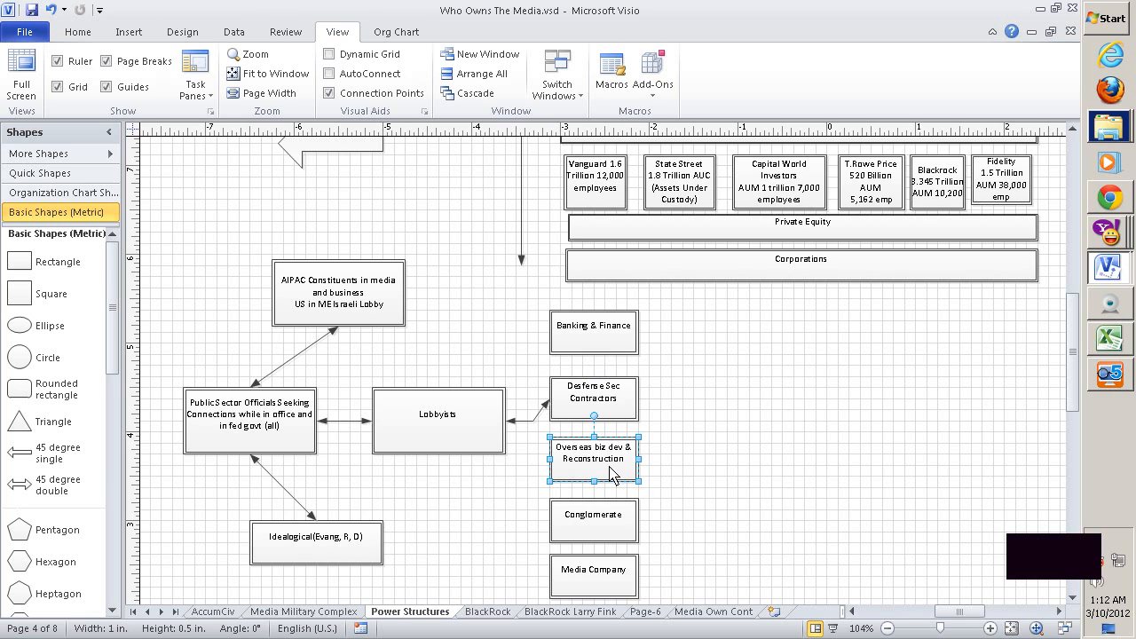
{"action": "left_click", "coordinate": [593, 518]}
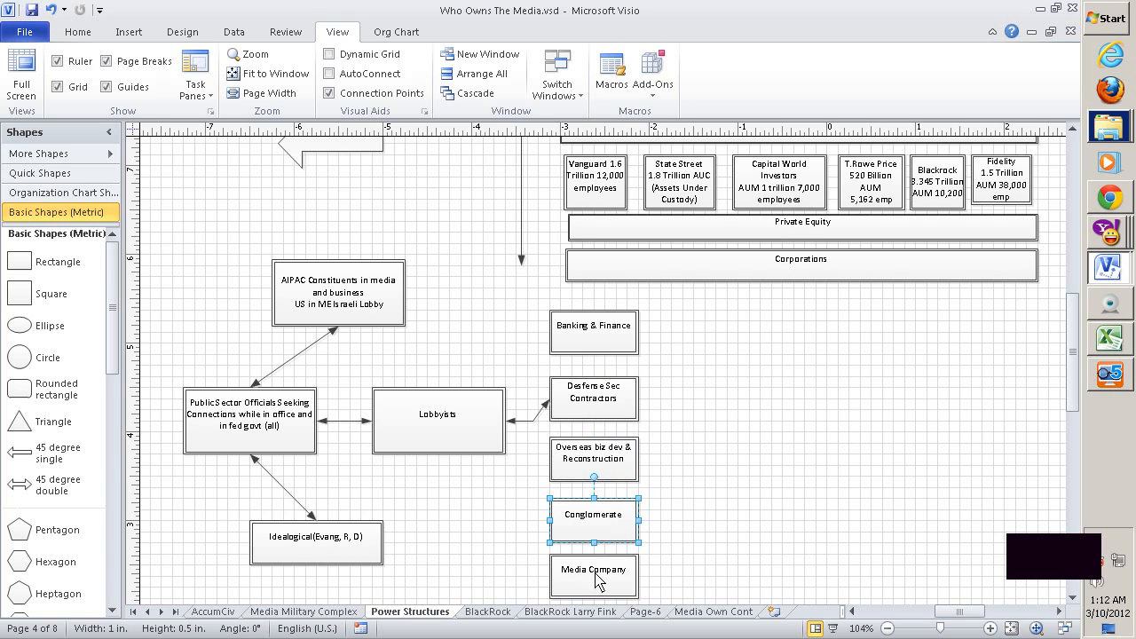
{"action": "scroll", "scroll_direction": "down", "scroll_amount": 3}
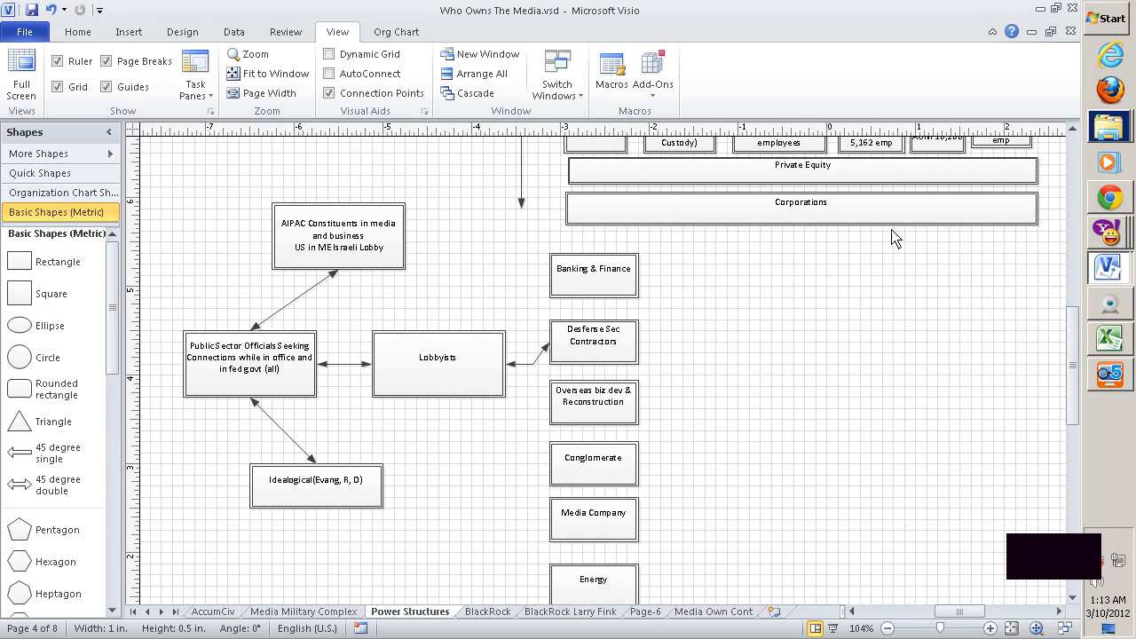
{"action": "mouse_move", "coordinate": [767, 216]}
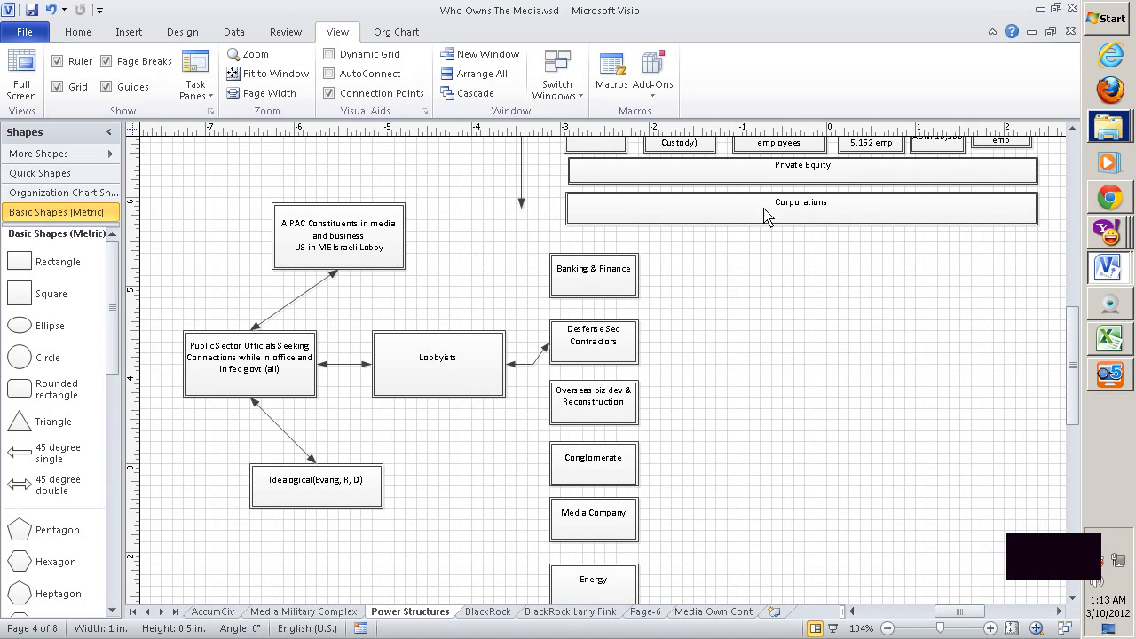
{"action": "mouse_move", "coordinate": [719, 320]}
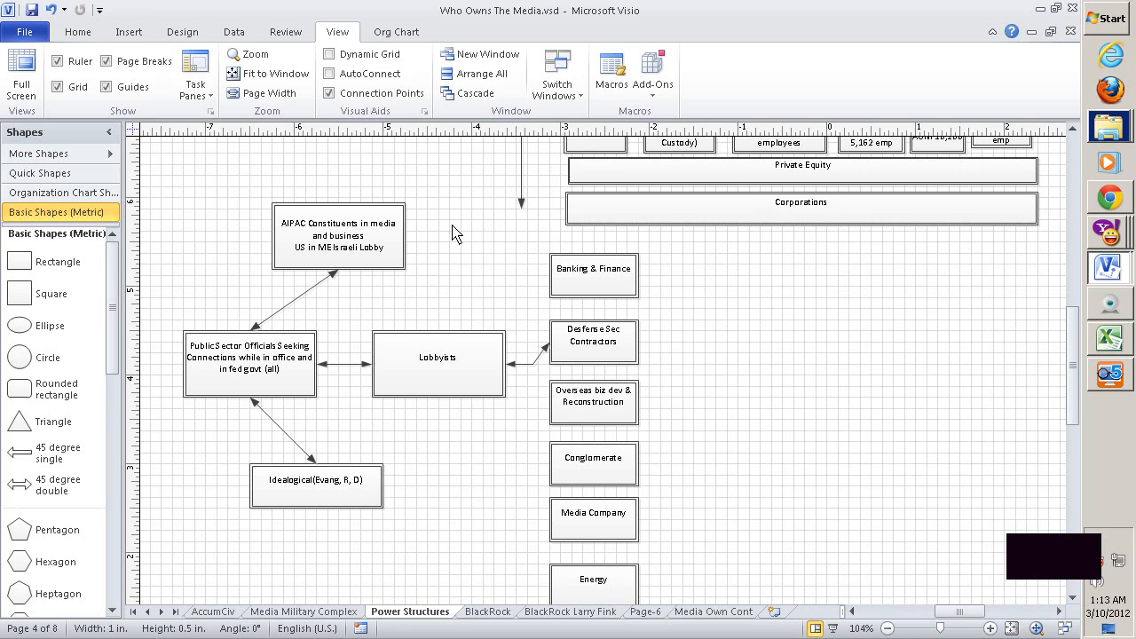
{"action": "mouse_move", "coordinate": [681, 327]}
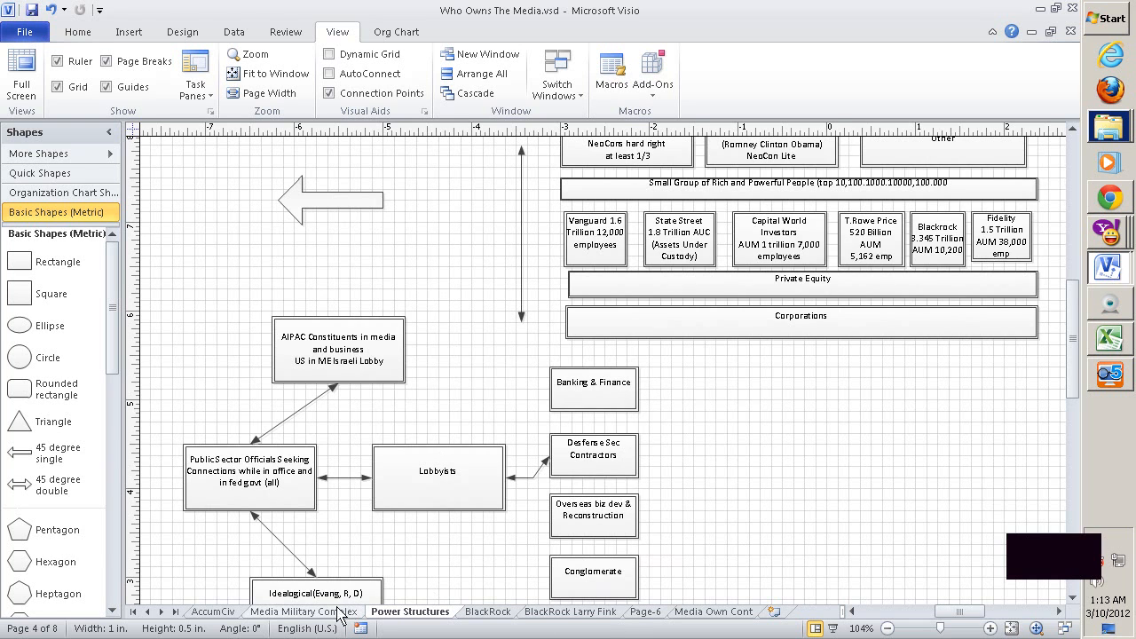
Compare the Republic : Civic Virtue and Empire boxes on the AccumCiv page by selecting each in turn.
{"action": "left_click", "coordinate": [213, 610]}
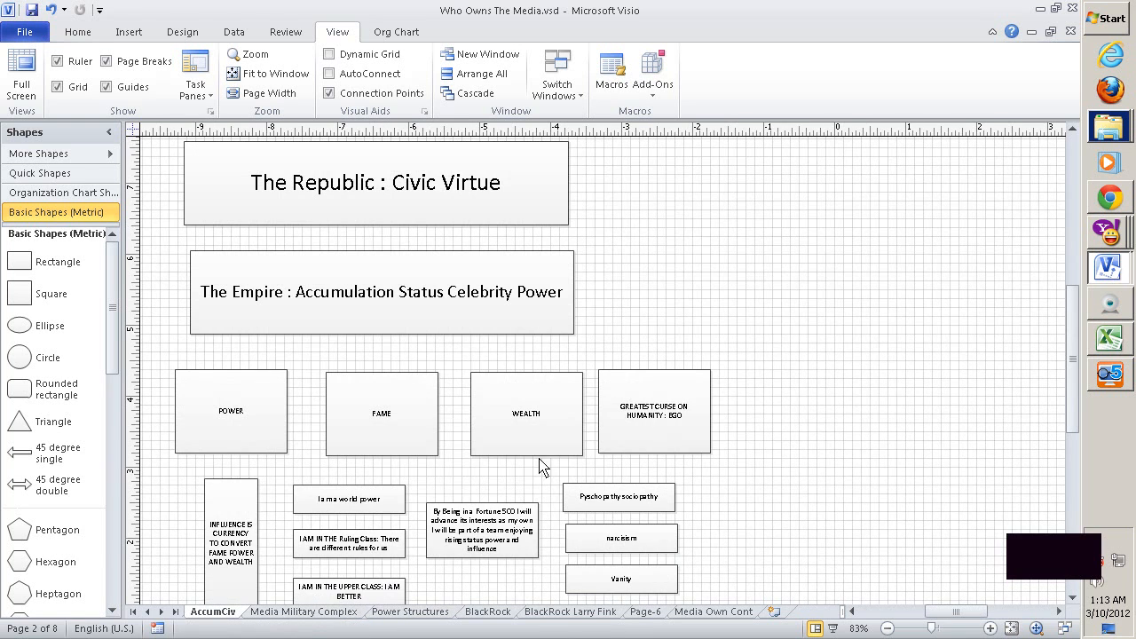
{"action": "mouse_move", "coordinate": [863, 428]}
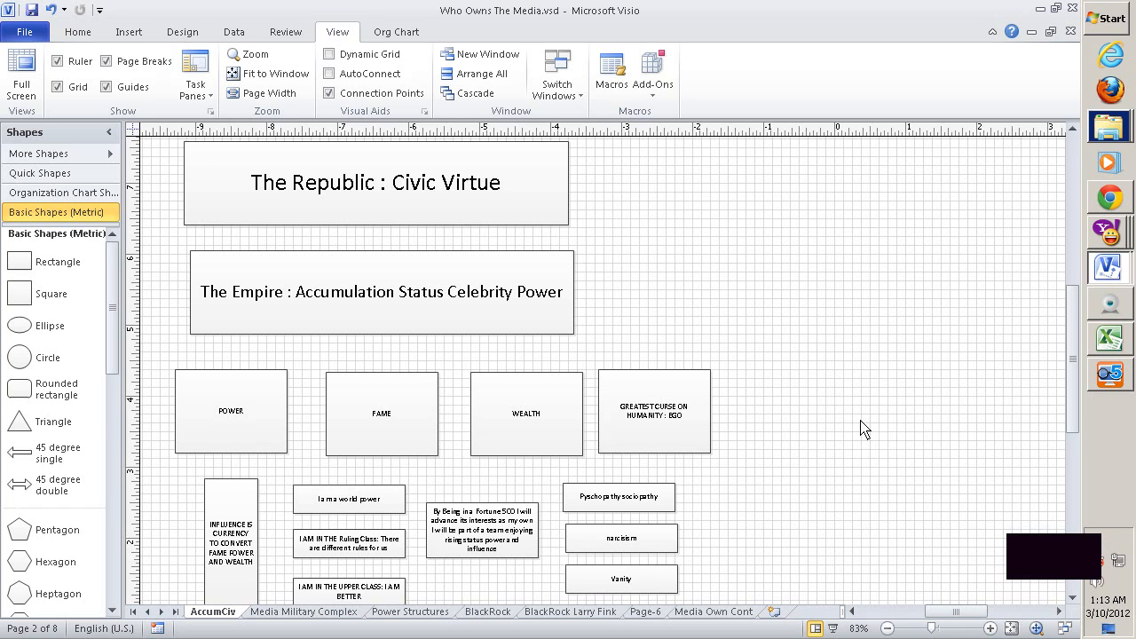
{"action": "mouse_move", "coordinate": [799, 426]}
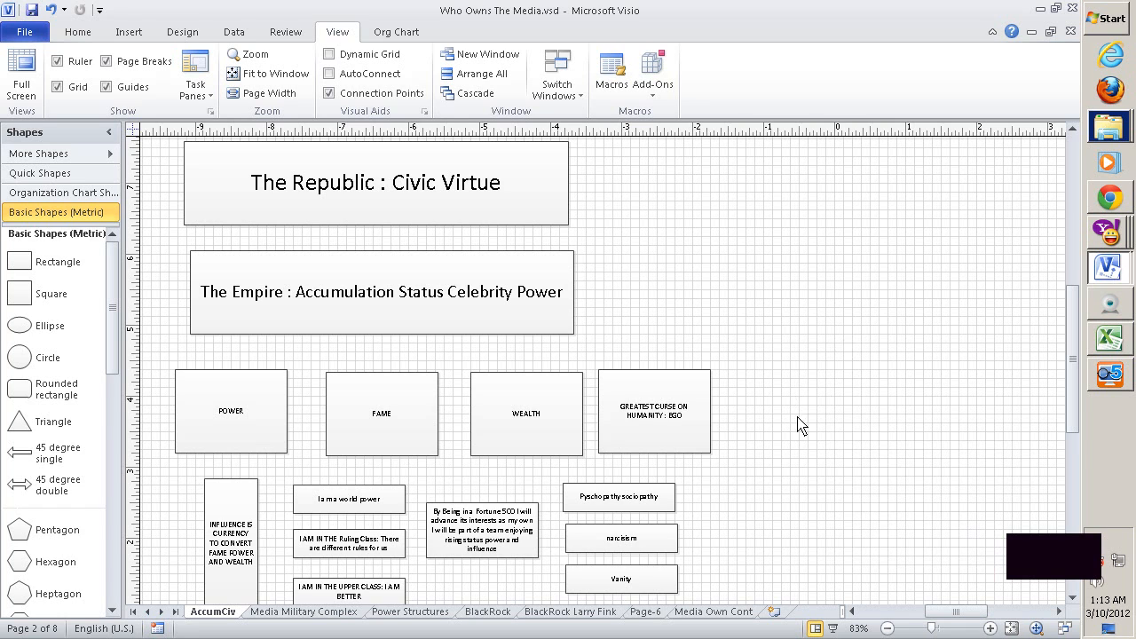
{"action": "mouse_move", "coordinate": [848, 326]}
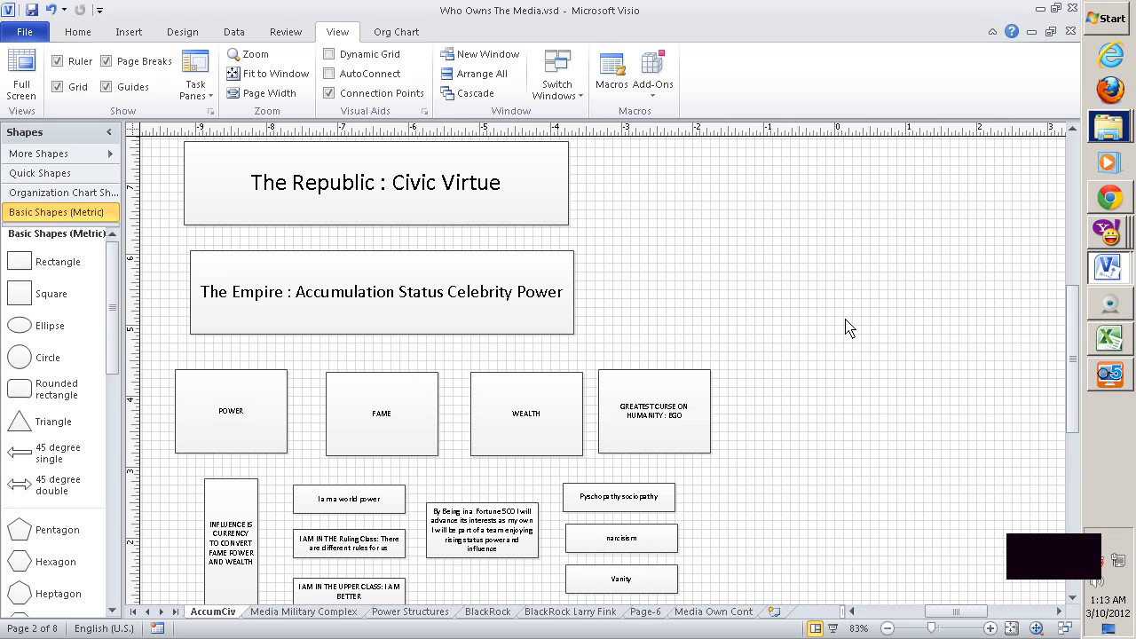
{"action": "mouse_move", "coordinate": [845, 326]}
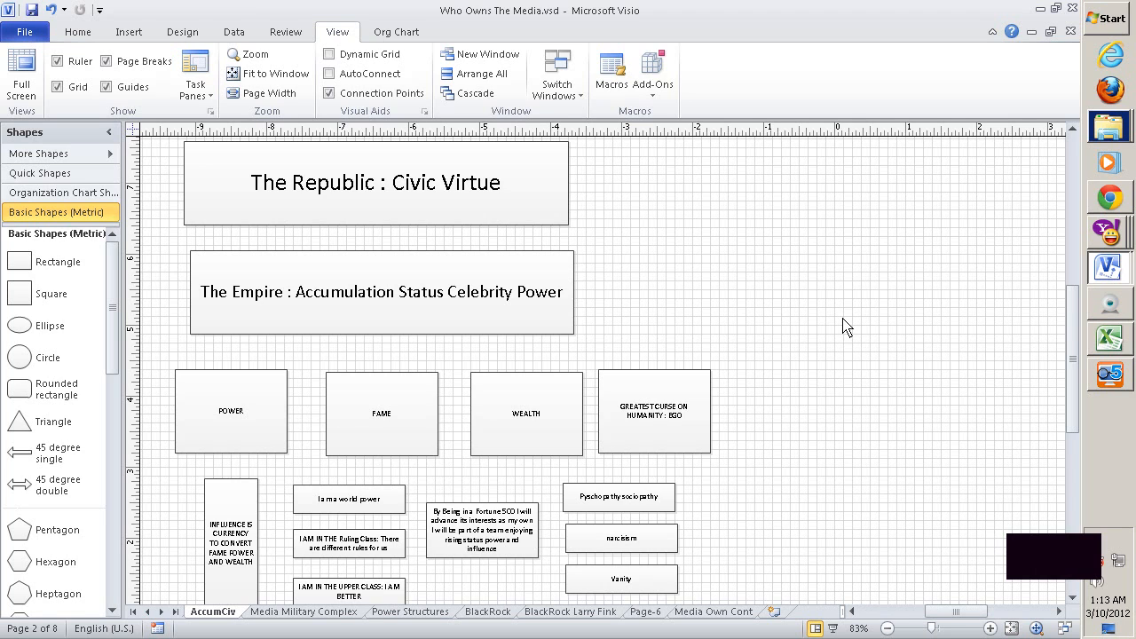
{"action": "mouse_move", "coordinate": [770, 270]}
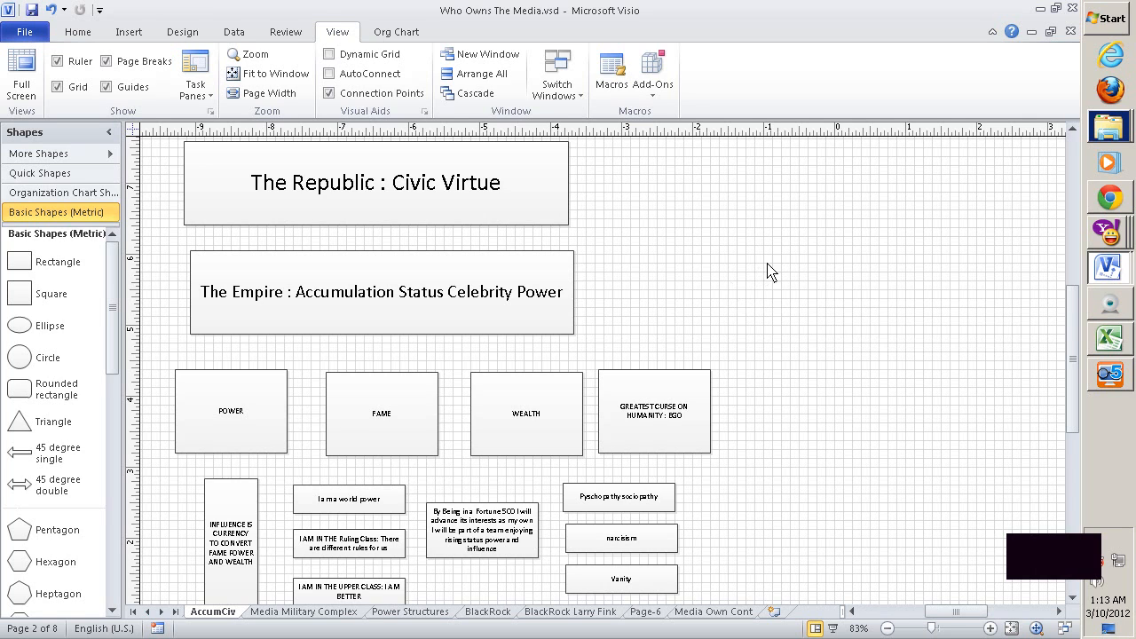
{"action": "mouse_move", "coordinate": [408, 153]}
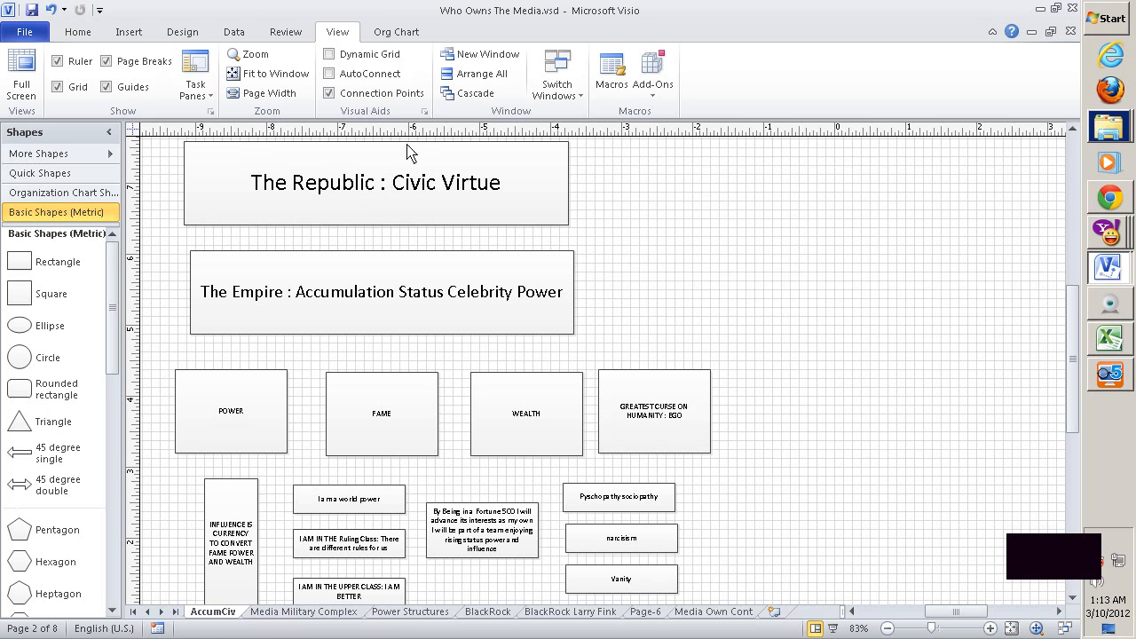
{"action": "left_click", "coordinate": [387, 183]}
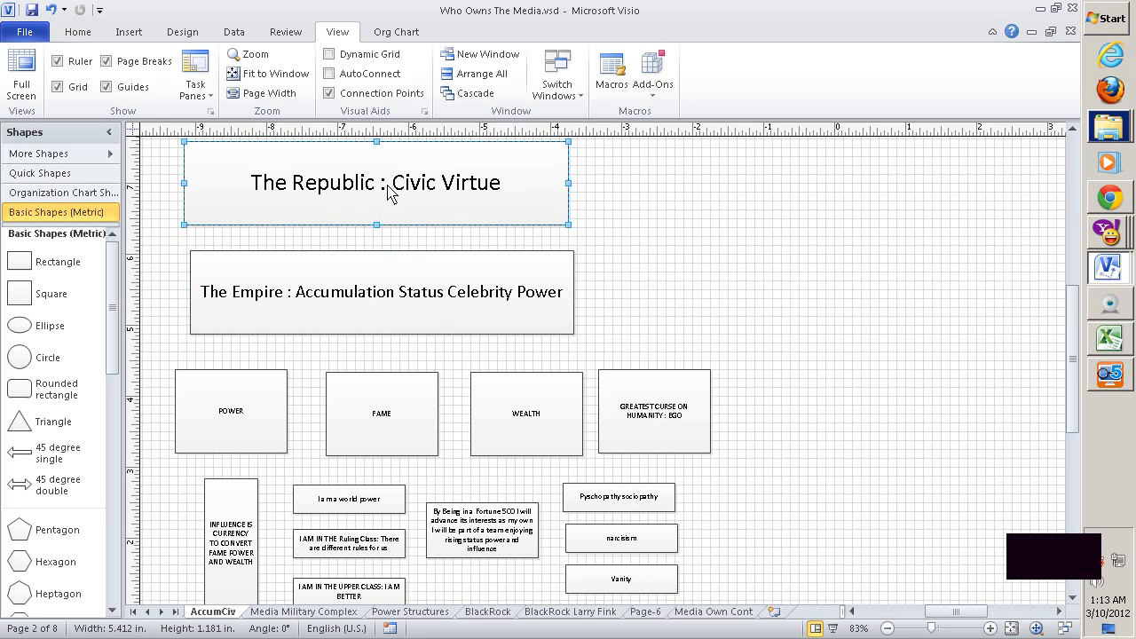
{"action": "left_click", "coordinate": [600, 206]}
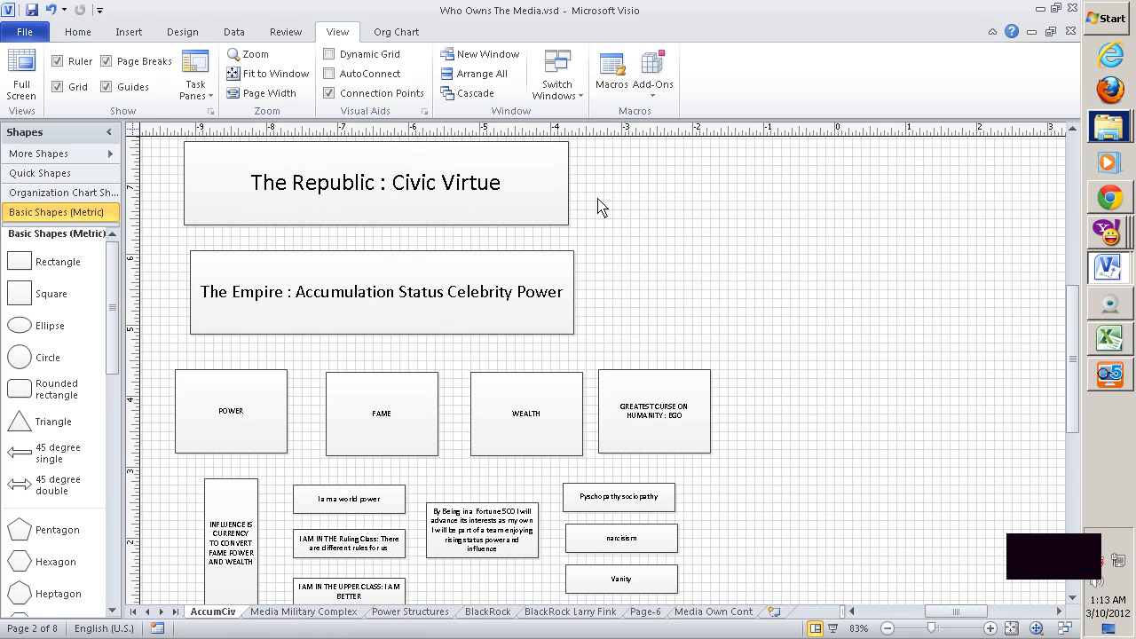
{"action": "mouse_move", "coordinate": [575, 188]}
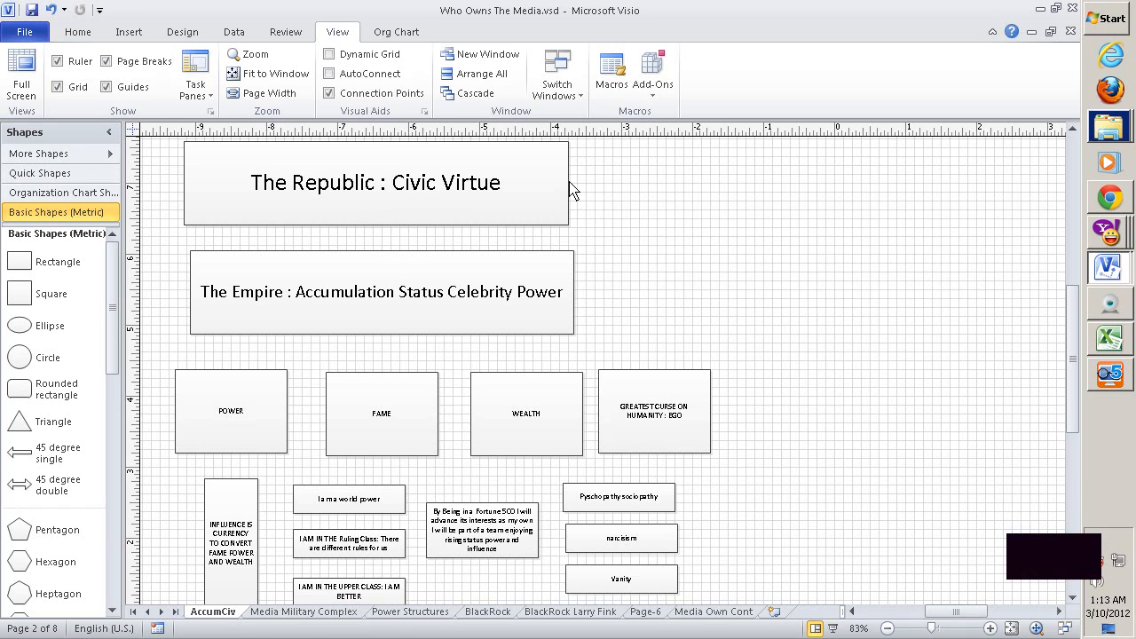
{"action": "left_click", "coordinate": [375, 181]}
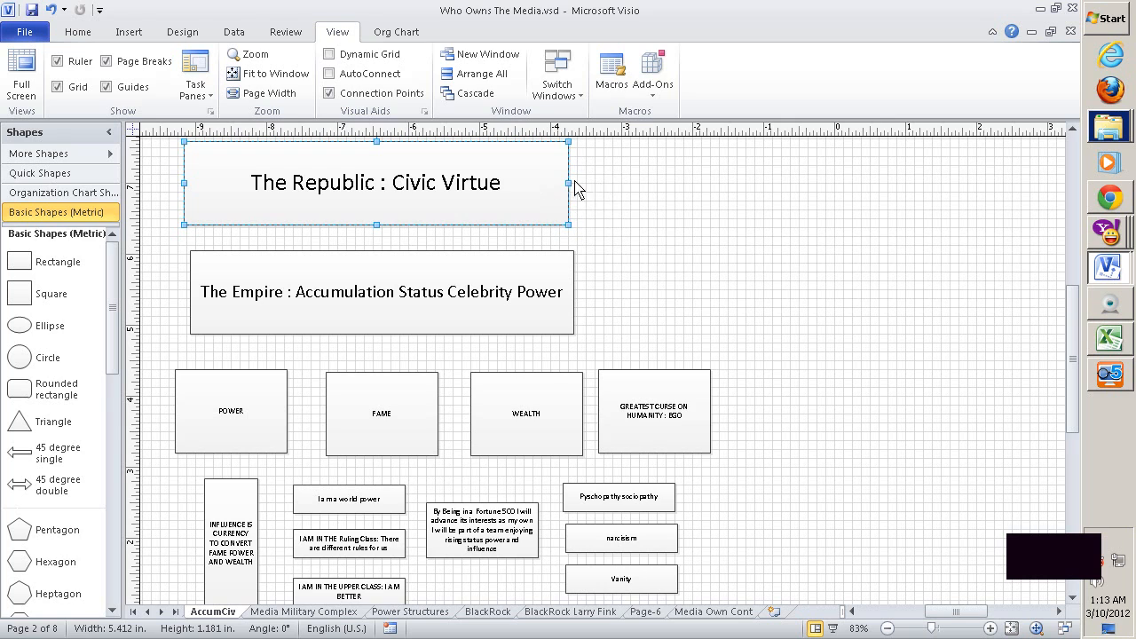
{"action": "mouse_move", "coordinate": [632, 188]}
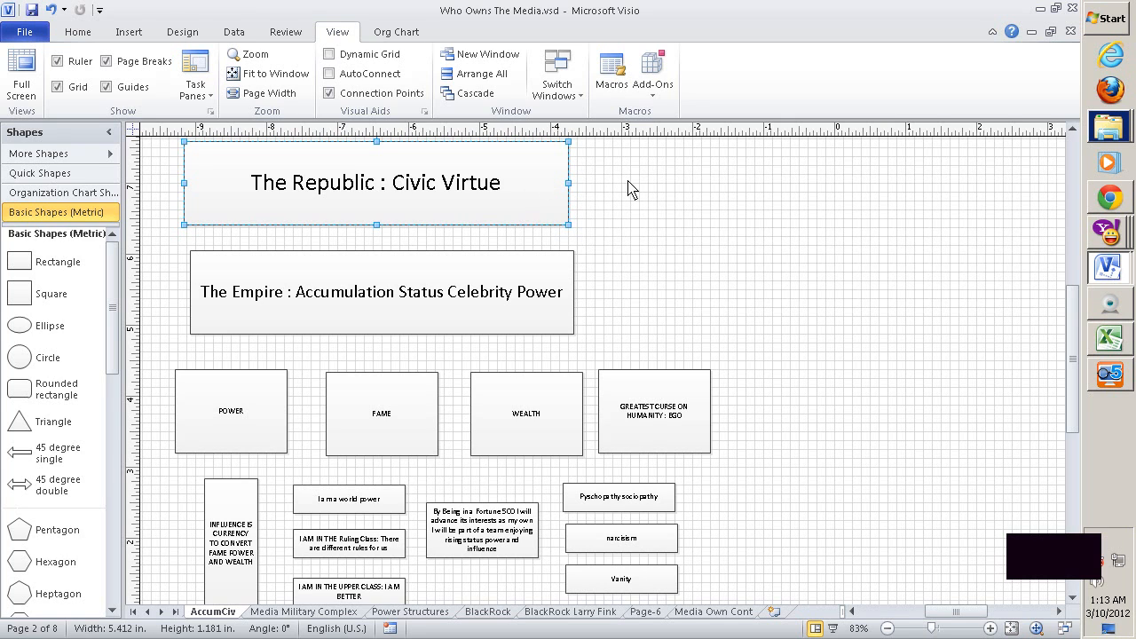
{"action": "mouse_move", "coordinate": [574, 195]}
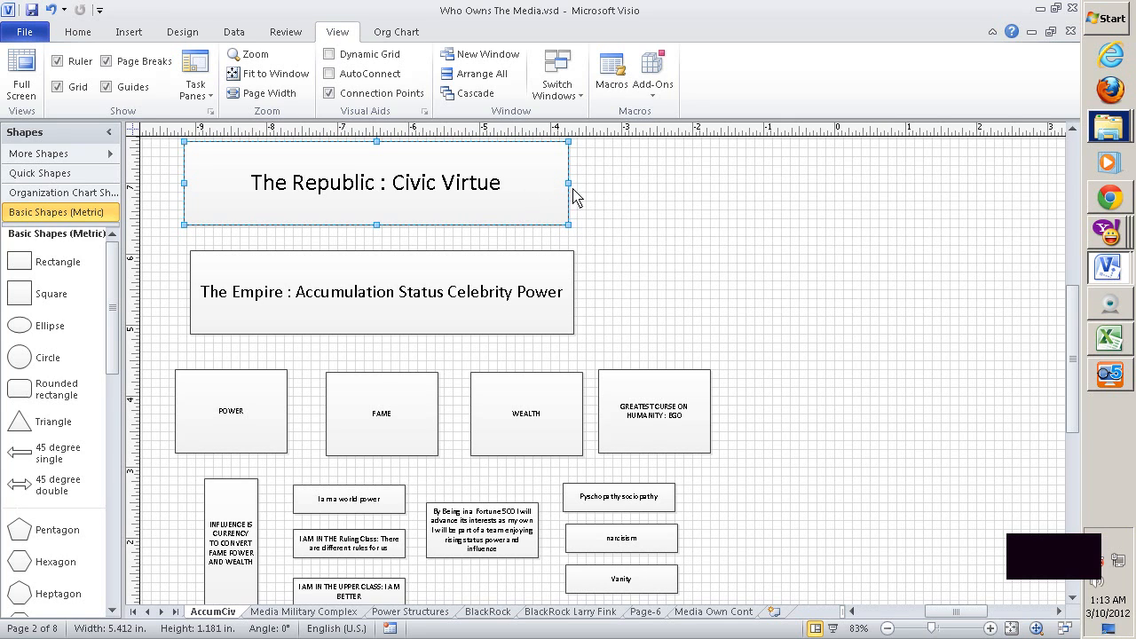
{"action": "mouse_move", "coordinate": [655, 211]}
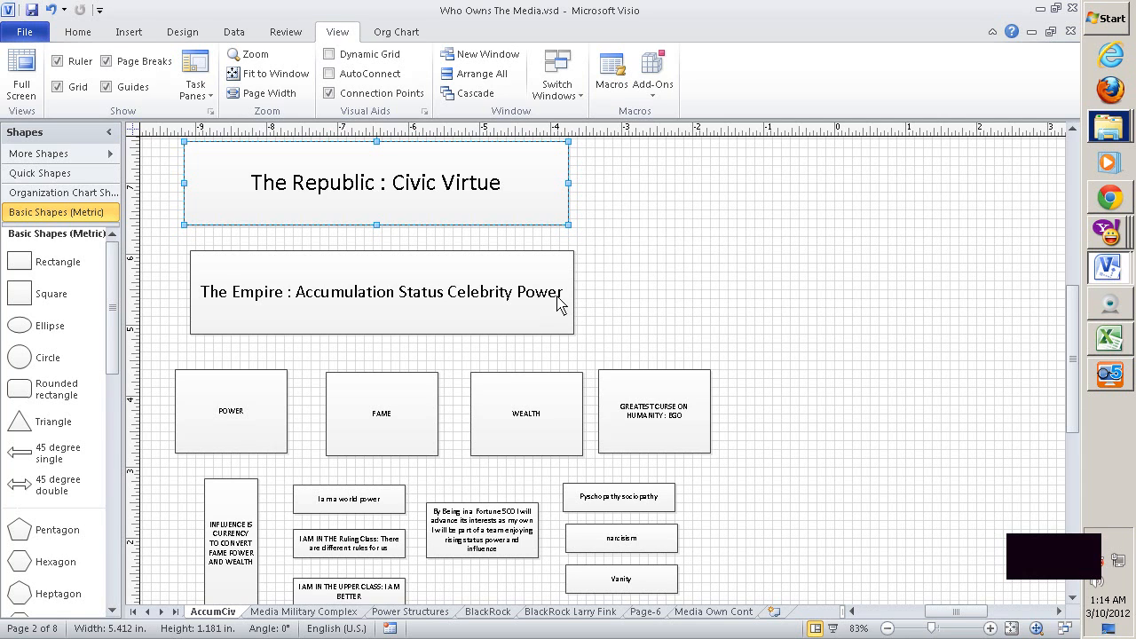
{"action": "mouse_move", "coordinate": [259, 304]}
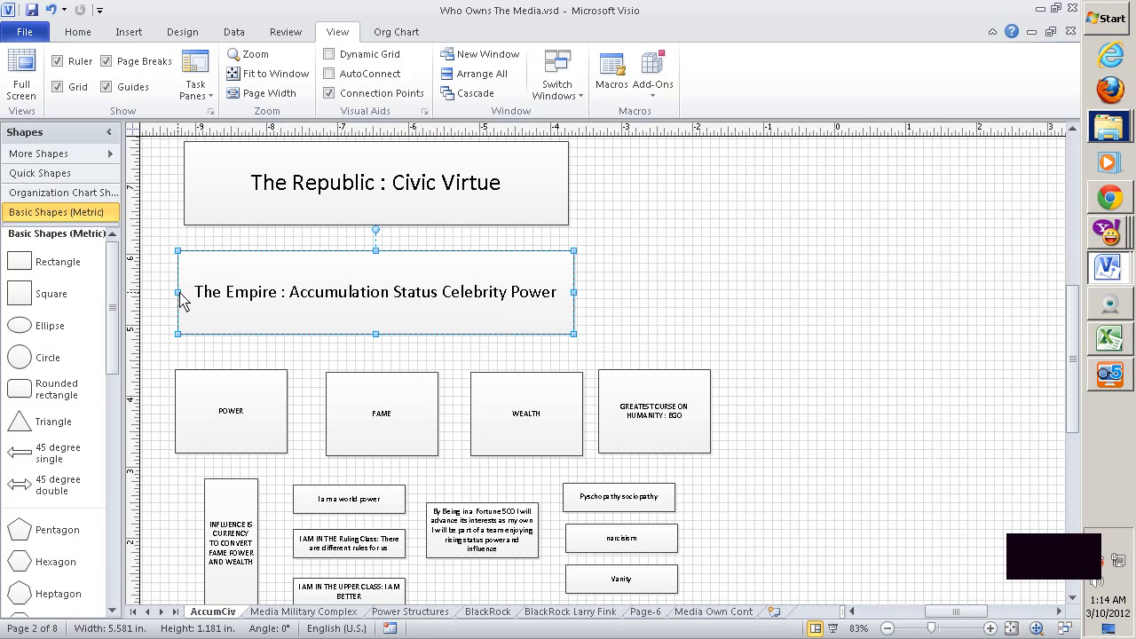
{"action": "left_click", "coordinate": [603, 300]}
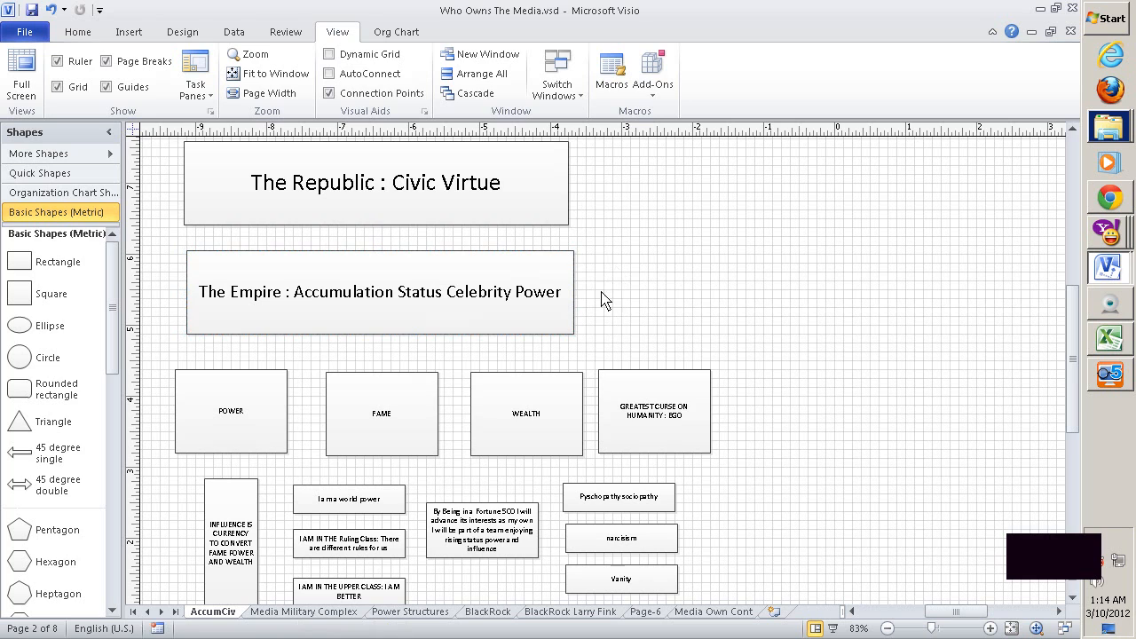
{"action": "left_click", "coordinate": [379, 291]}
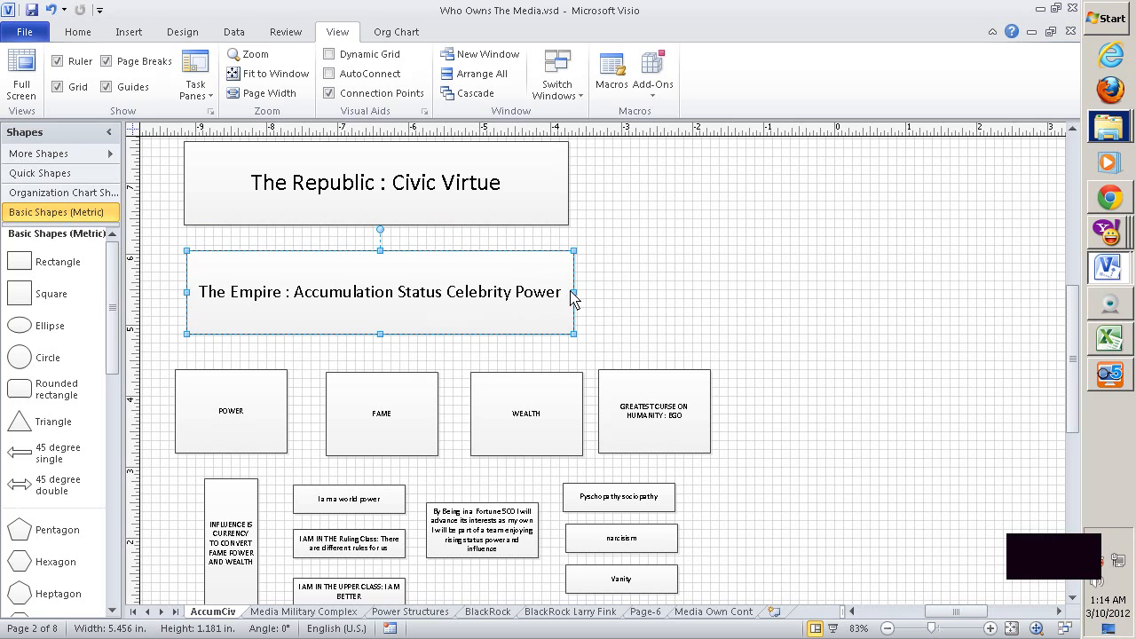
{"action": "left_click", "coordinate": [679, 281]}
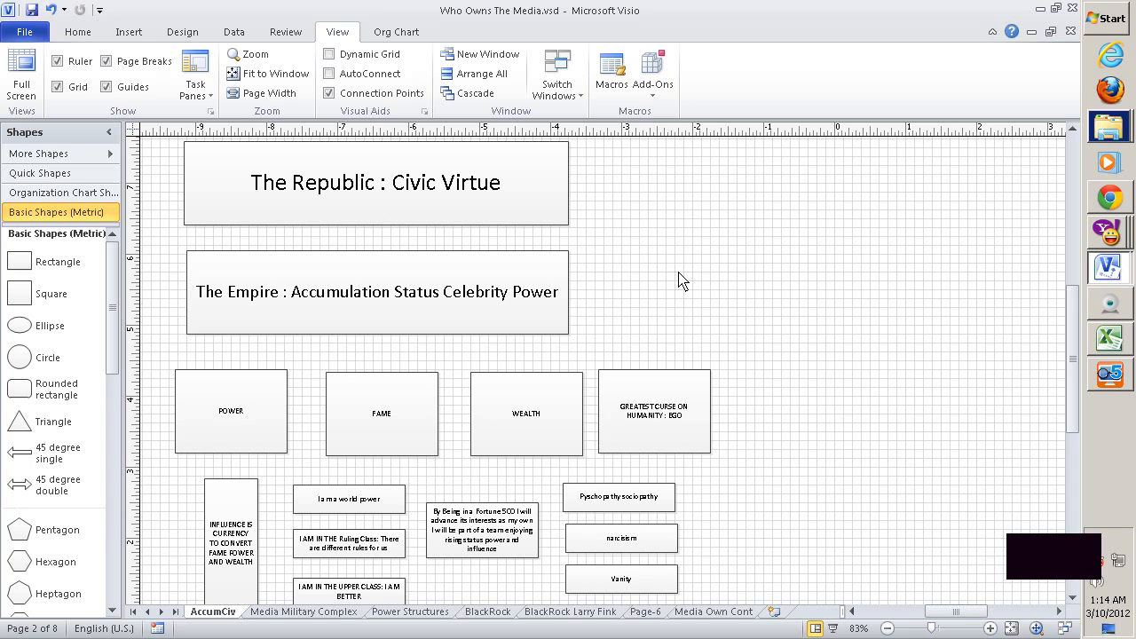
Check the upper class, Ruling Class, narcissism and Fortune 500 statement boxes one by one for size.
{"action": "scroll", "scroll_direction": "down", "scroll_amount": 3}
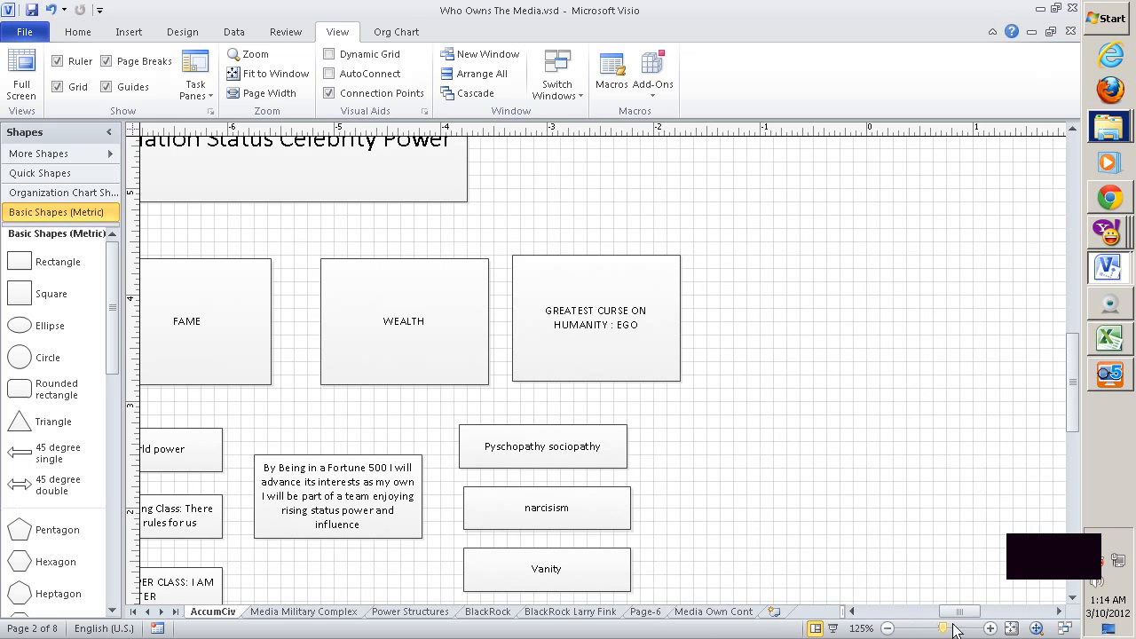
{"action": "scroll", "scroll_direction": "left", "scroll_amount": 3}
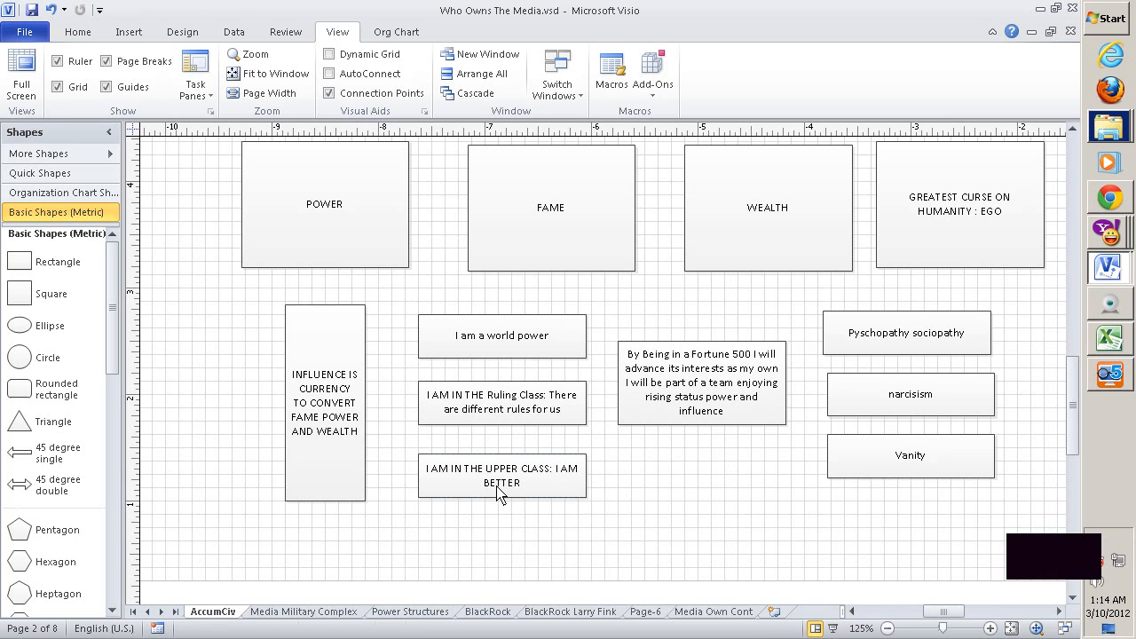
{"action": "left_click", "coordinate": [500, 476]}
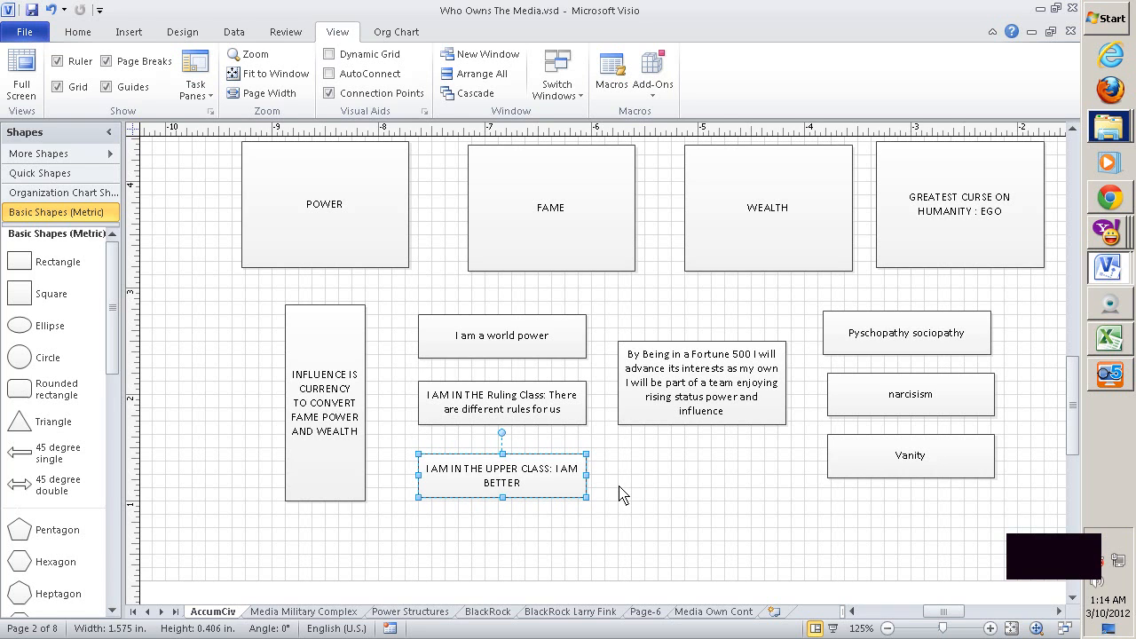
{"action": "mouse_move", "coordinate": [760, 501]}
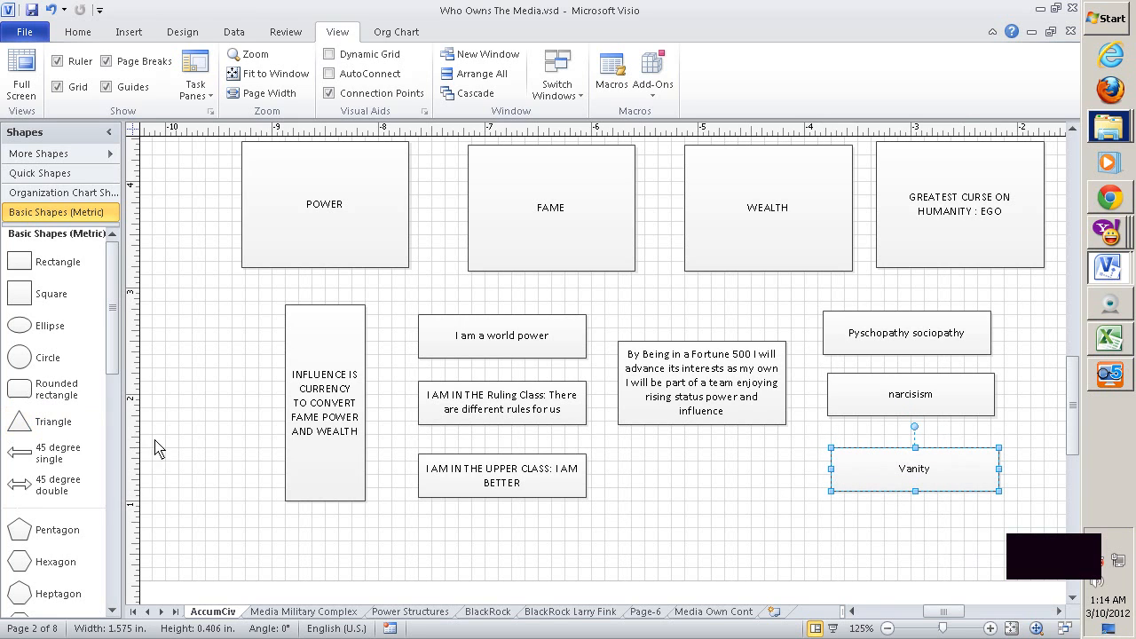
{"action": "left_click", "coordinate": [530, 401]}
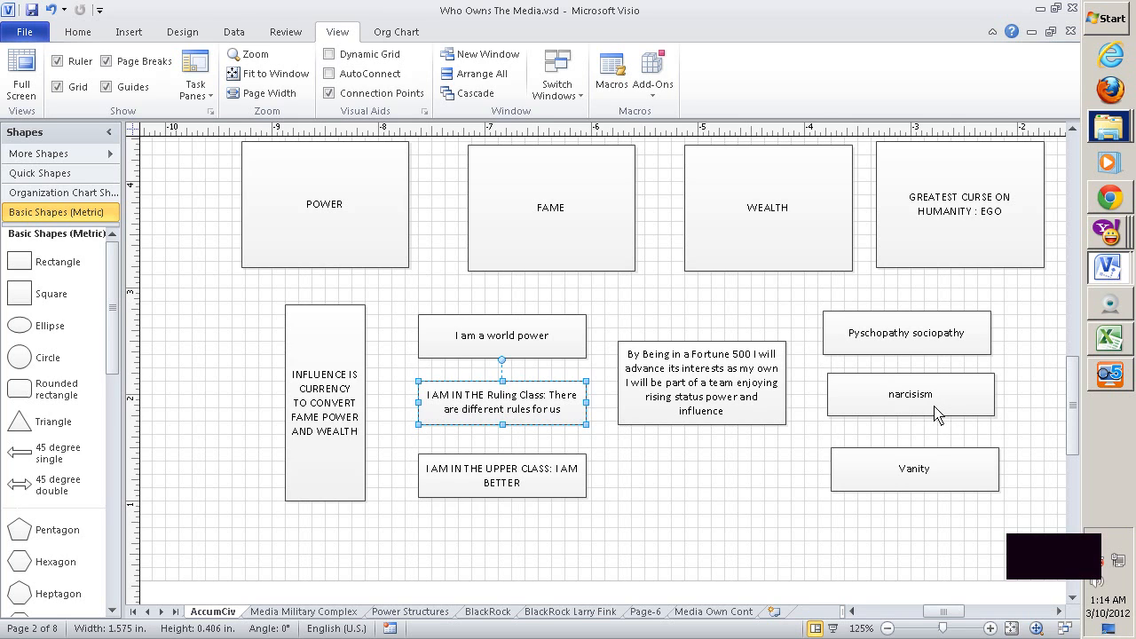
{"action": "left_click", "coordinate": [910, 394]}
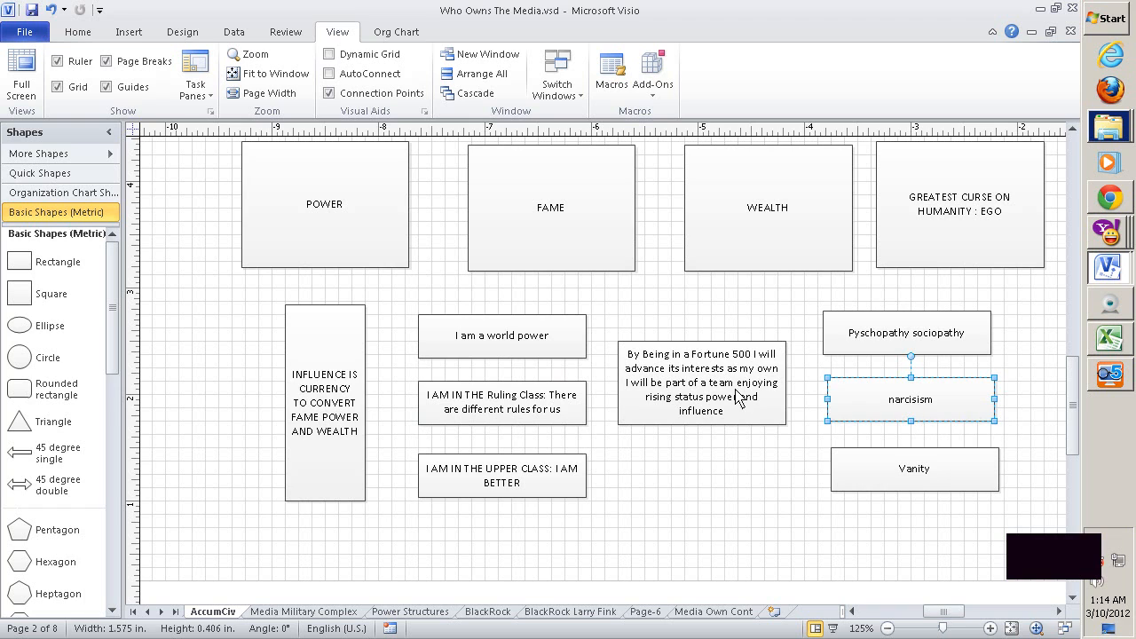
{"action": "left_click", "coordinate": [701, 394]}
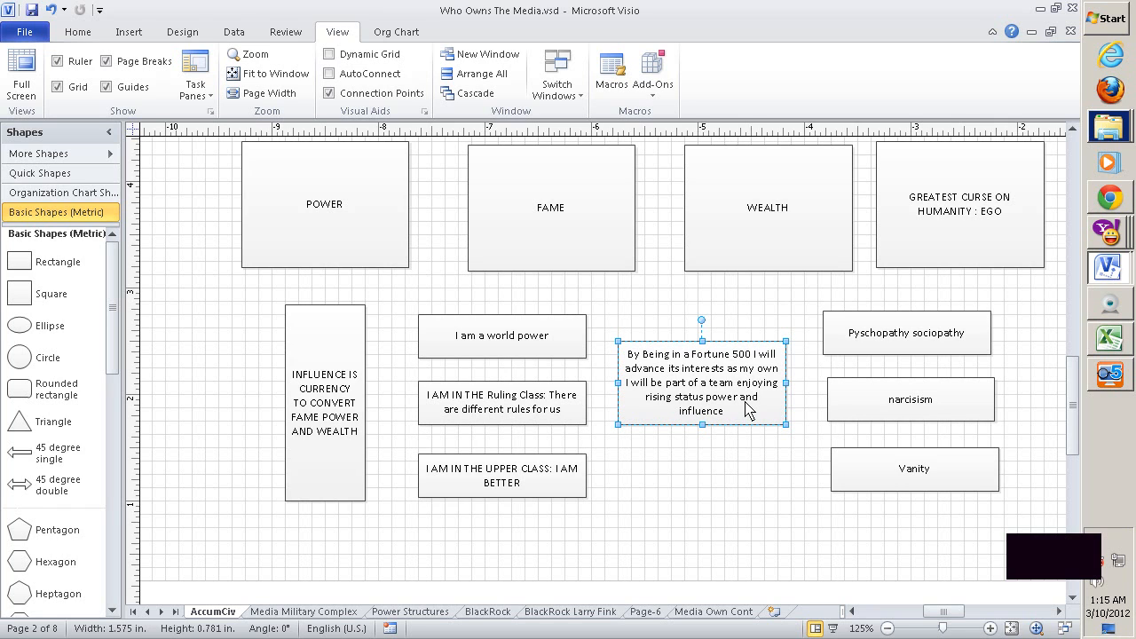
{"action": "mouse_move", "coordinate": [795, 387]}
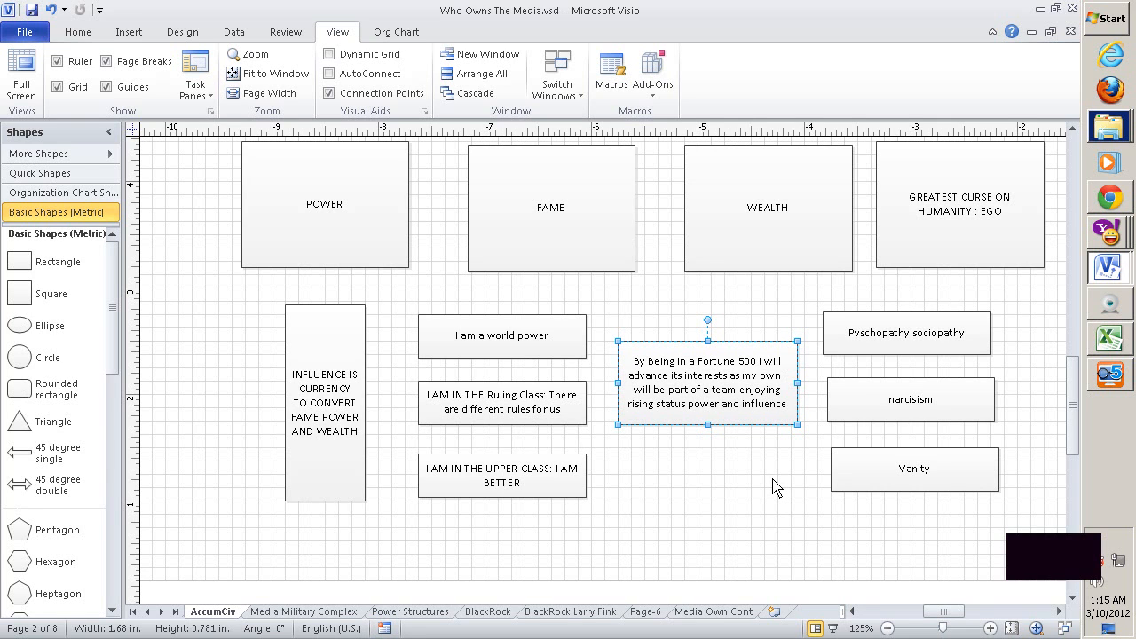
Widen the narcissism box below Pyschopathy sociopathy slightly to match its neighbours.
{"action": "left_click", "coordinate": [502, 338]}
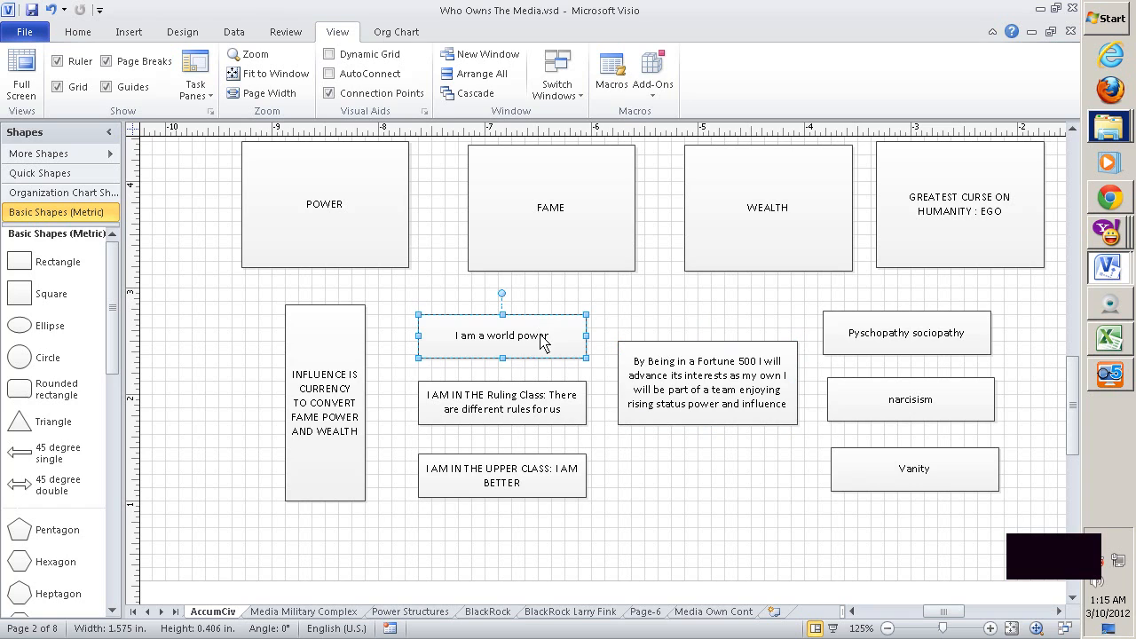
{"action": "mouse_move", "coordinate": [529, 353]}
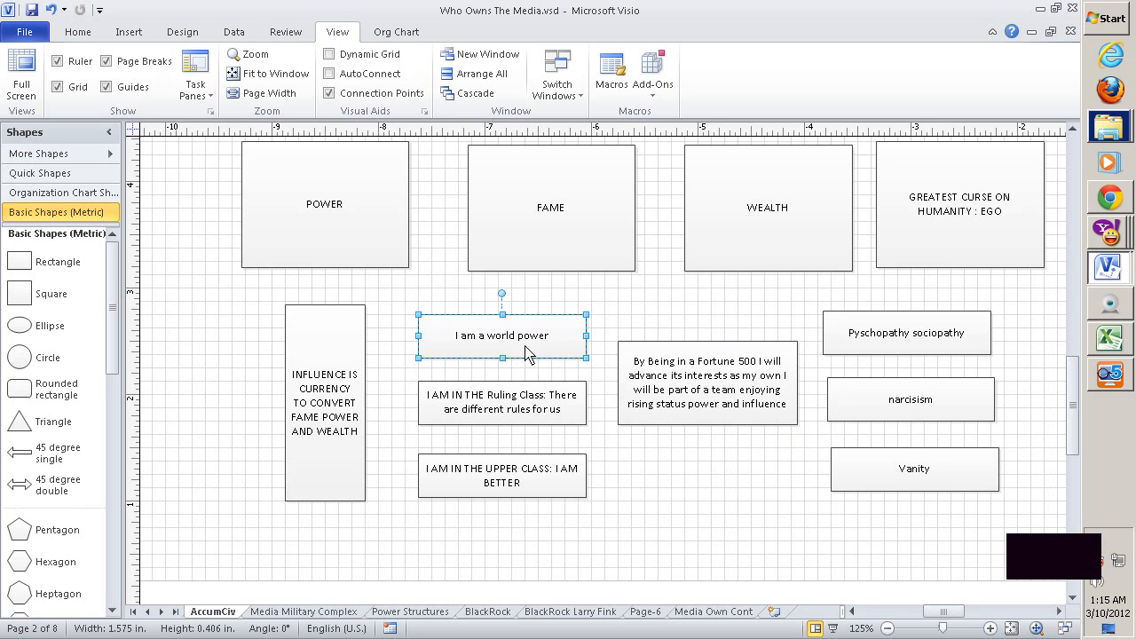
{"action": "mouse_move", "coordinate": [426, 259]}
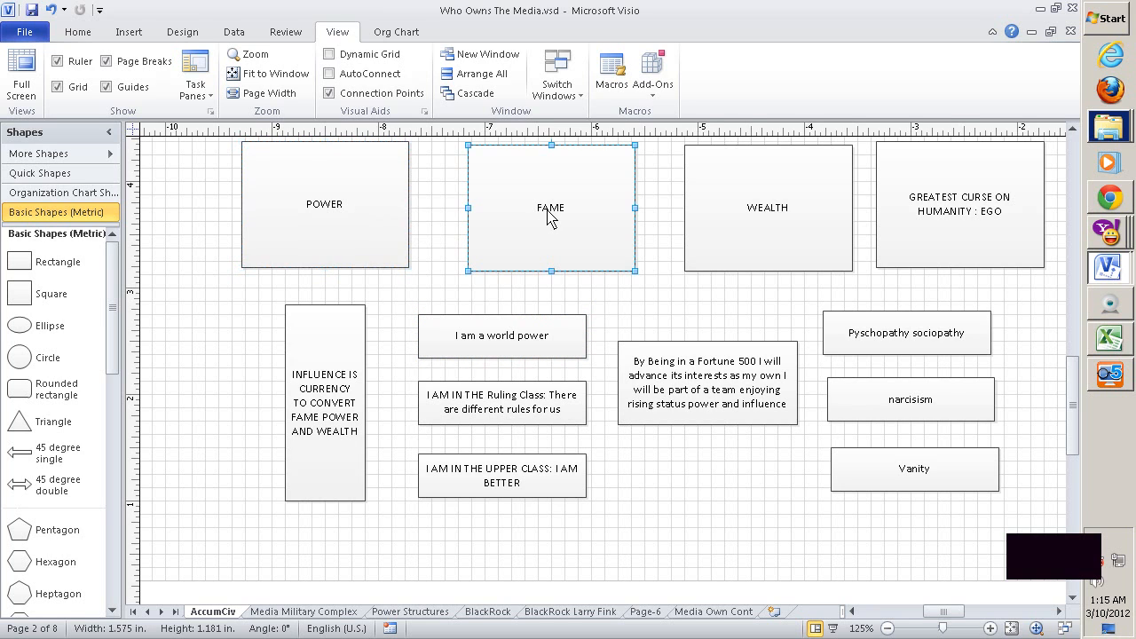
{"action": "mouse_move", "coordinate": [791, 220]}
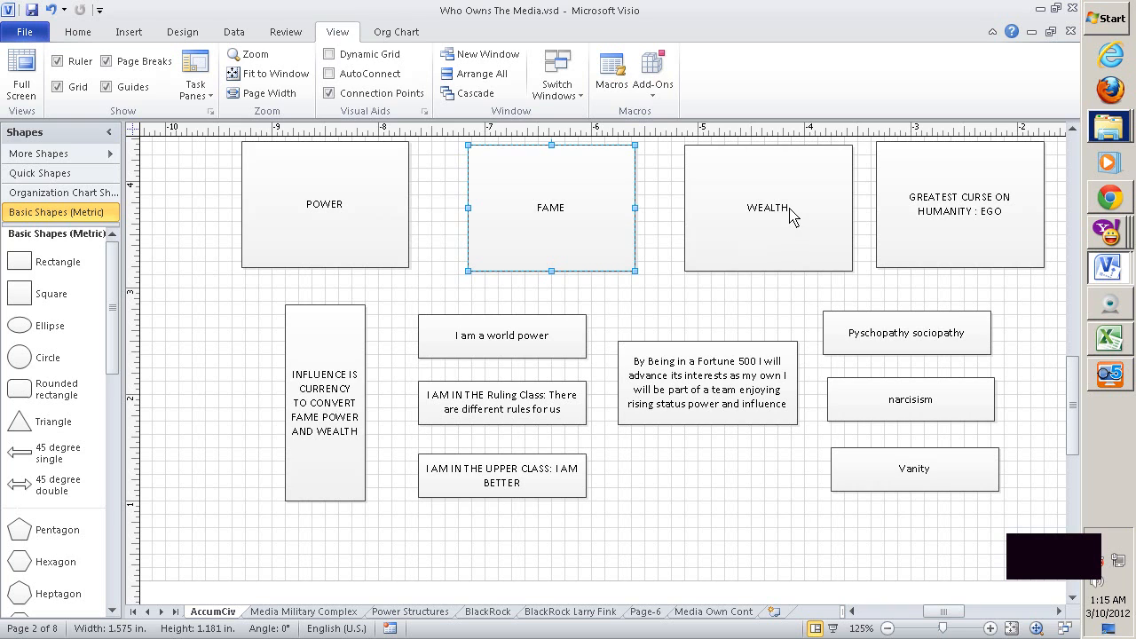
{"action": "left_click", "coordinate": [767, 206]}
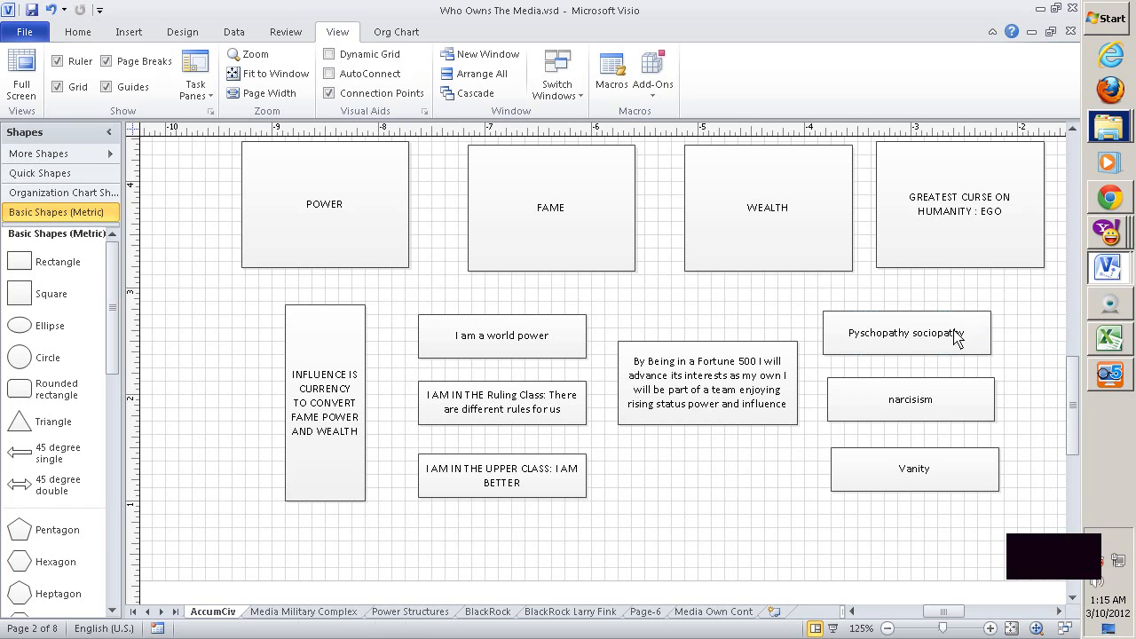
{"action": "left_click", "coordinate": [908, 333]}
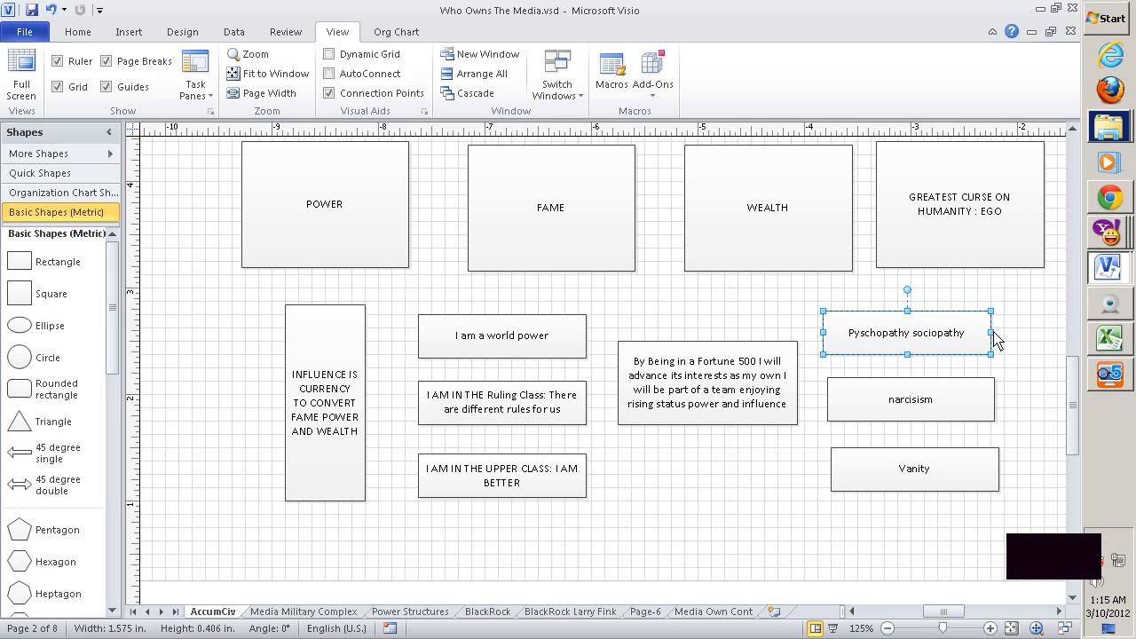
{"action": "left_click", "coordinate": [910, 399]}
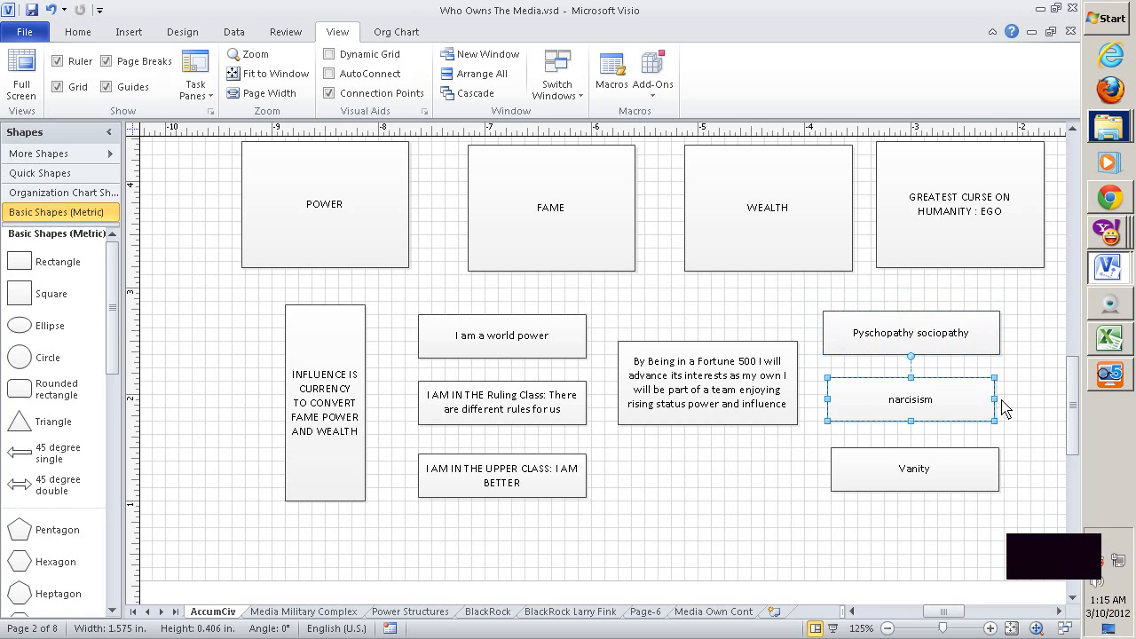
{"action": "left_click_drag", "start_coordinate": [993, 399], "coordinate": [1008, 399]}
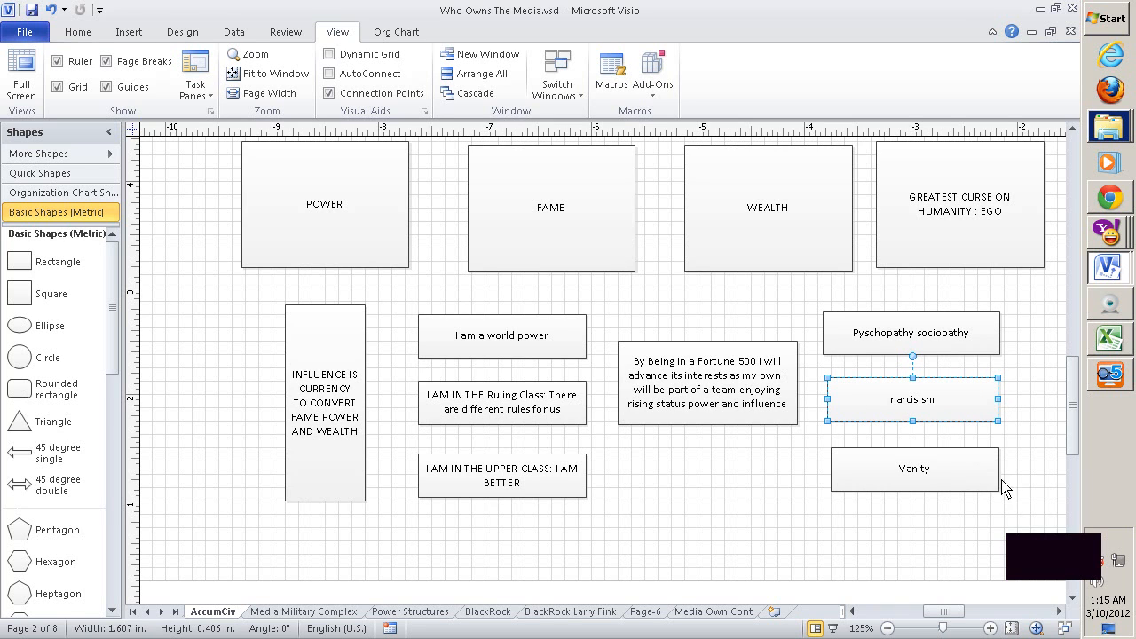
{"action": "mouse_move", "coordinate": [1025, 422]}
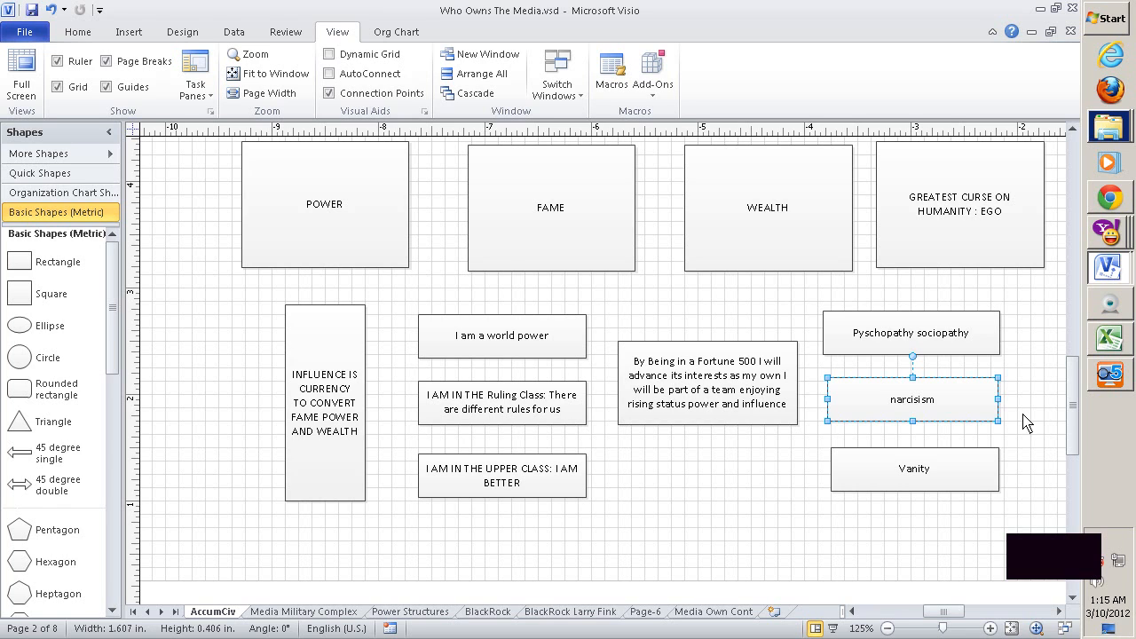
{"action": "mouse_move", "coordinate": [912, 433]}
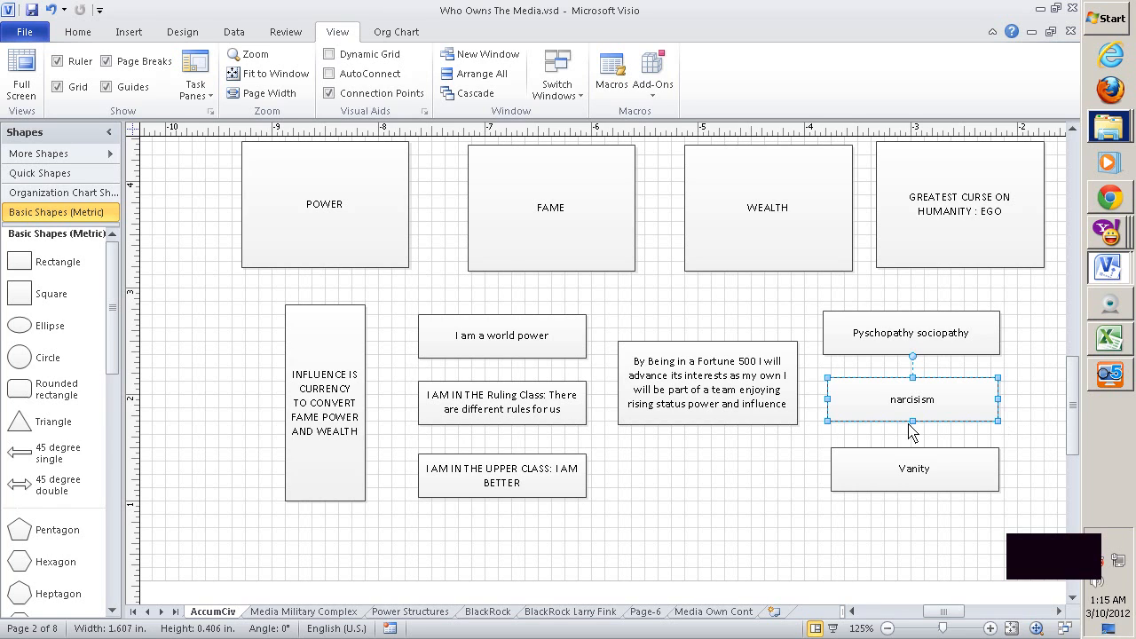
{"action": "mouse_move", "coordinate": [780, 483]}
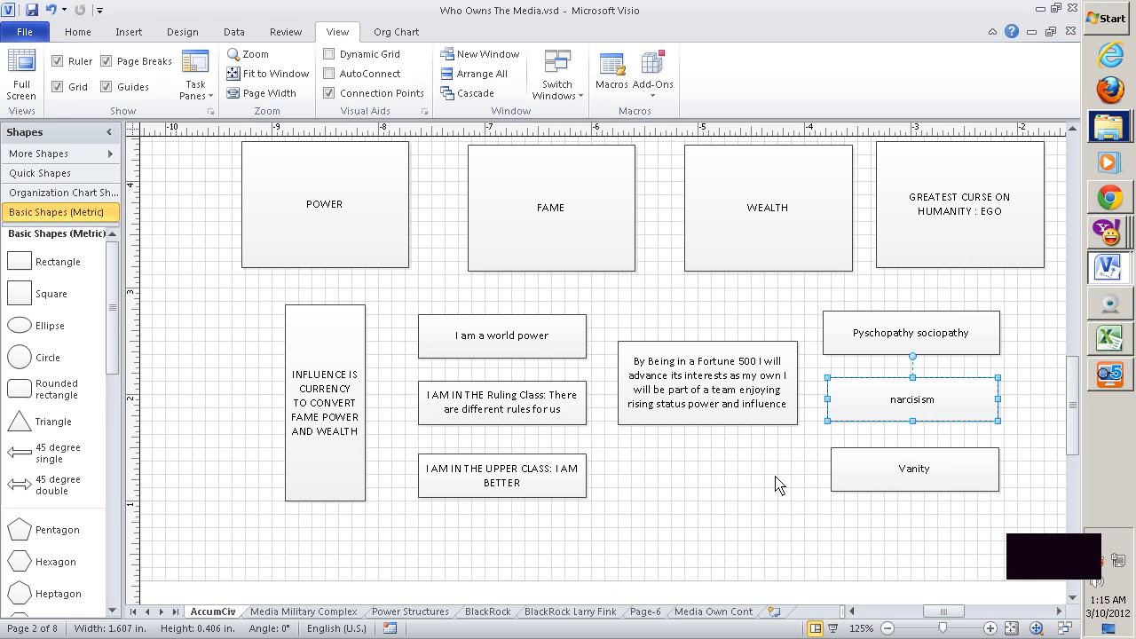
{"action": "left_click", "coordinate": [777, 485]}
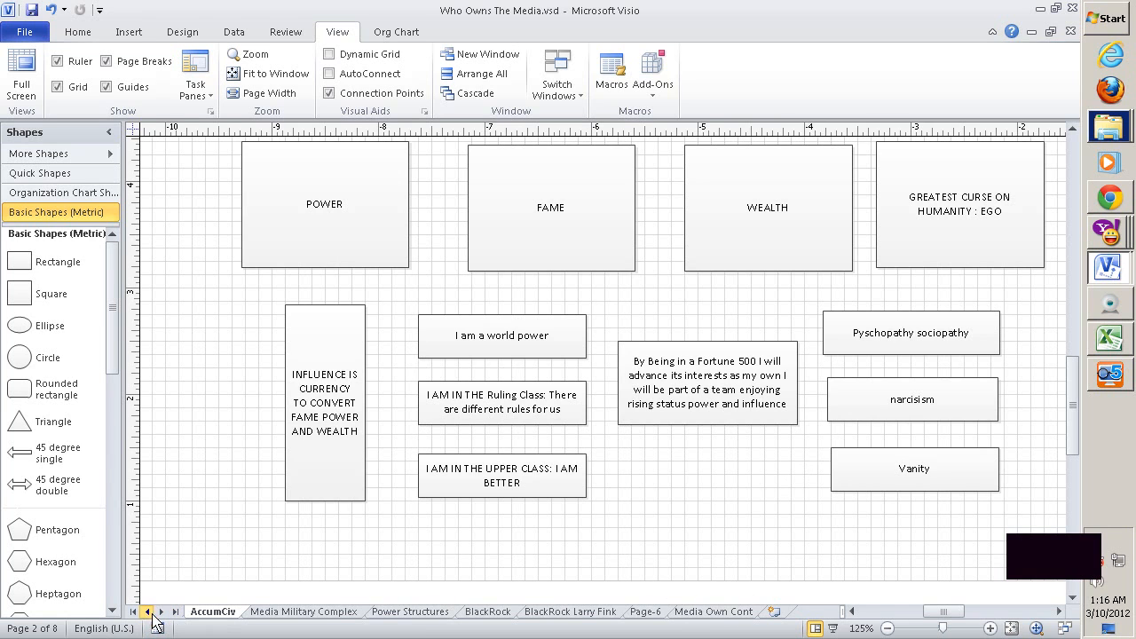
View the Media Ownership page briefly, then the Media Military Complex assets table and chart.
{"action": "left_click", "coordinate": [151, 612]}
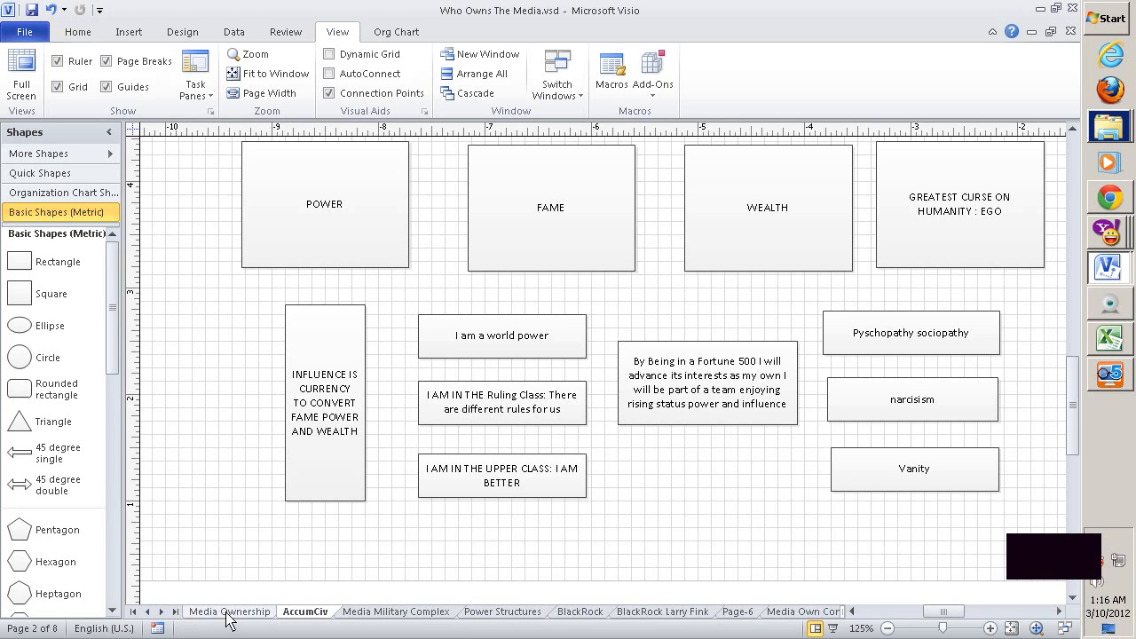
{"action": "left_click", "coordinate": [227, 610]}
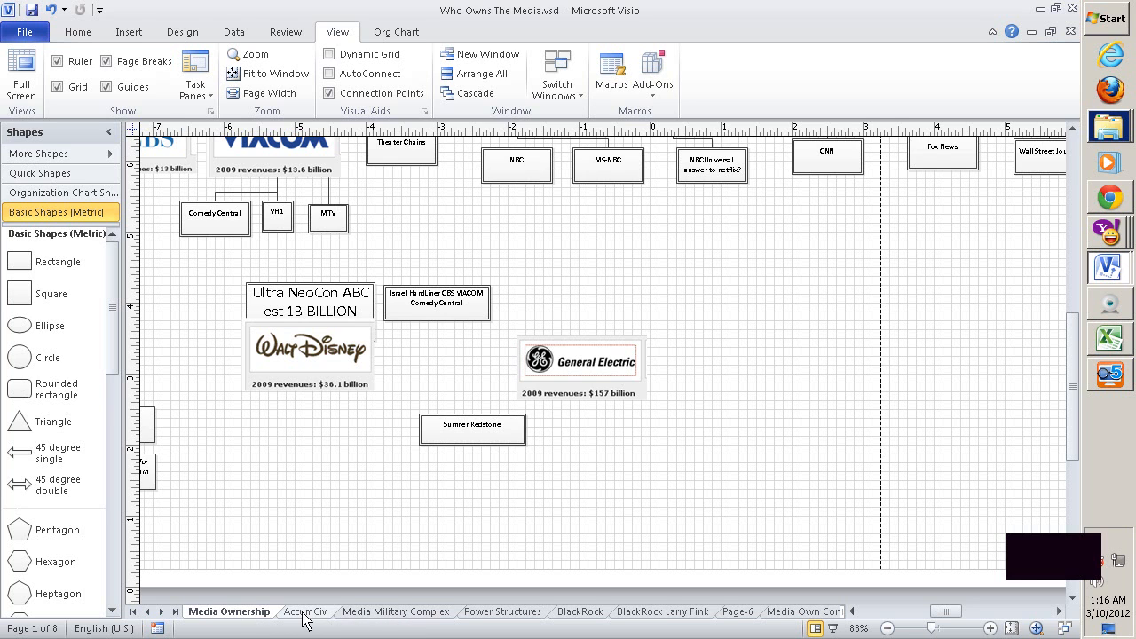
{"action": "left_click", "coordinate": [397, 610]}
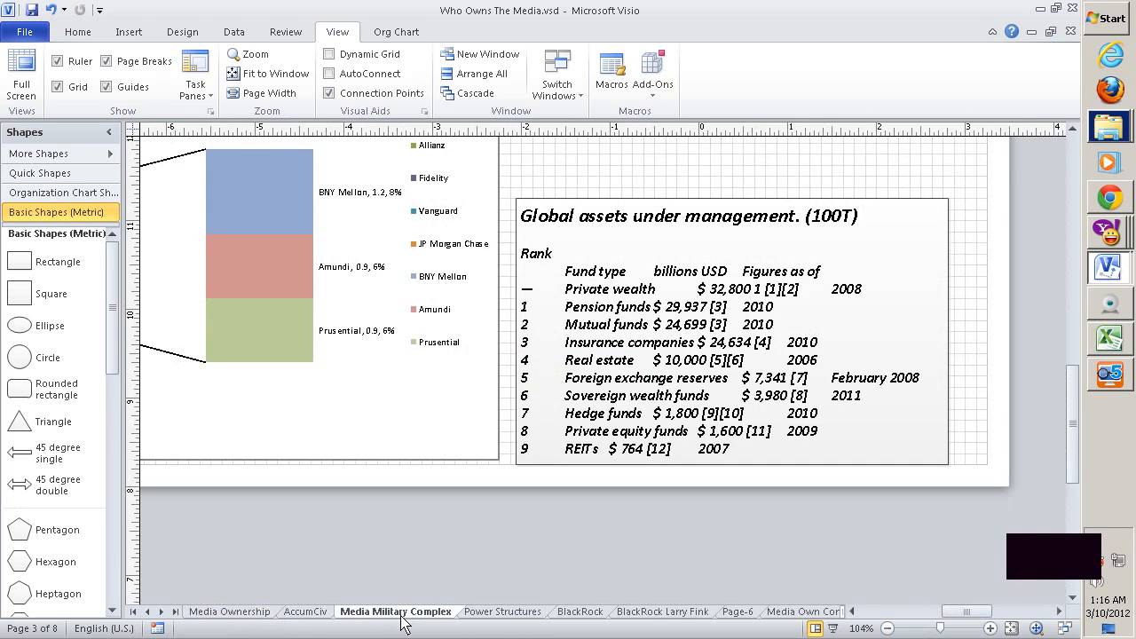
Return to Power Structures and review the Media Company and overseas development boxes down to Communications.
{"action": "left_click", "coordinate": [502, 610]}
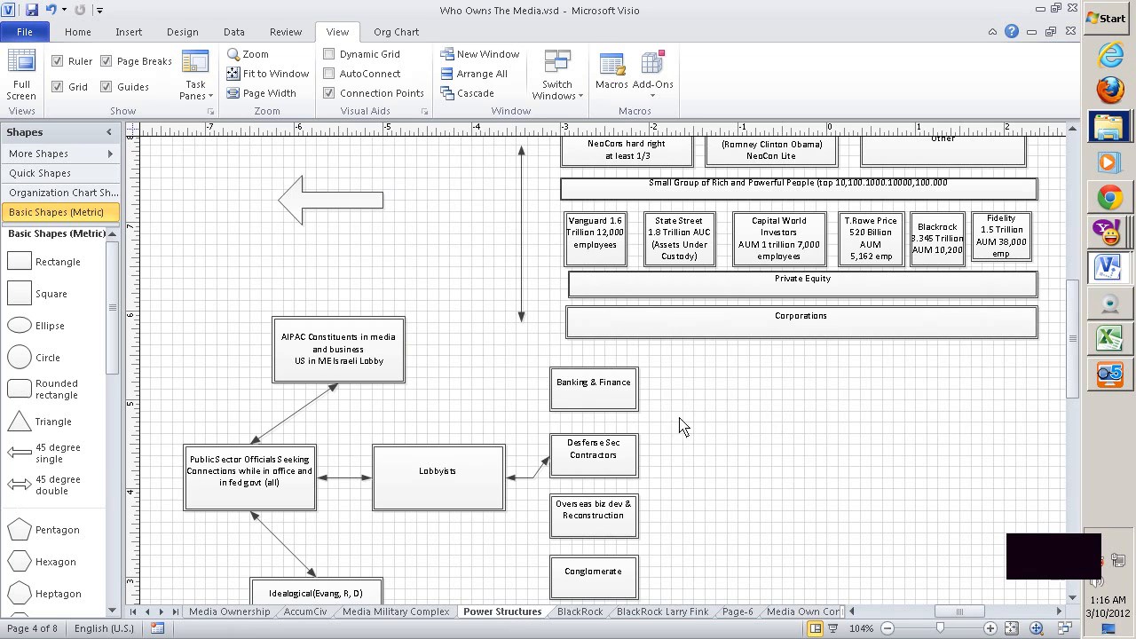
{"action": "mouse_move", "coordinate": [708, 397]}
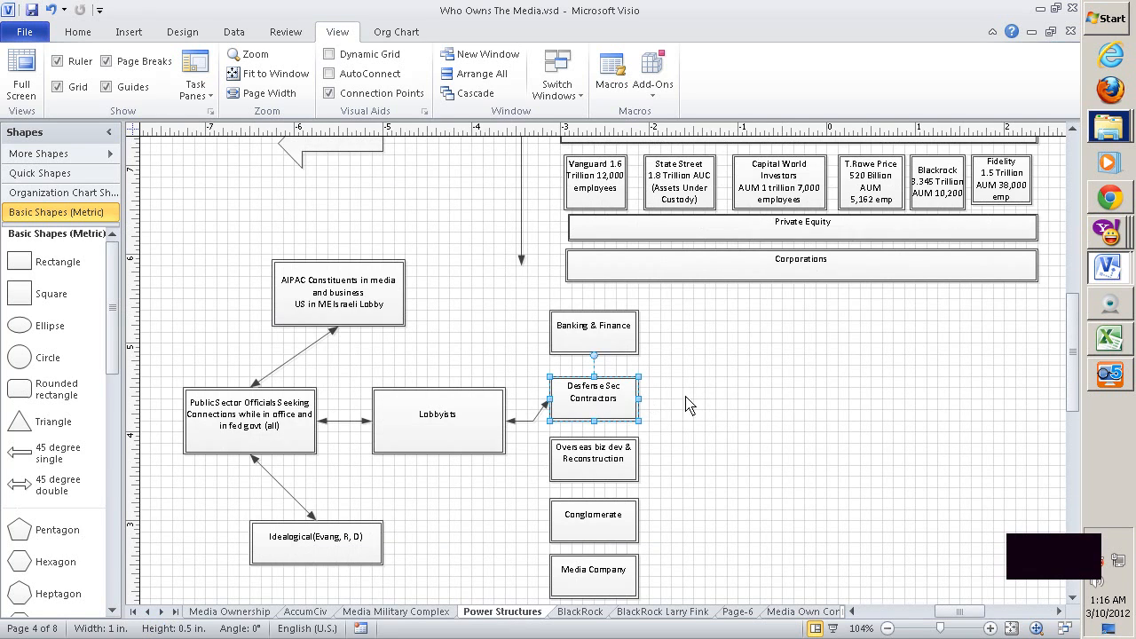
{"action": "left_click", "coordinate": [592, 571]}
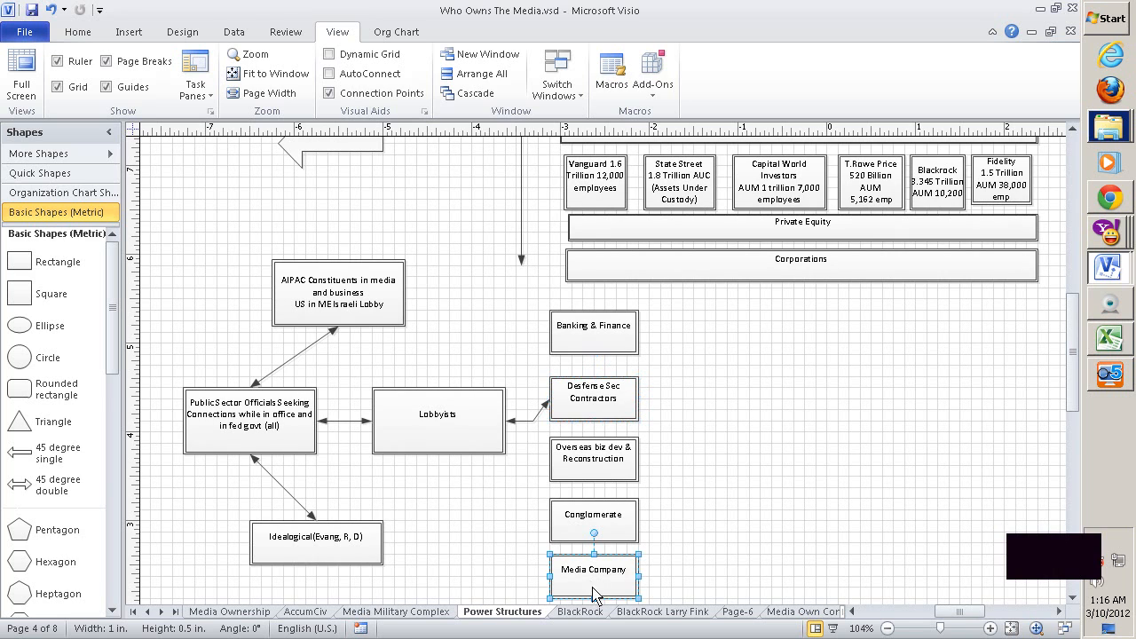
{"action": "mouse_move", "coordinate": [639, 355]}
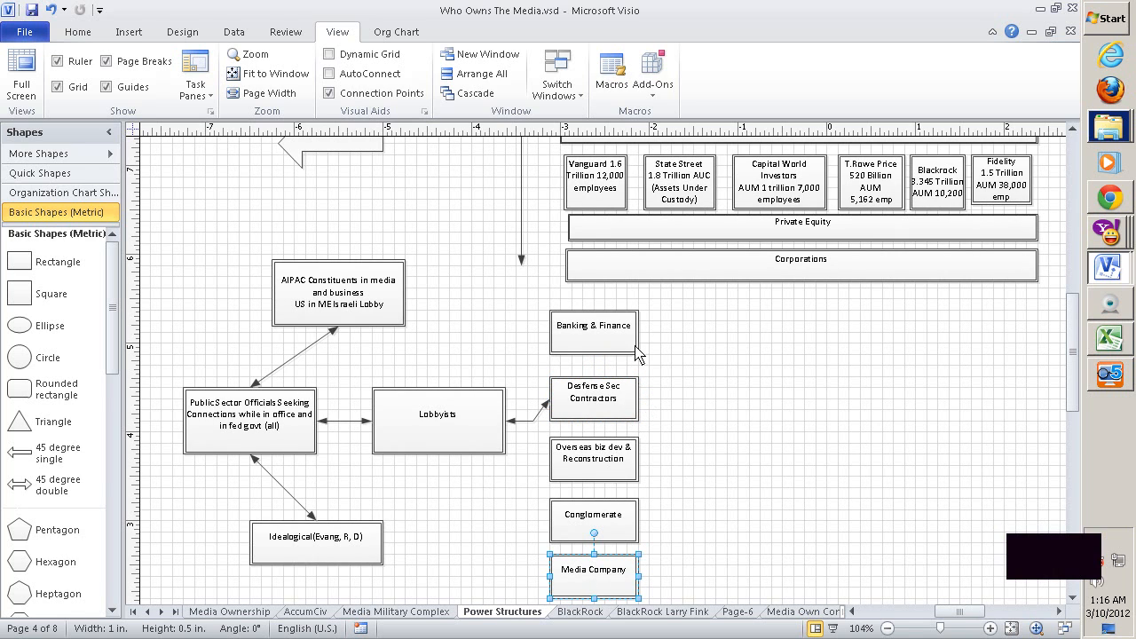
{"action": "mouse_move", "coordinate": [598, 528]}
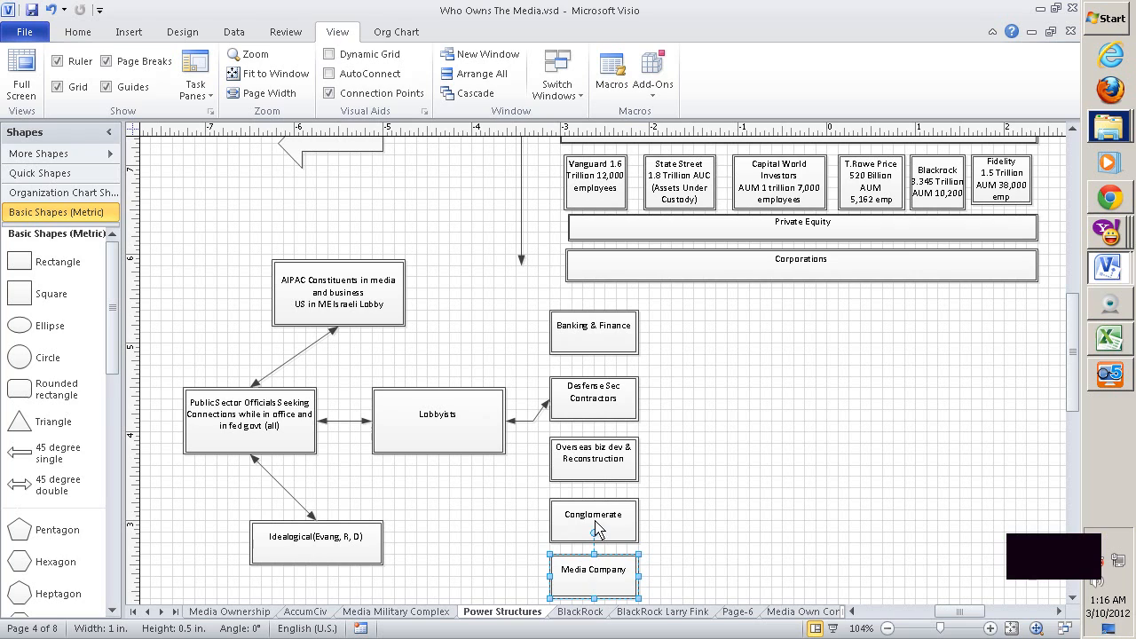
{"action": "left_click", "coordinate": [592, 457]}
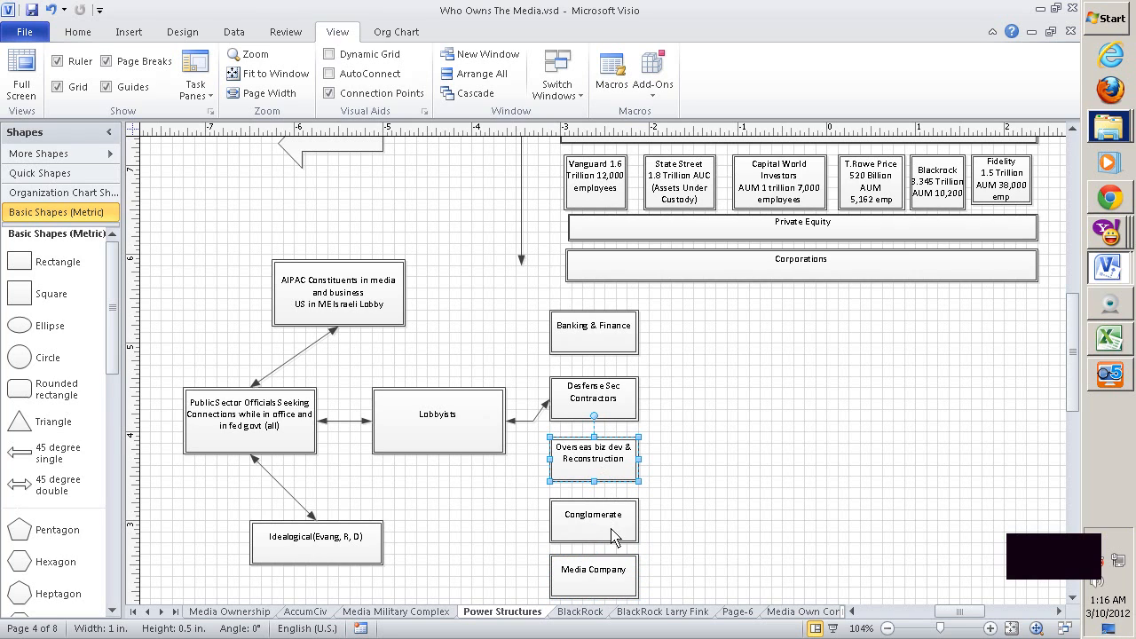
{"action": "mouse_move", "coordinate": [607, 529]}
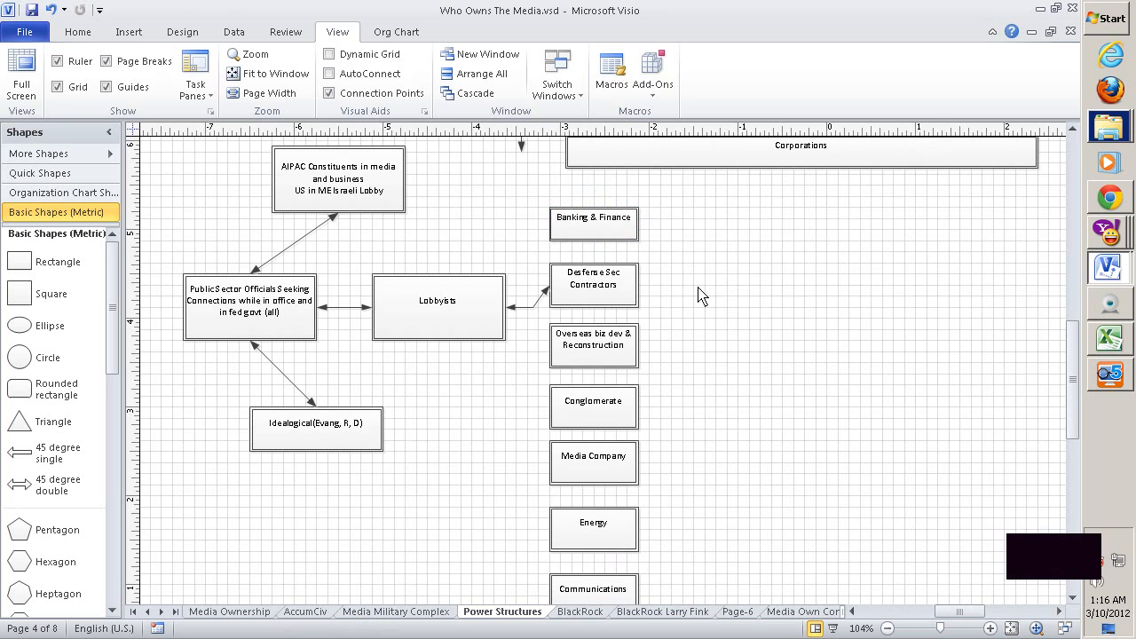
{"action": "mouse_move", "coordinate": [689, 259]}
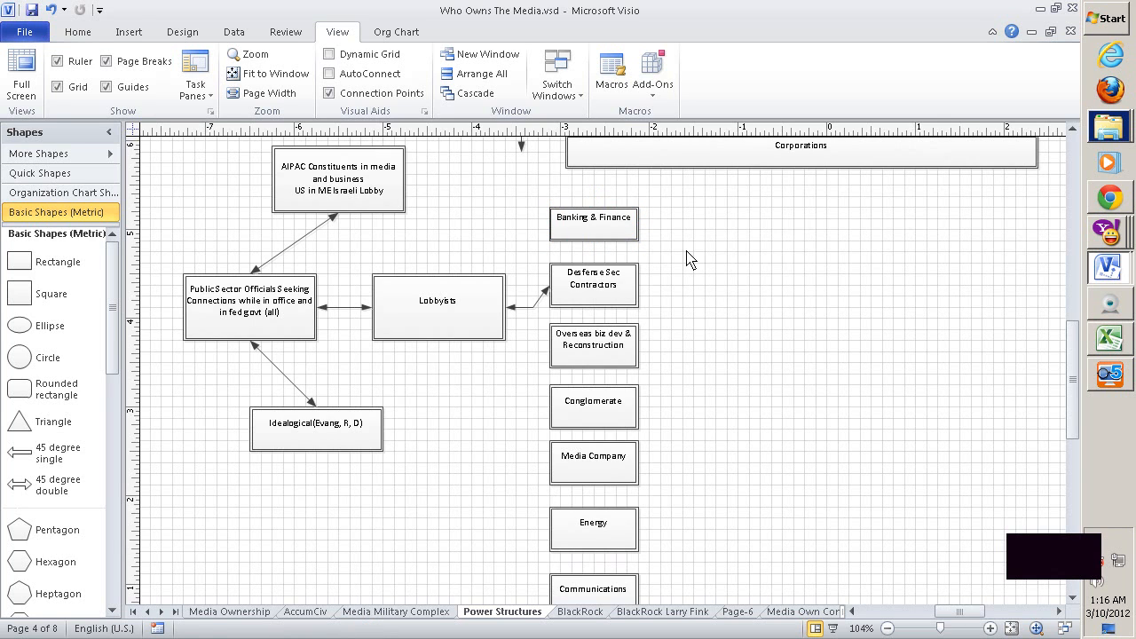
{"action": "scroll", "scroll_direction": "down", "scroll_amount": 3}
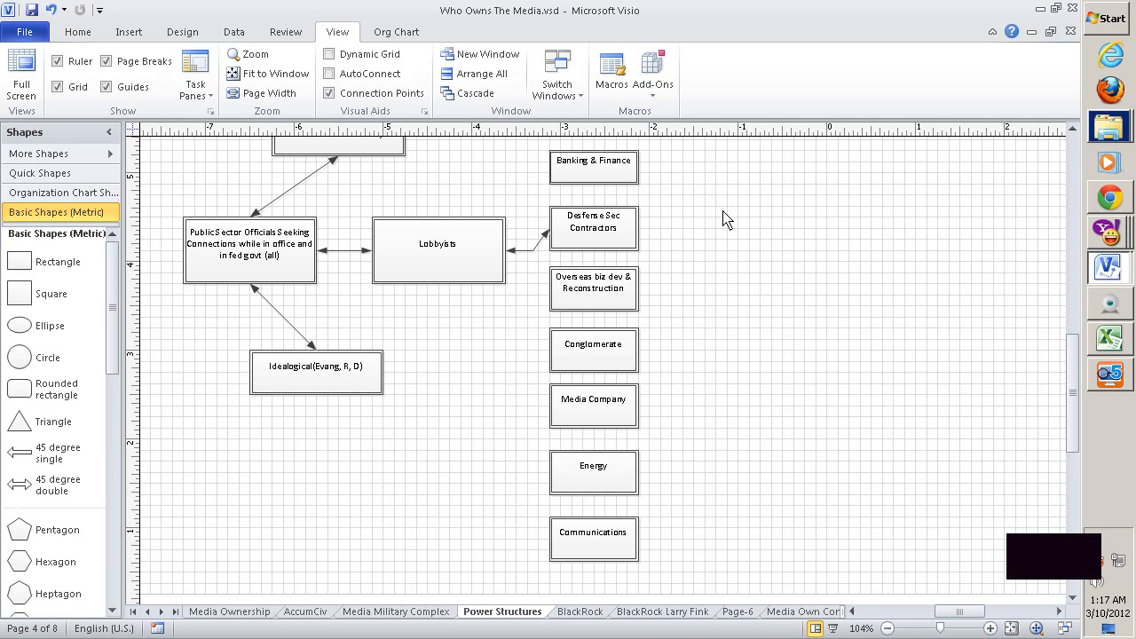
{"action": "mouse_move", "coordinate": [710, 213]}
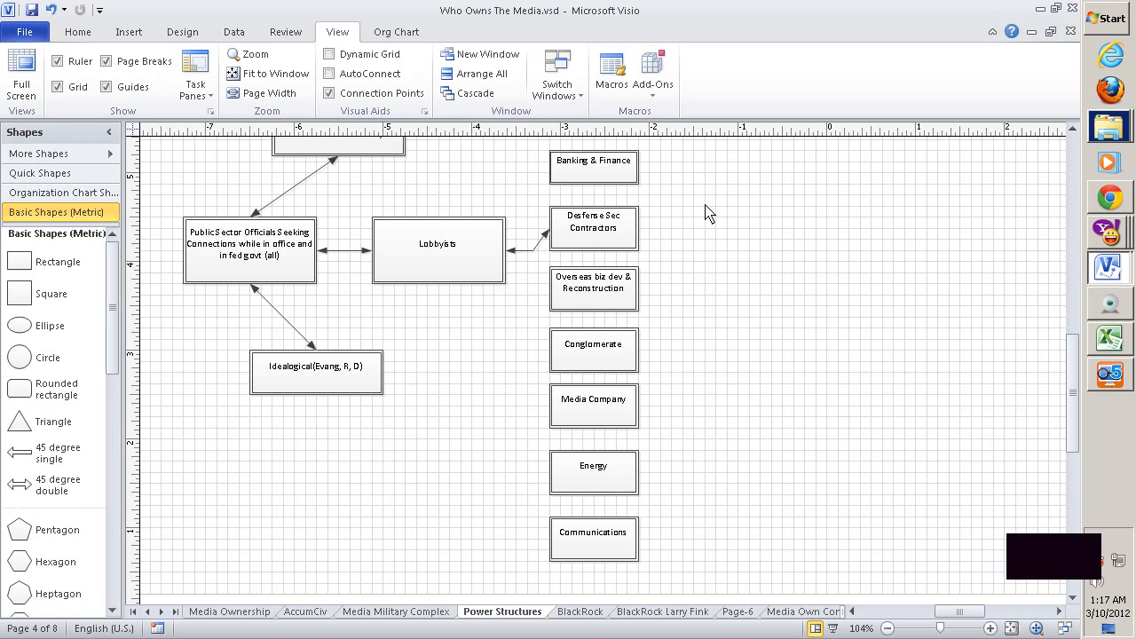
{"action": "mouse_move", "coordinate": [850, 488]}
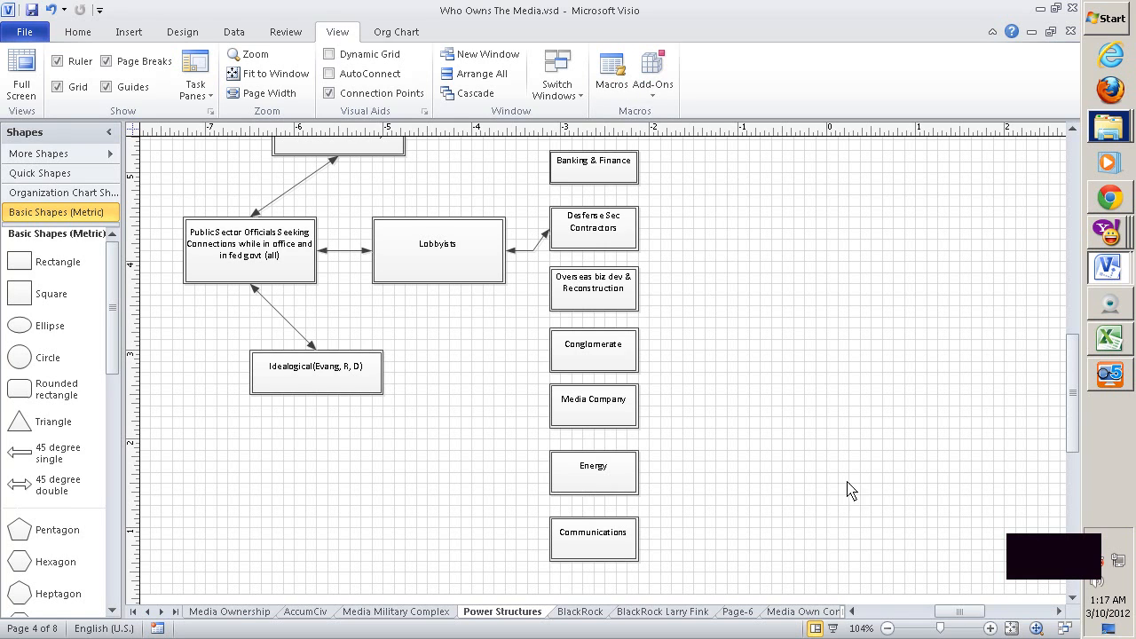